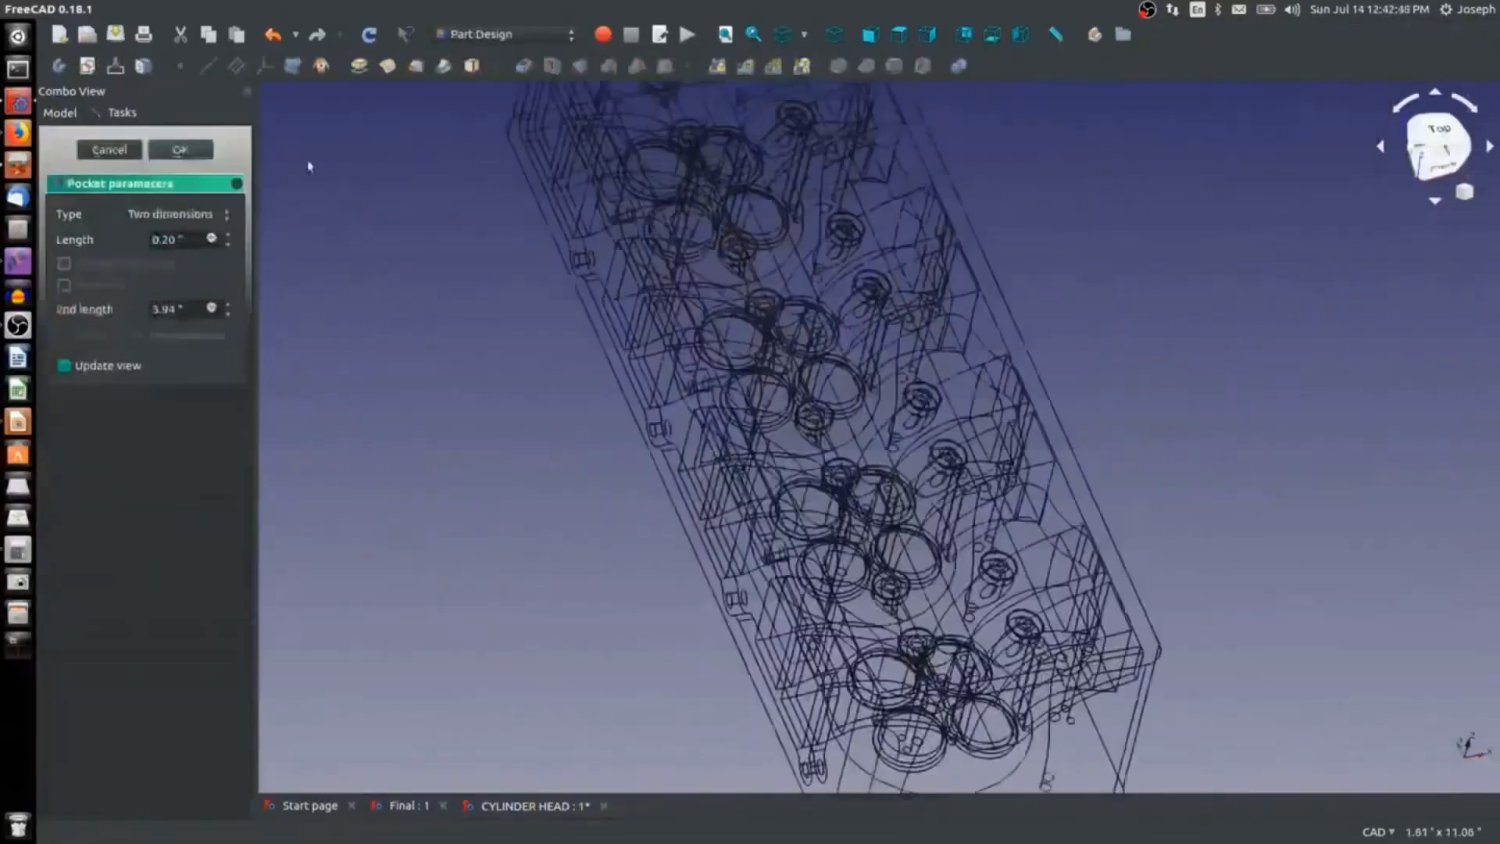
# Step: Cancel the Pocket dialog and enter the cylinder-head sketch in Sketcher to draw an arc beside the valve outlines
pyautogui.click(182, 150)
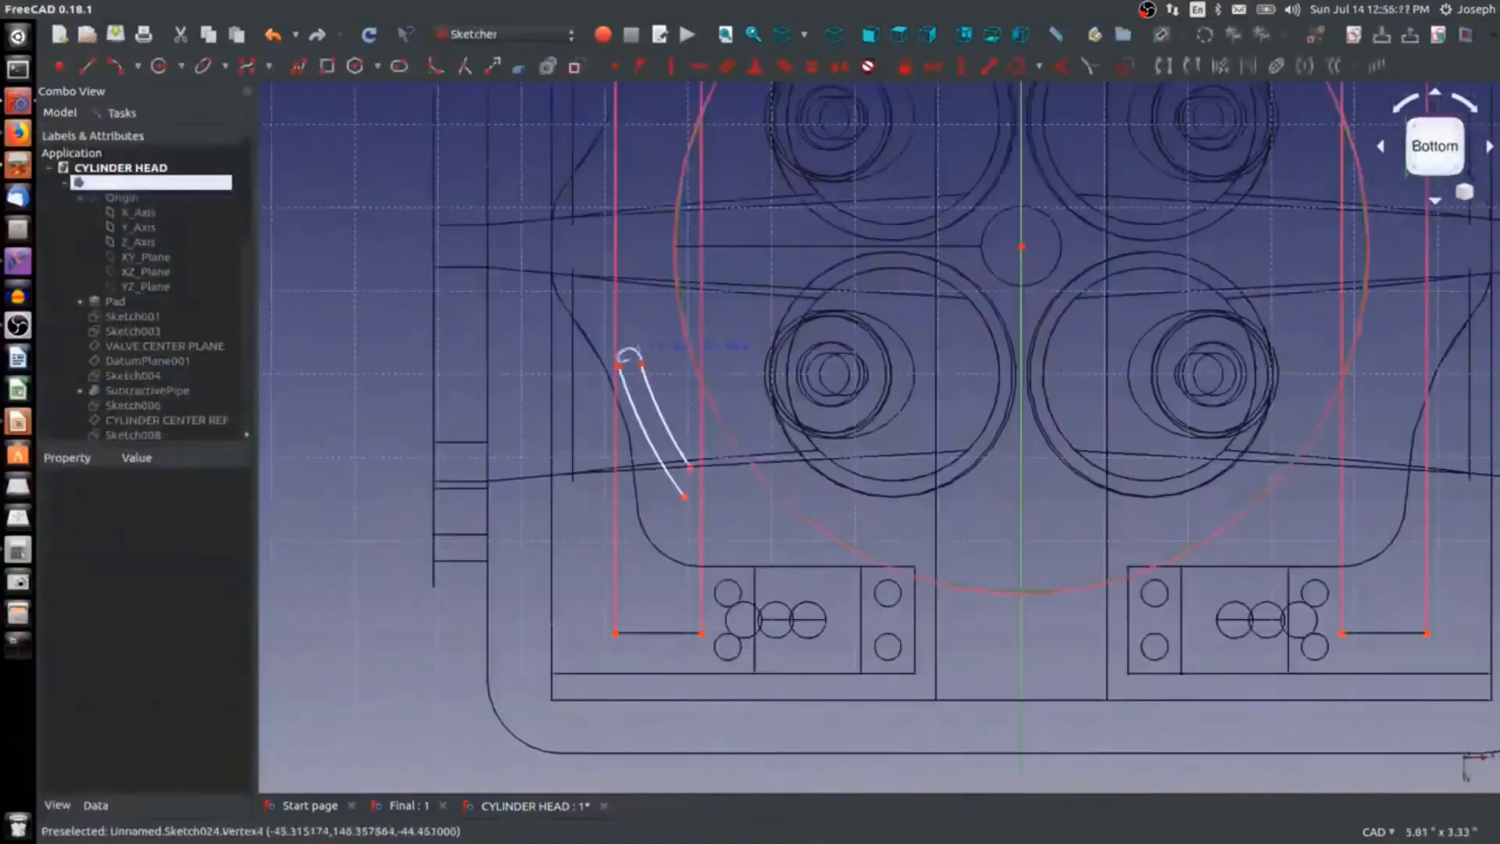
pyautogui.scroll(3)
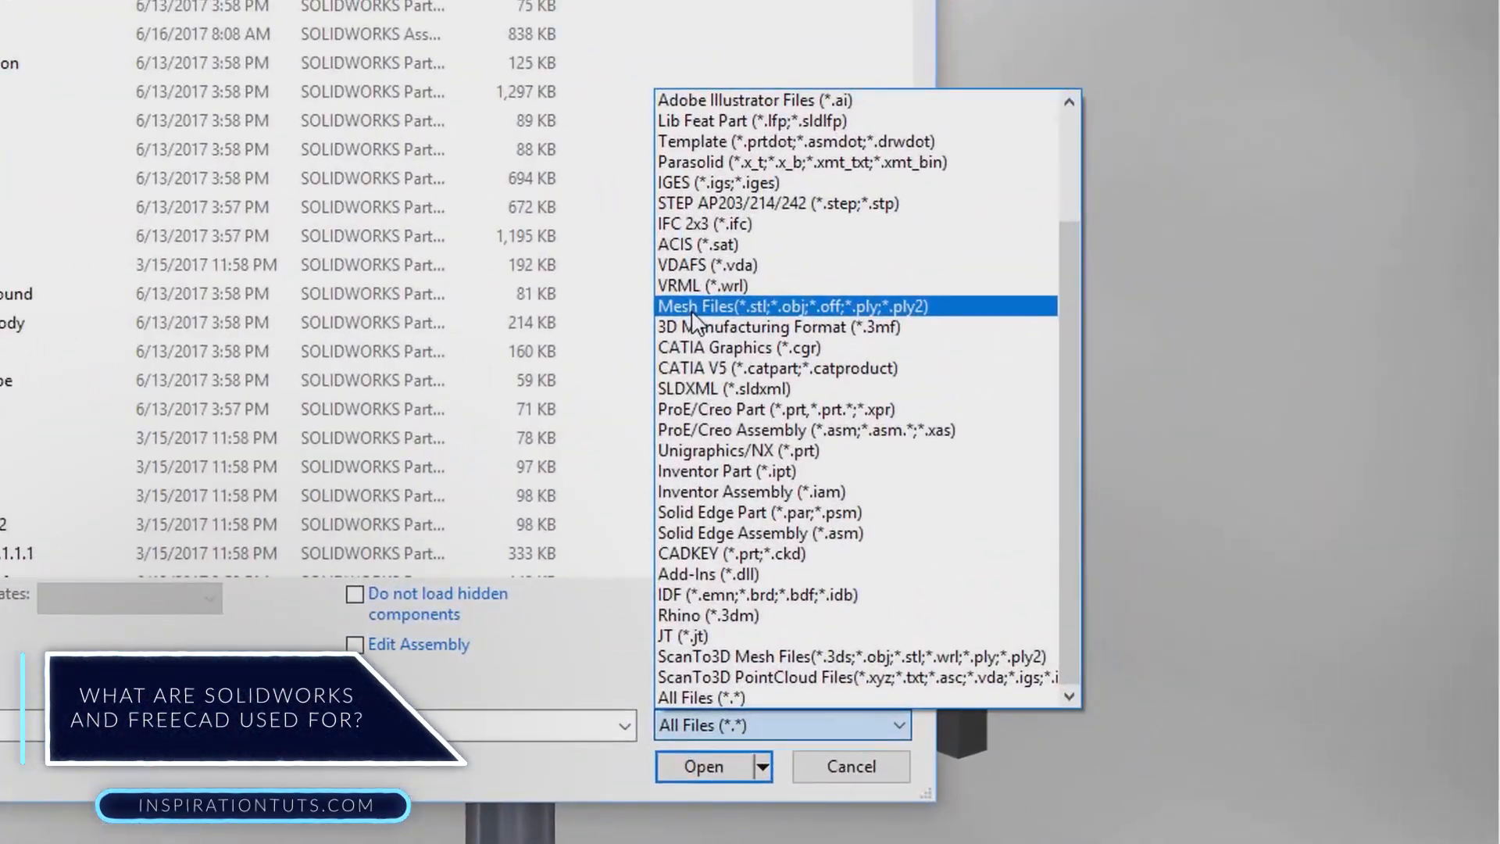
# Step: Choose Mesh Files as the open type, sketch a 3D spline across the engine cavity, and pick sketch regions for an Extruded Cut
pyautogui.click(703, 766)
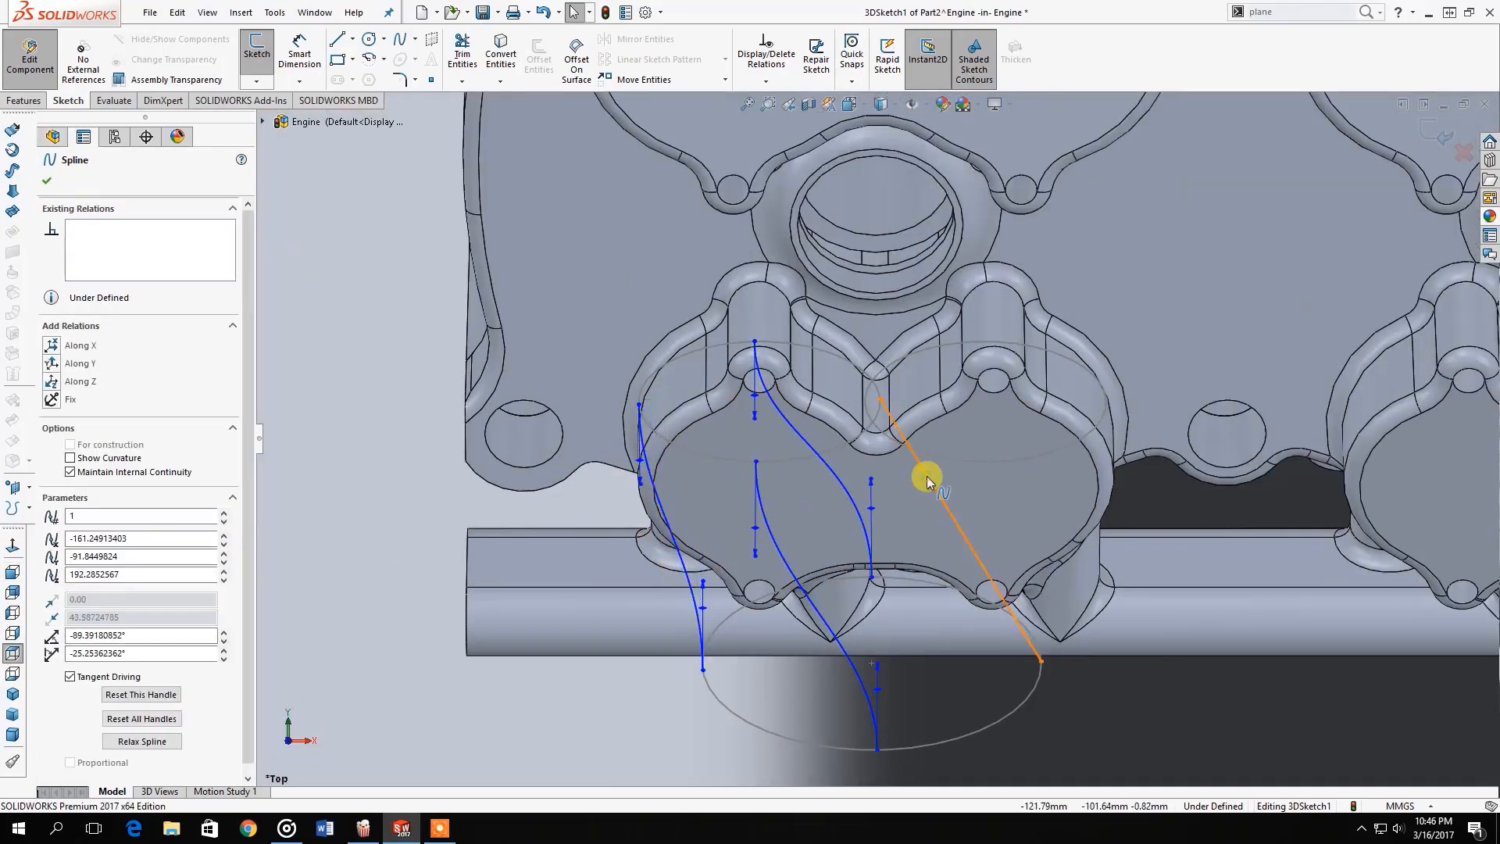
pyautogui.click(46, 182)
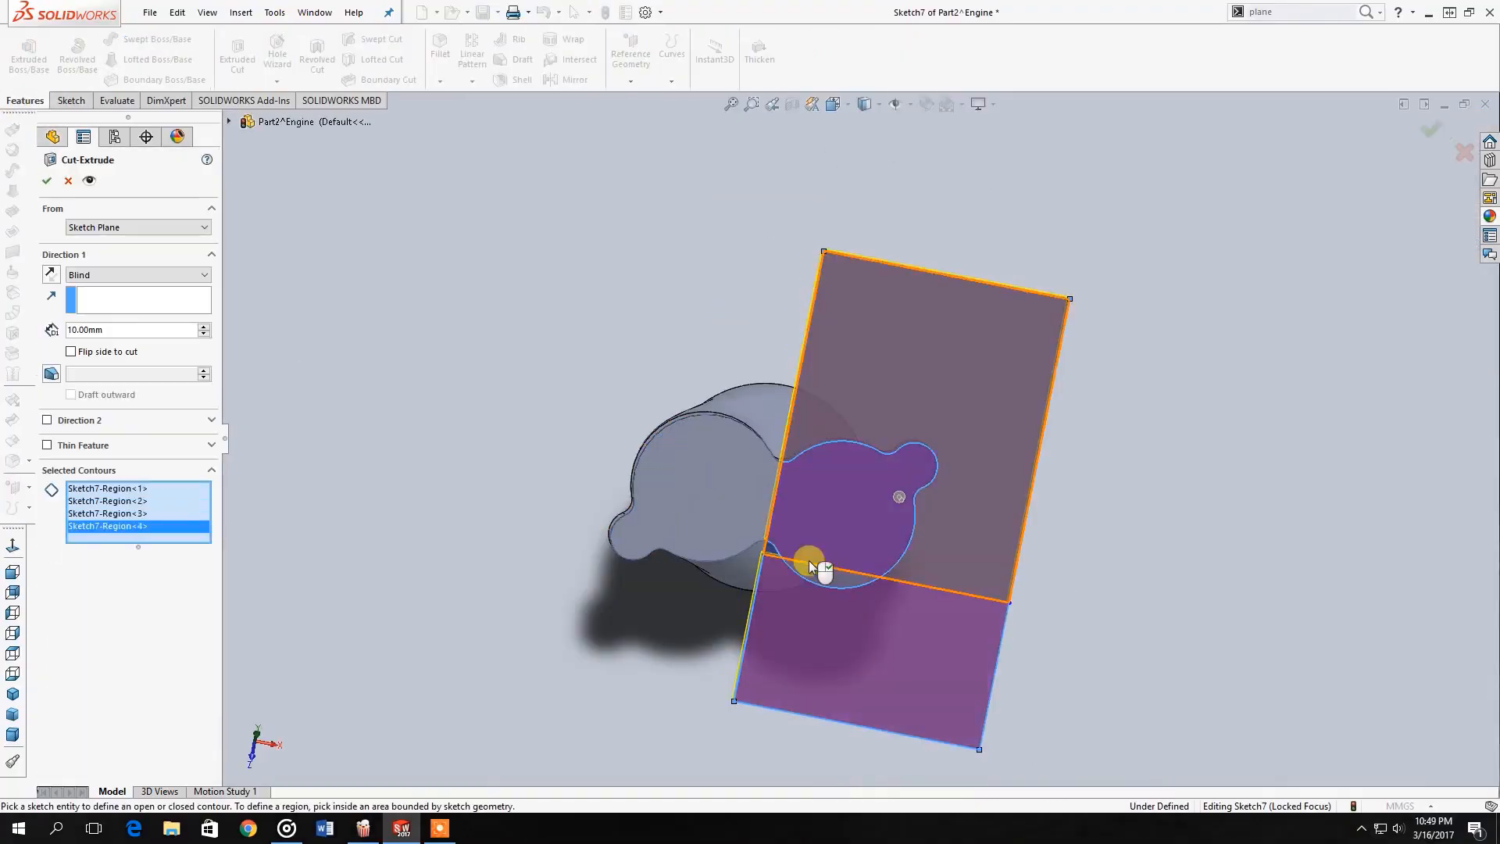
pyautogui.click(45, 181)
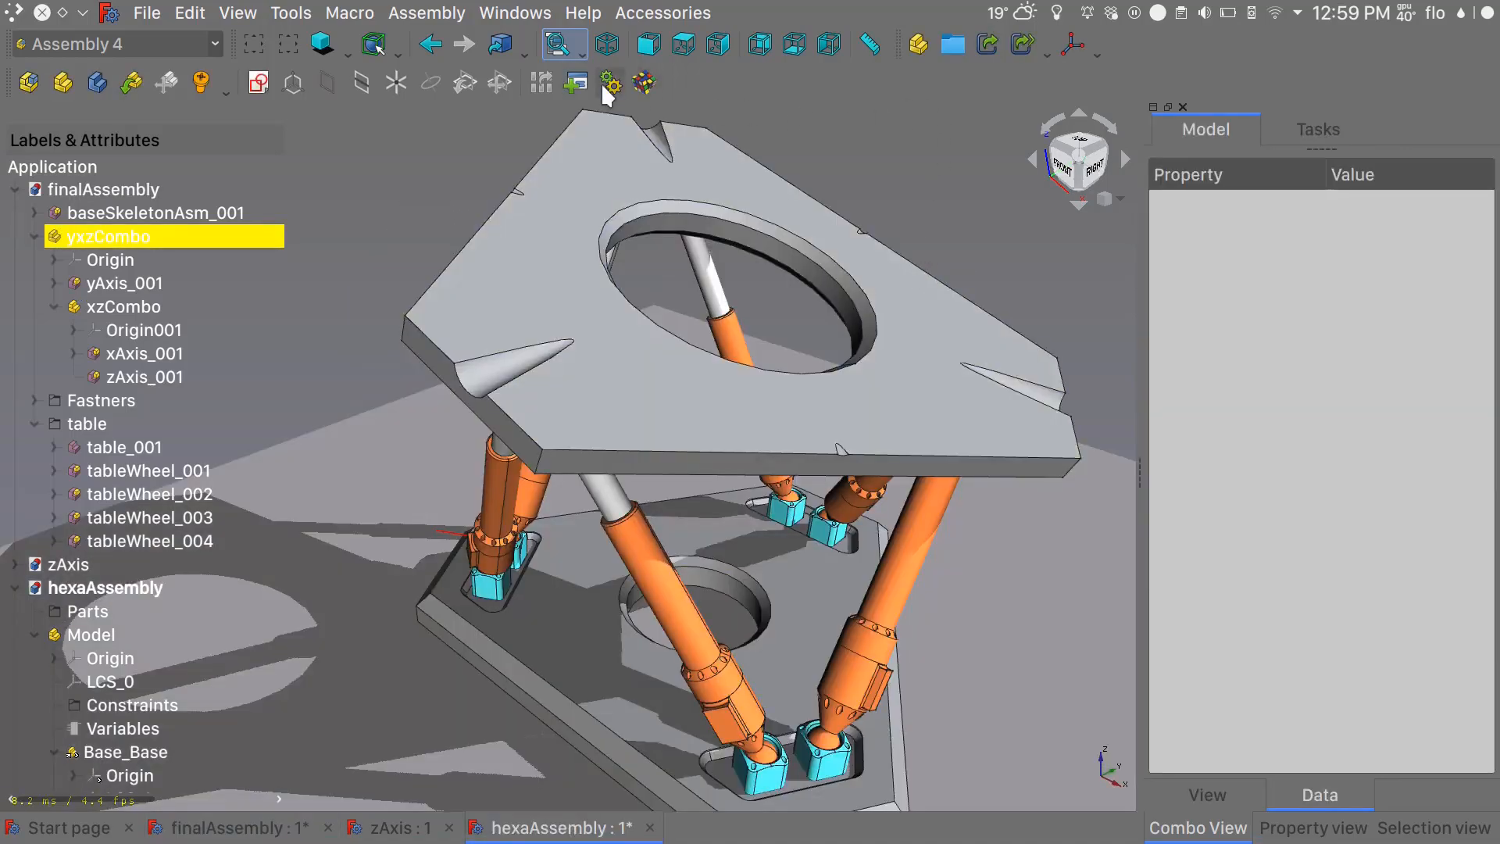
# Step: Bring up the Animate Assembly dialog for the hexapod with the angle variable selected
pyautogui.click(609, 83)
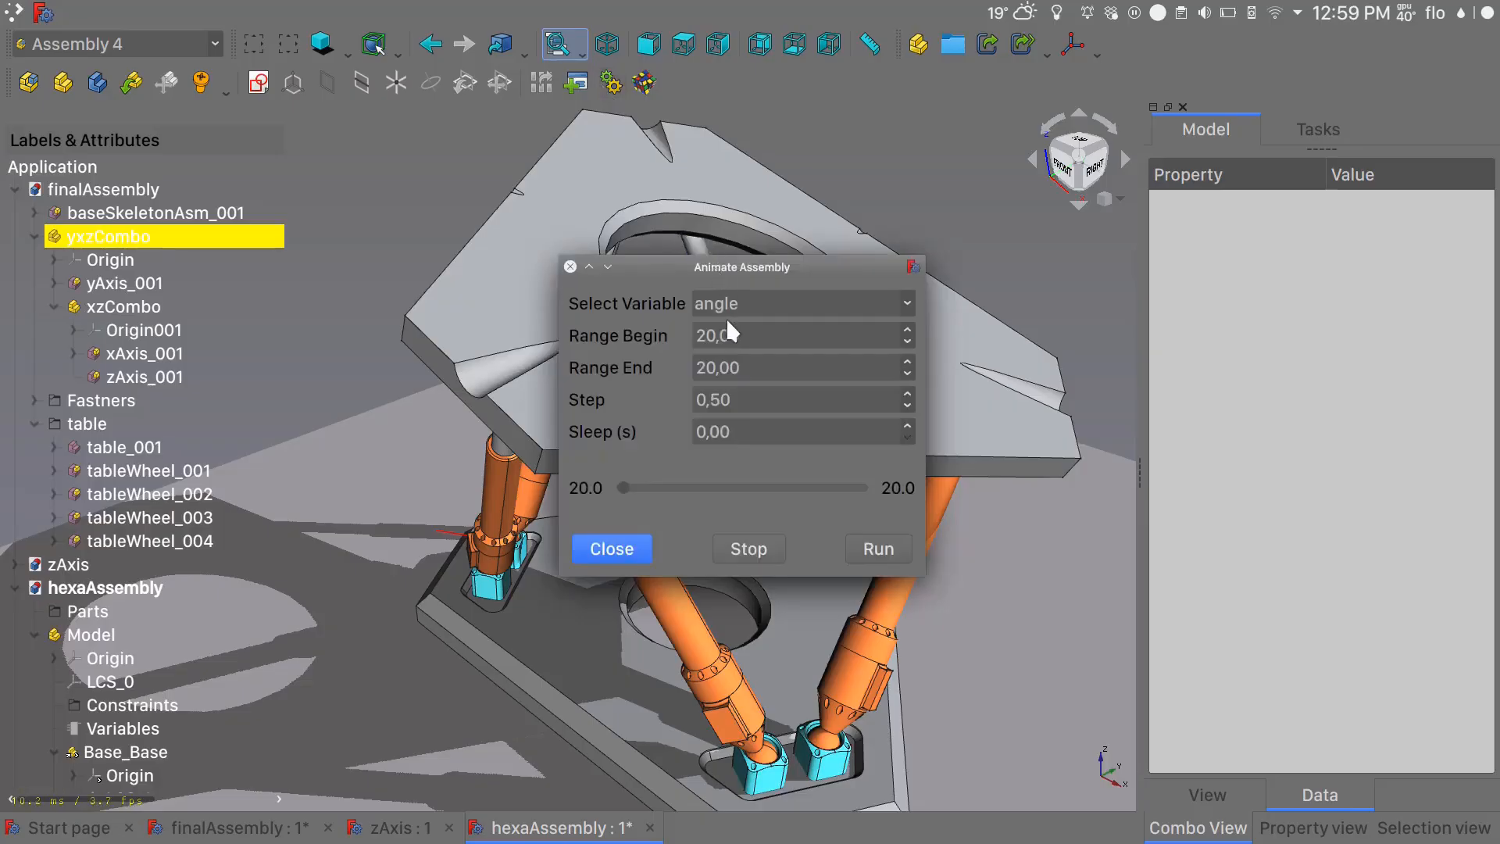
pyautogui.moveTo(697, 347)
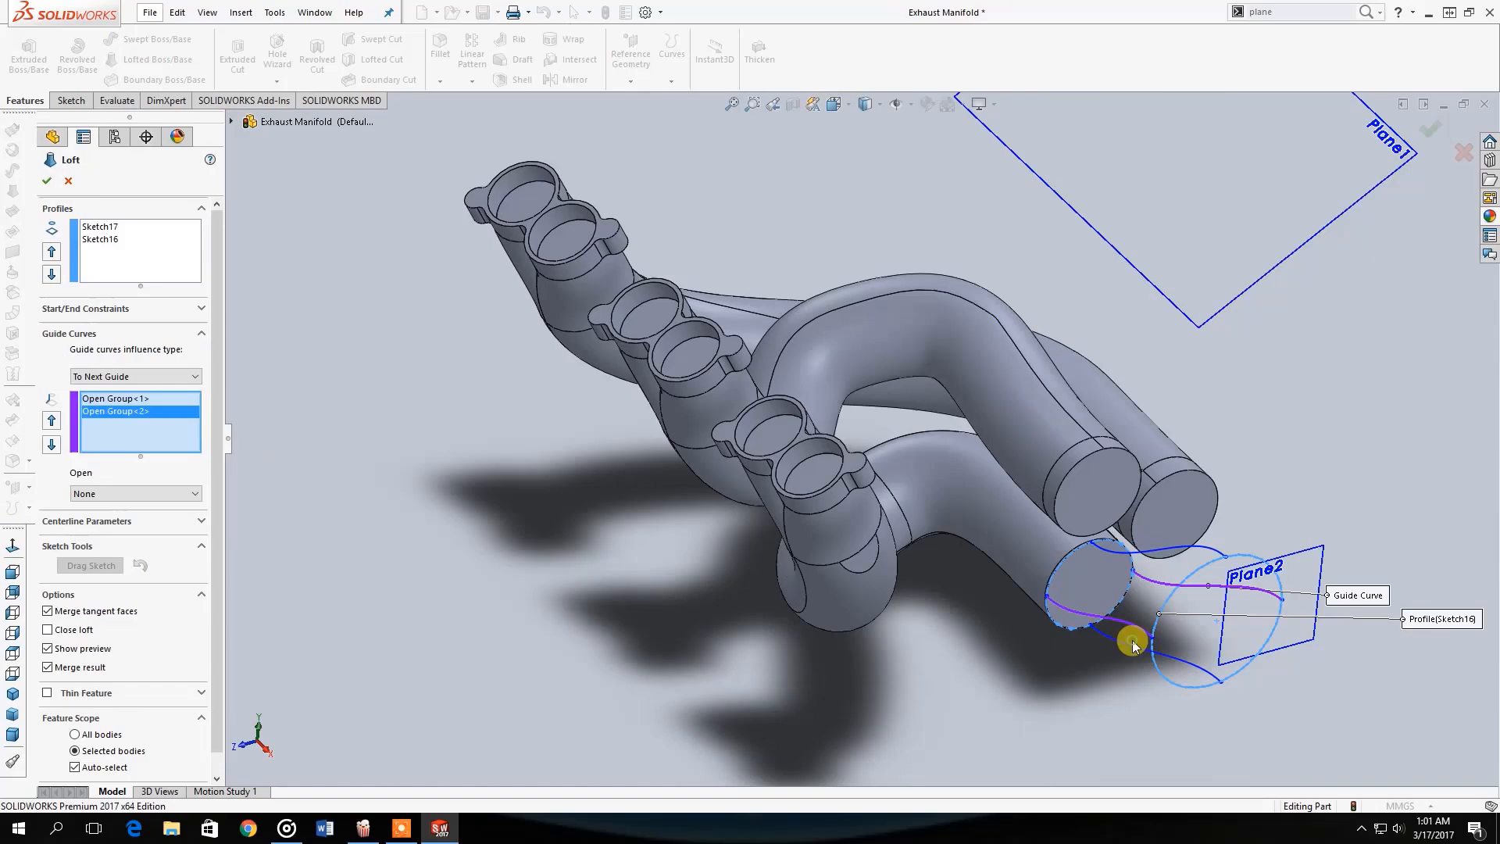
# Step: Accept Loft1 on the exhaust manifold built from Sketch17, Sketch16 and the guide curves
pyautogui.click(45, 180)
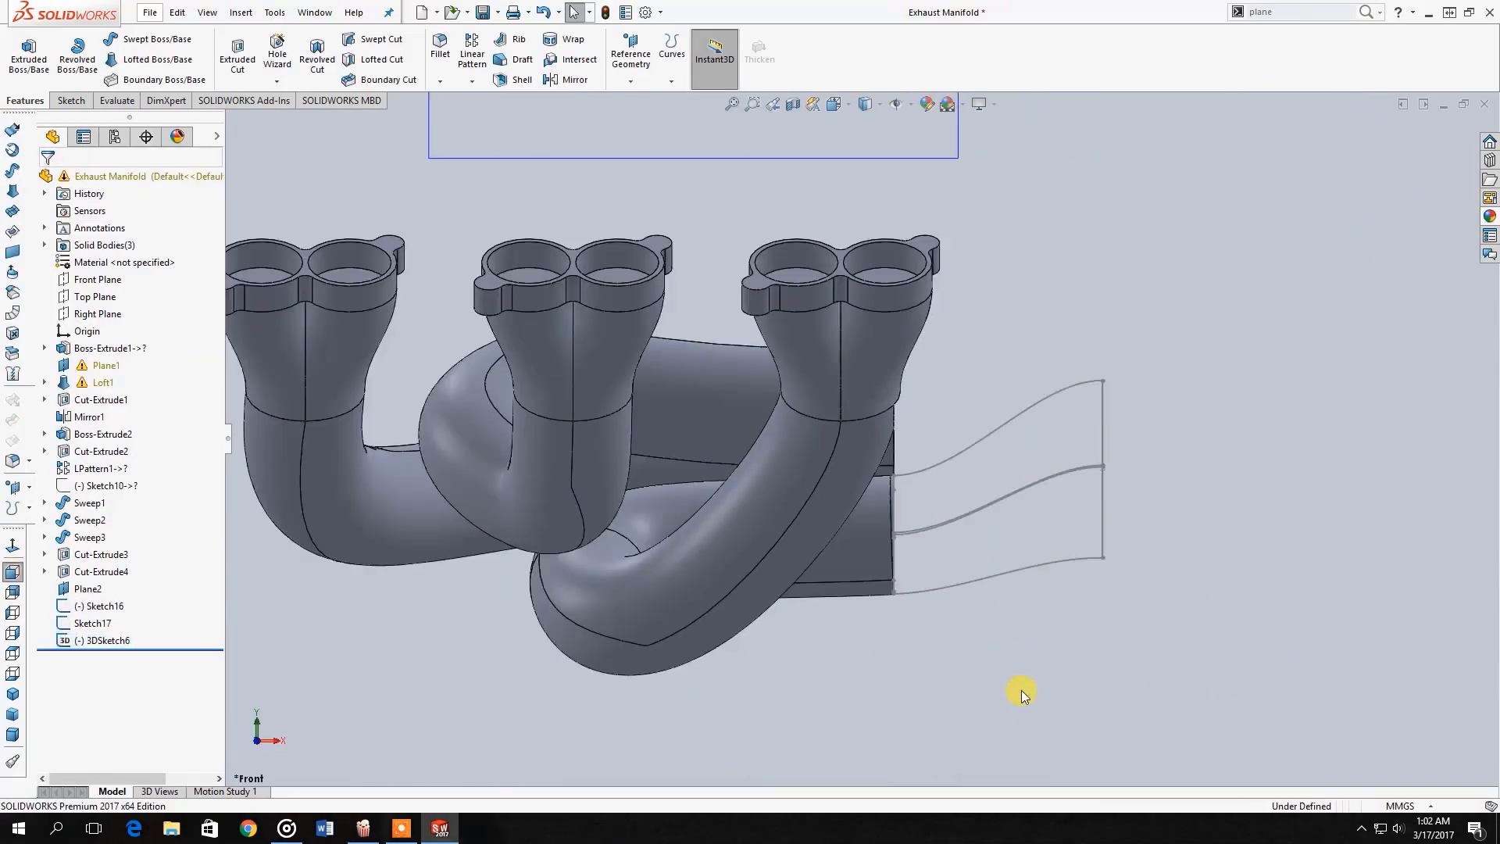
pyautogui.click(155, 79)
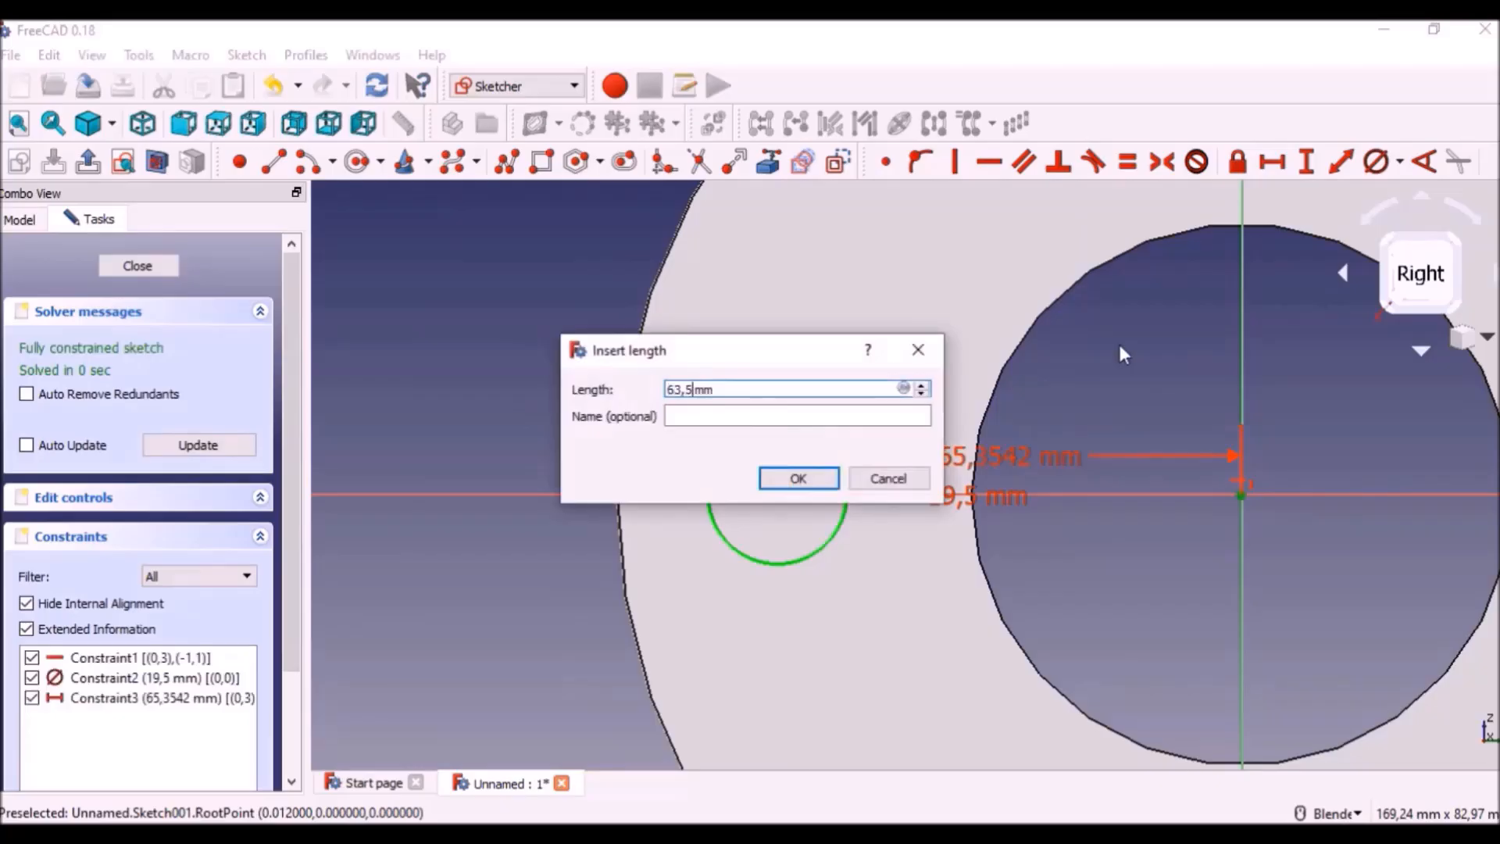
# Step: Confirm the 63.5 mm length and the angle constraints on the disc sketch, then apply a PolarPattern
pyautogui.click(798, 478)
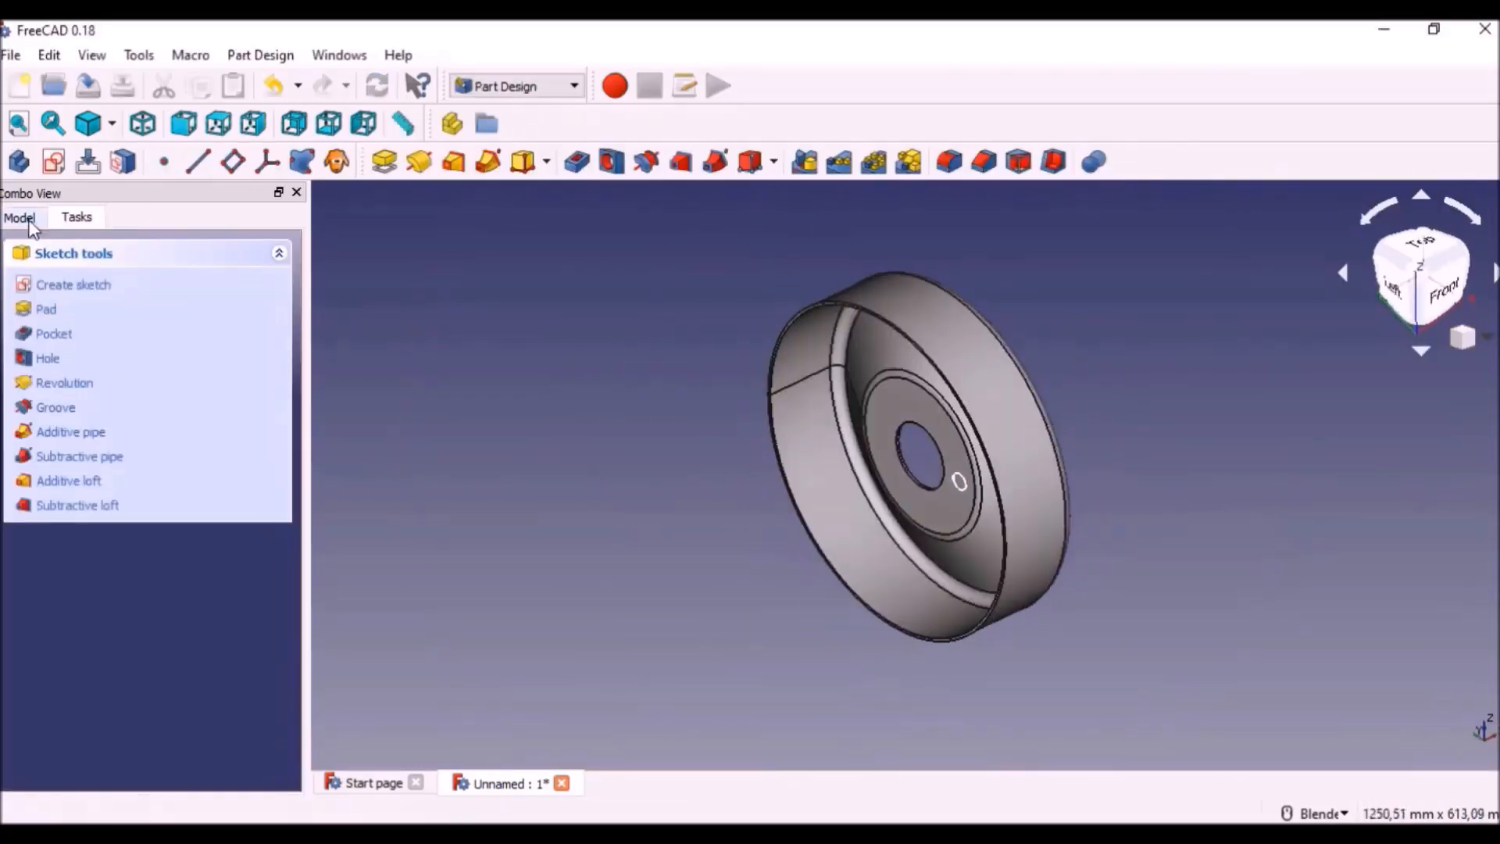
pyautogui.click(19, 217)
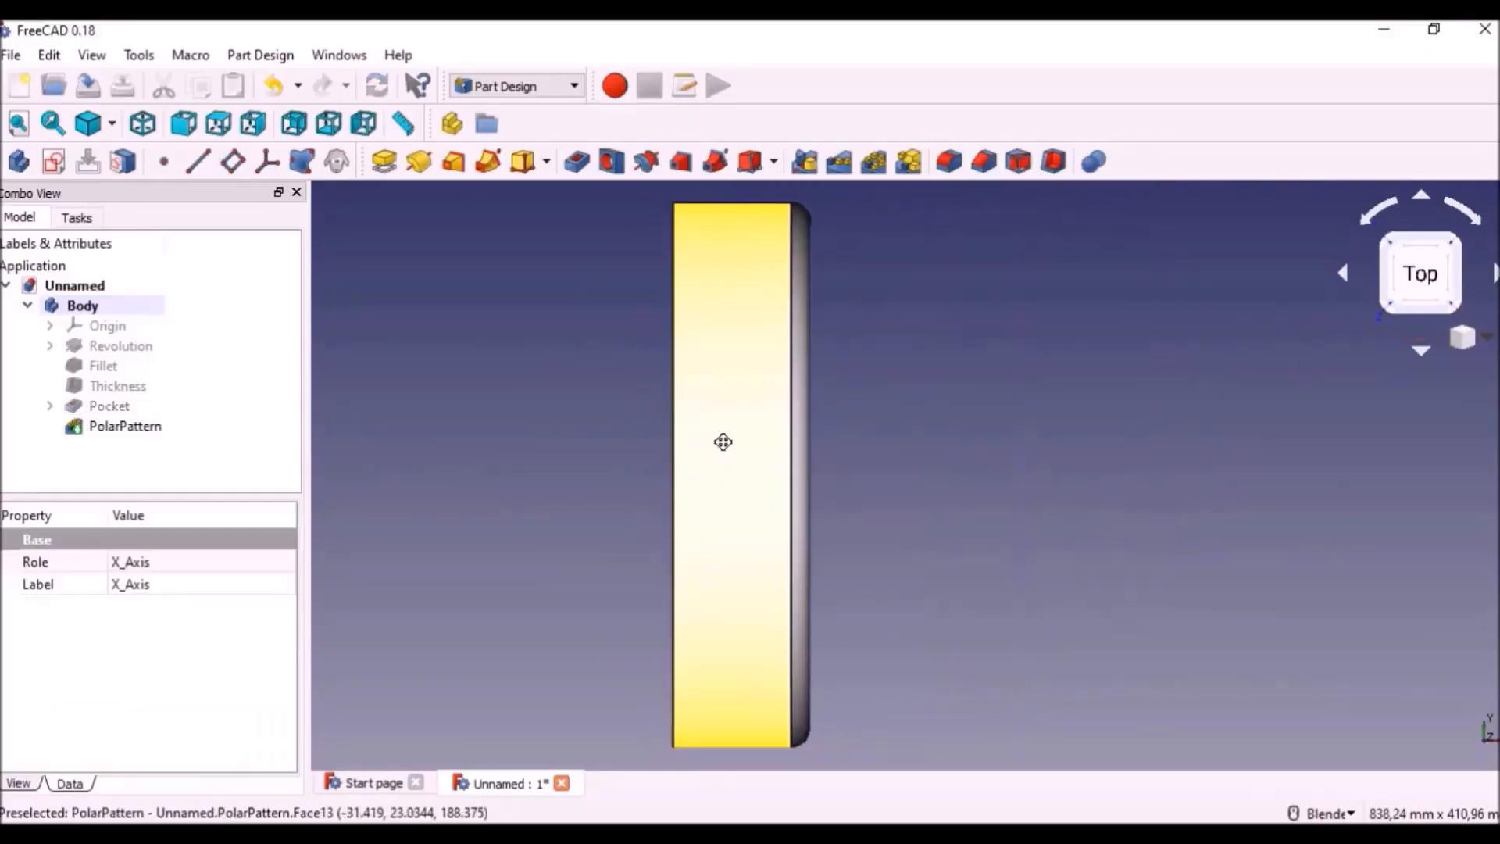
pyautogui.click(600, 161)
pyautogui.write('1')
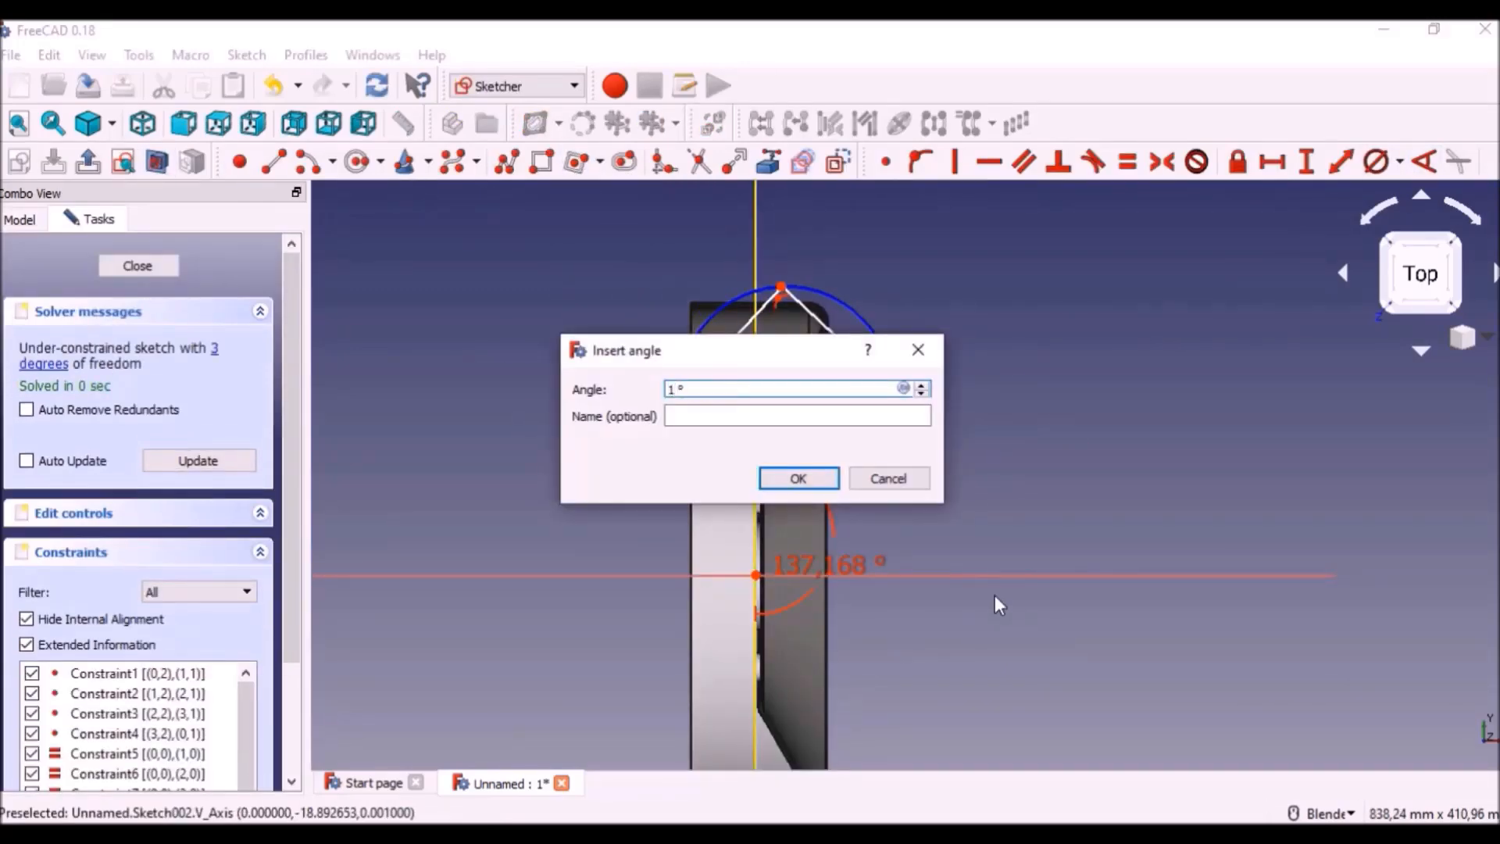
pyautogui.click(797, 478)
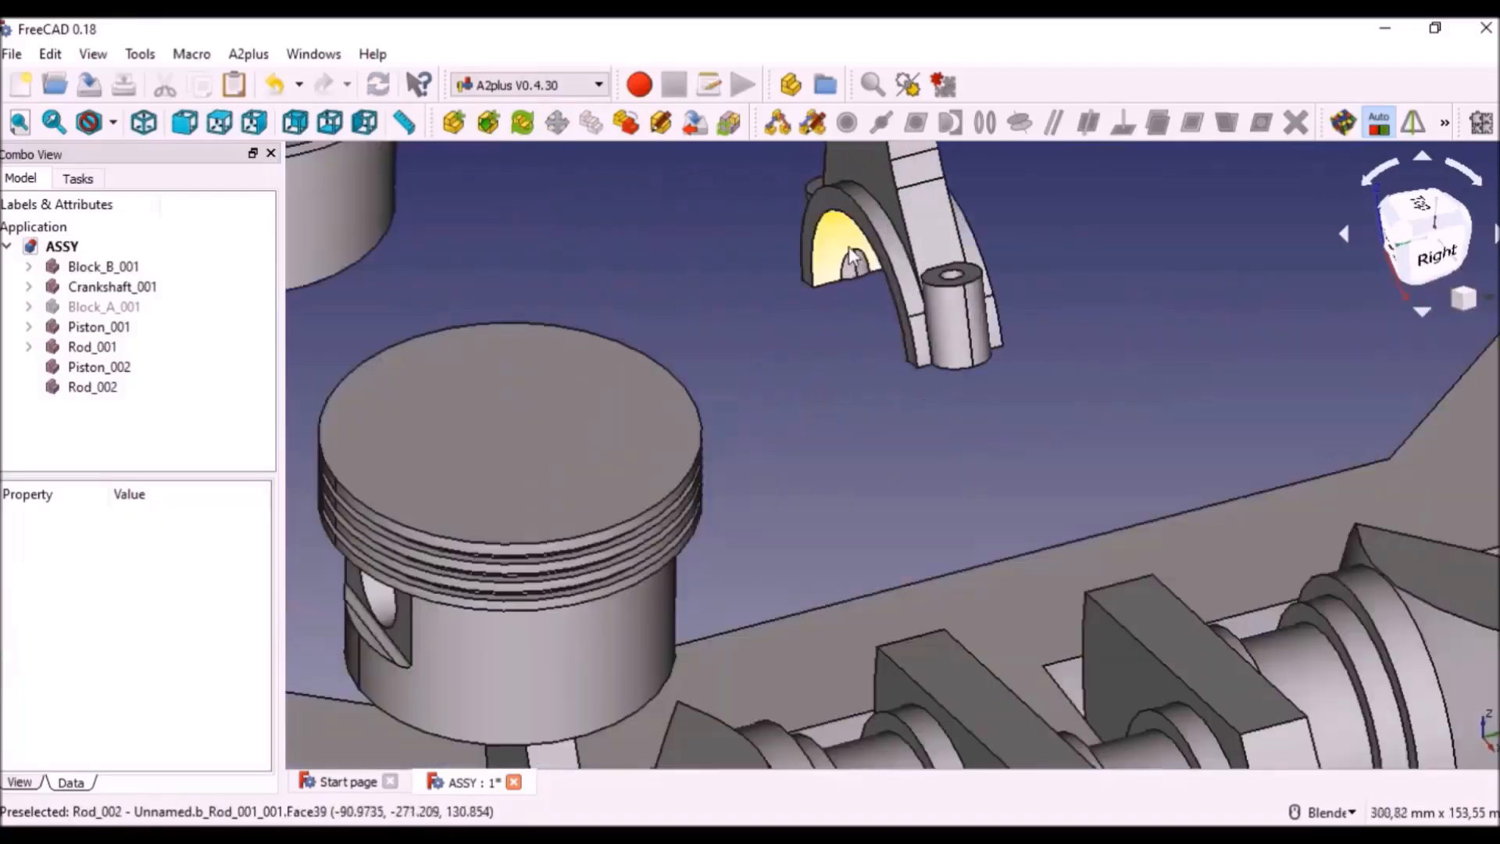
# Step: Place the pistons in the transparent cylinder block with A2plus constraints aligned to a block edge
pyautogui.click(92, 386)
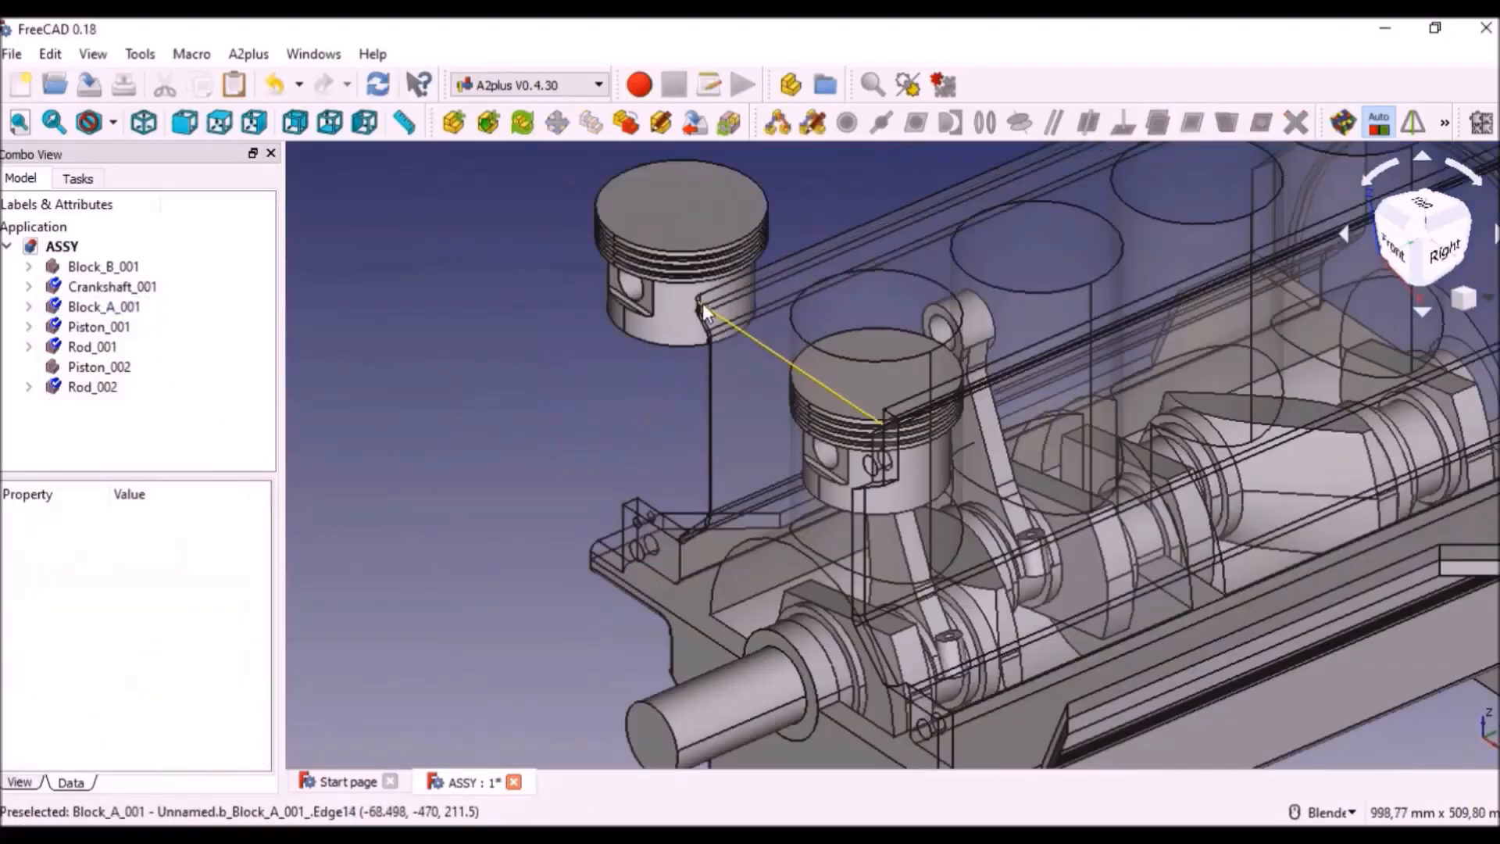
pyautogui.click(1019, 122)
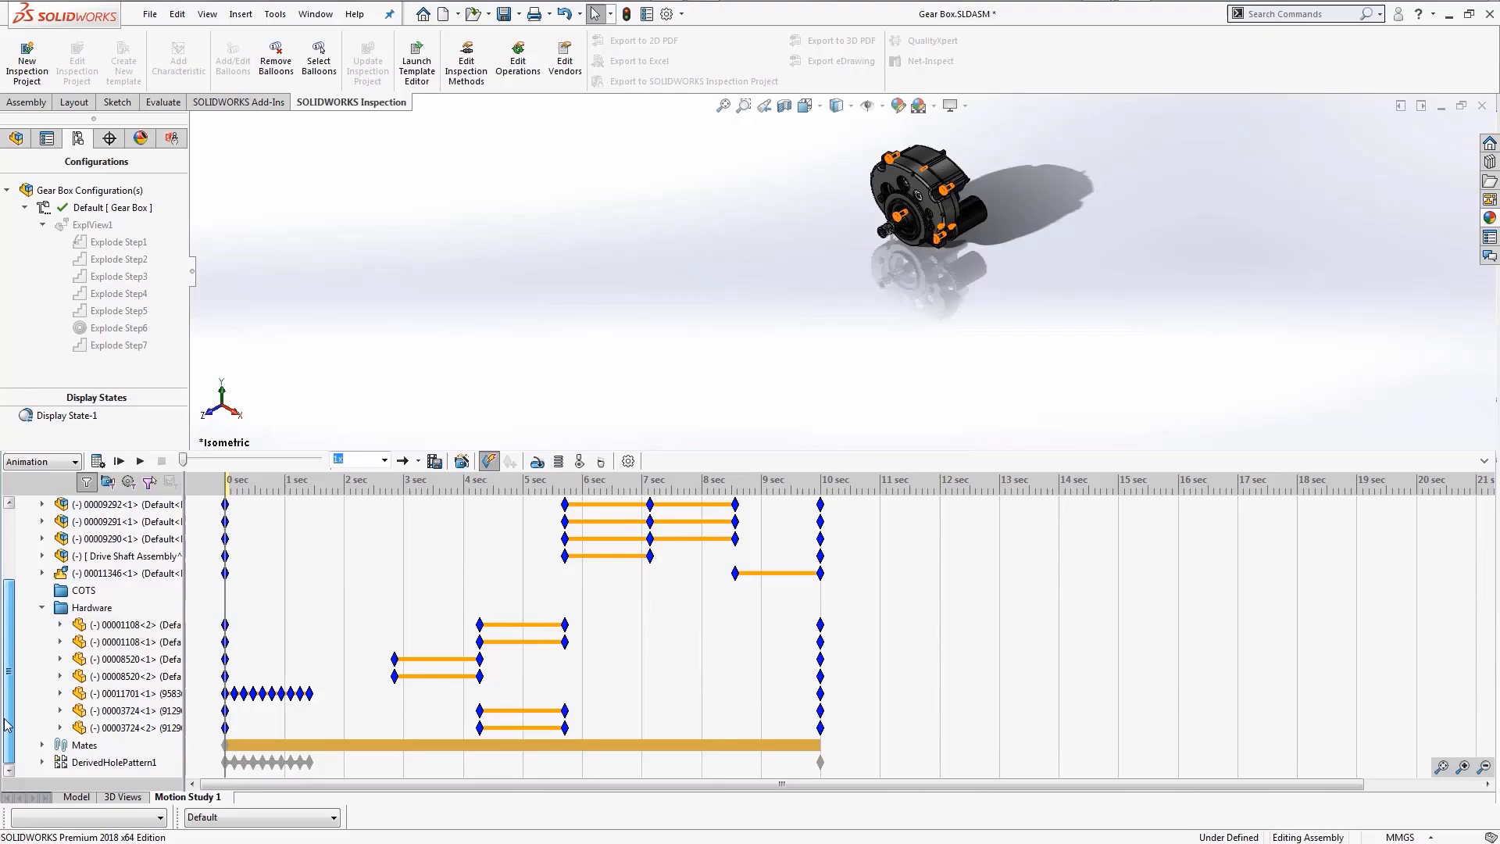
# Step: Play the gear box explode animation in Motion Study 1 and start the Animation Wizard
pyautogui.scroll(3)
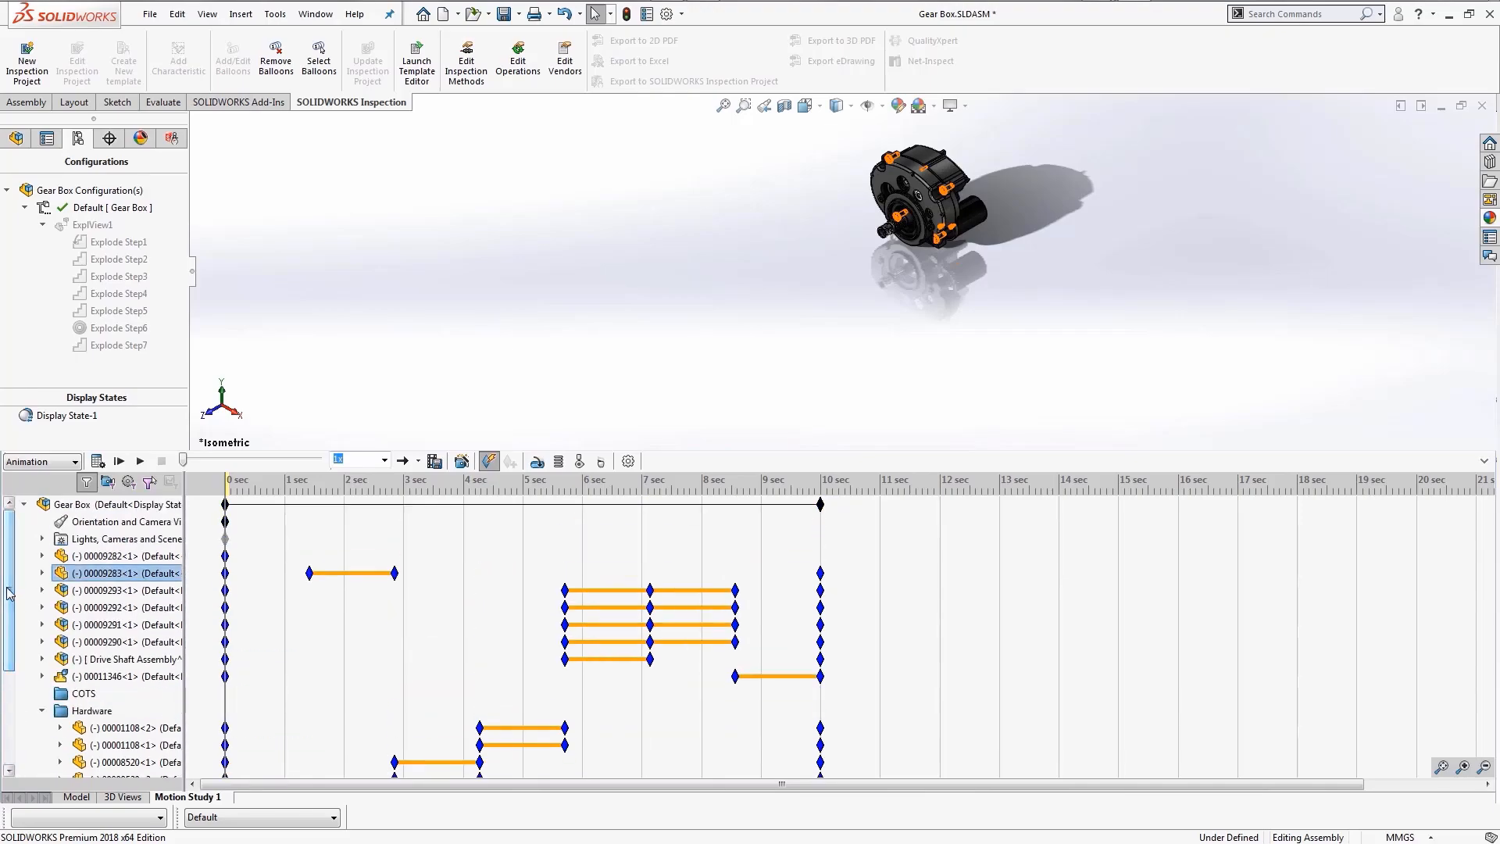
pyautogui.click(121, 460)
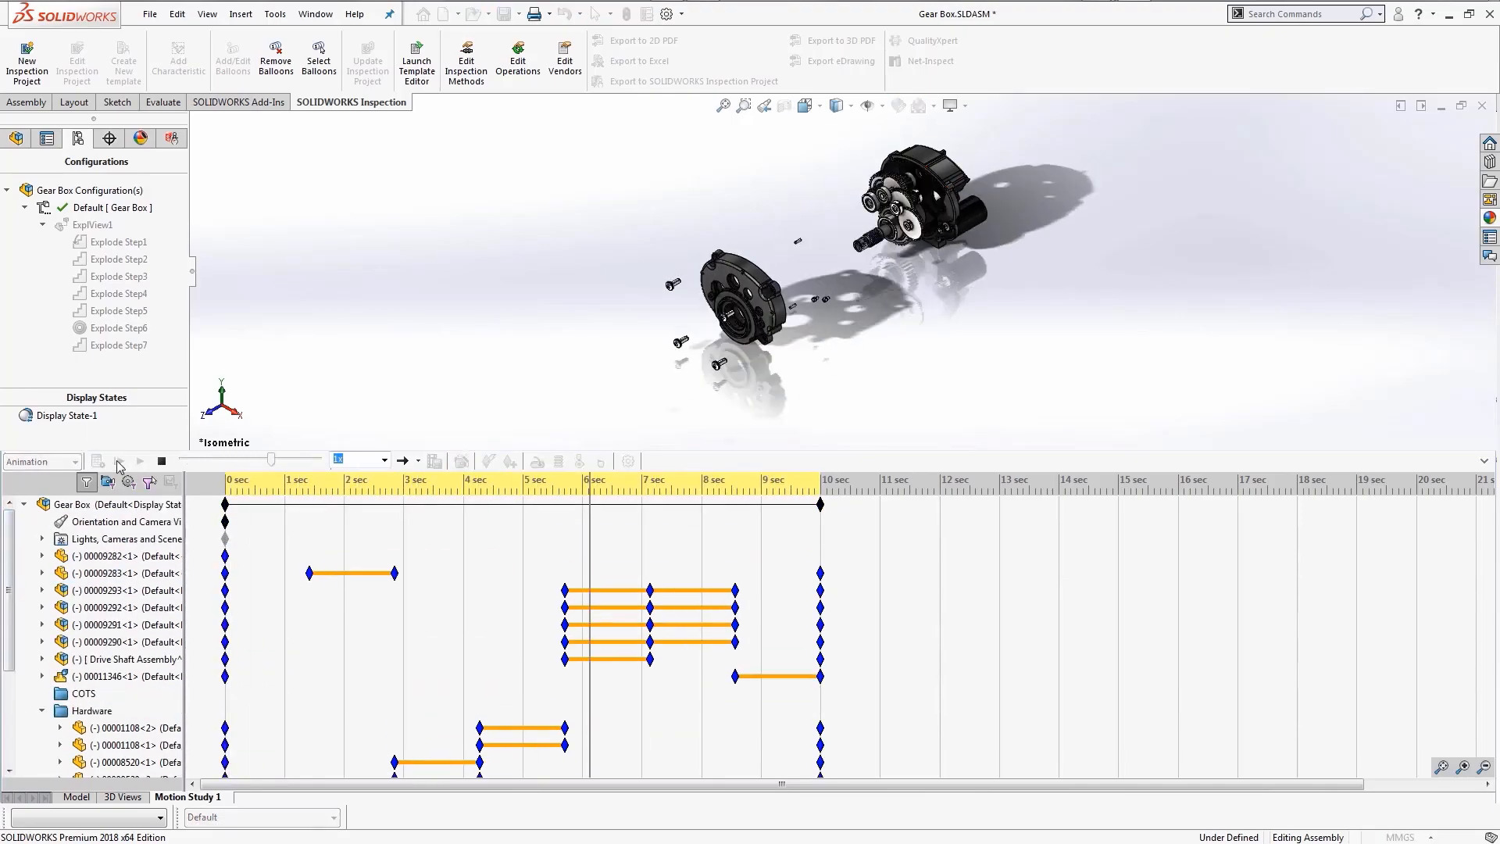
pyautogui.click(459, 460)
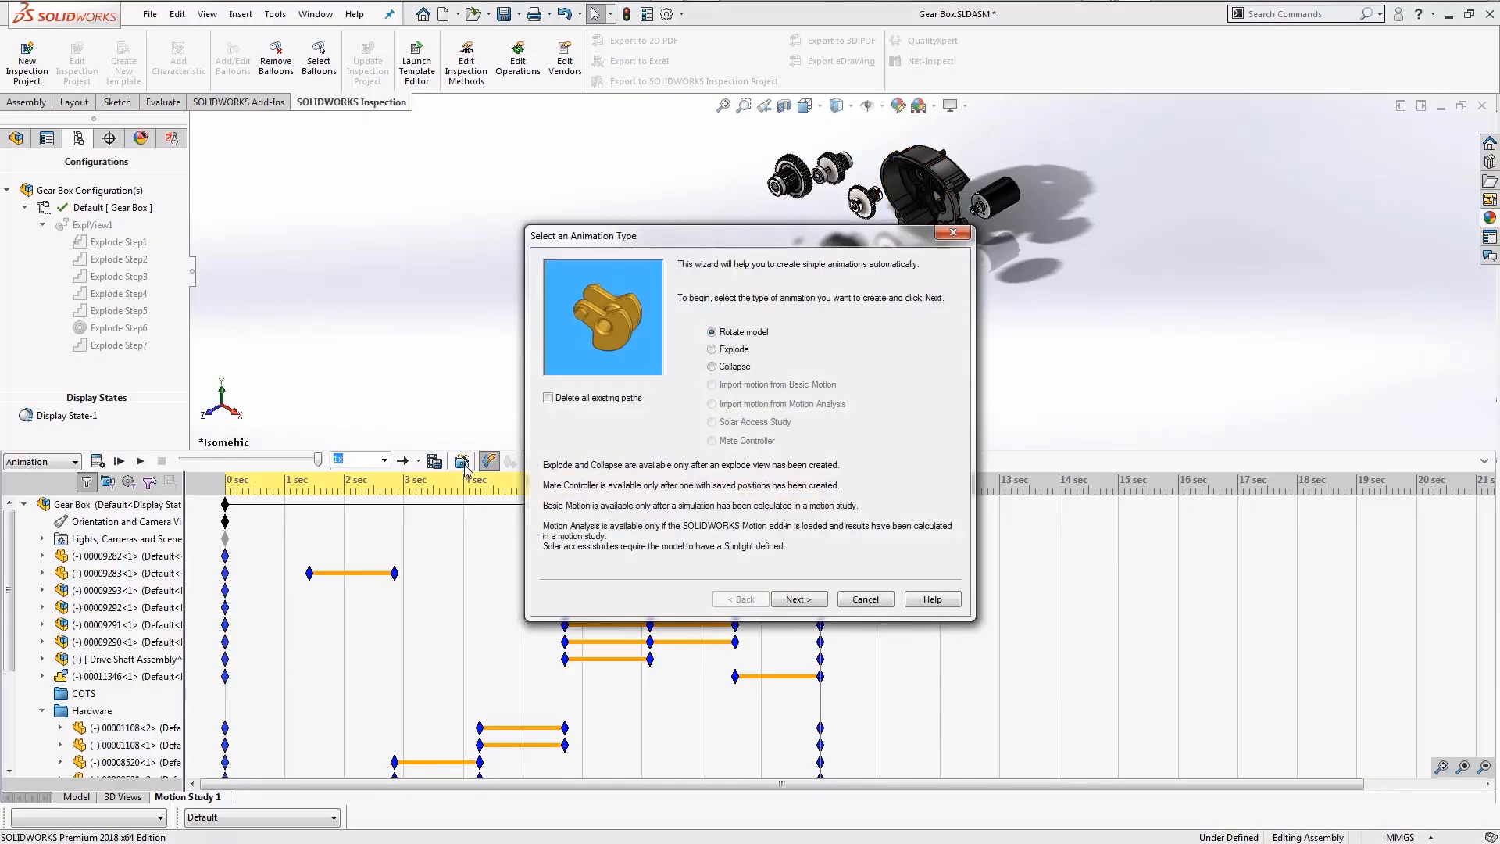
pyautogui.click(798, 598)
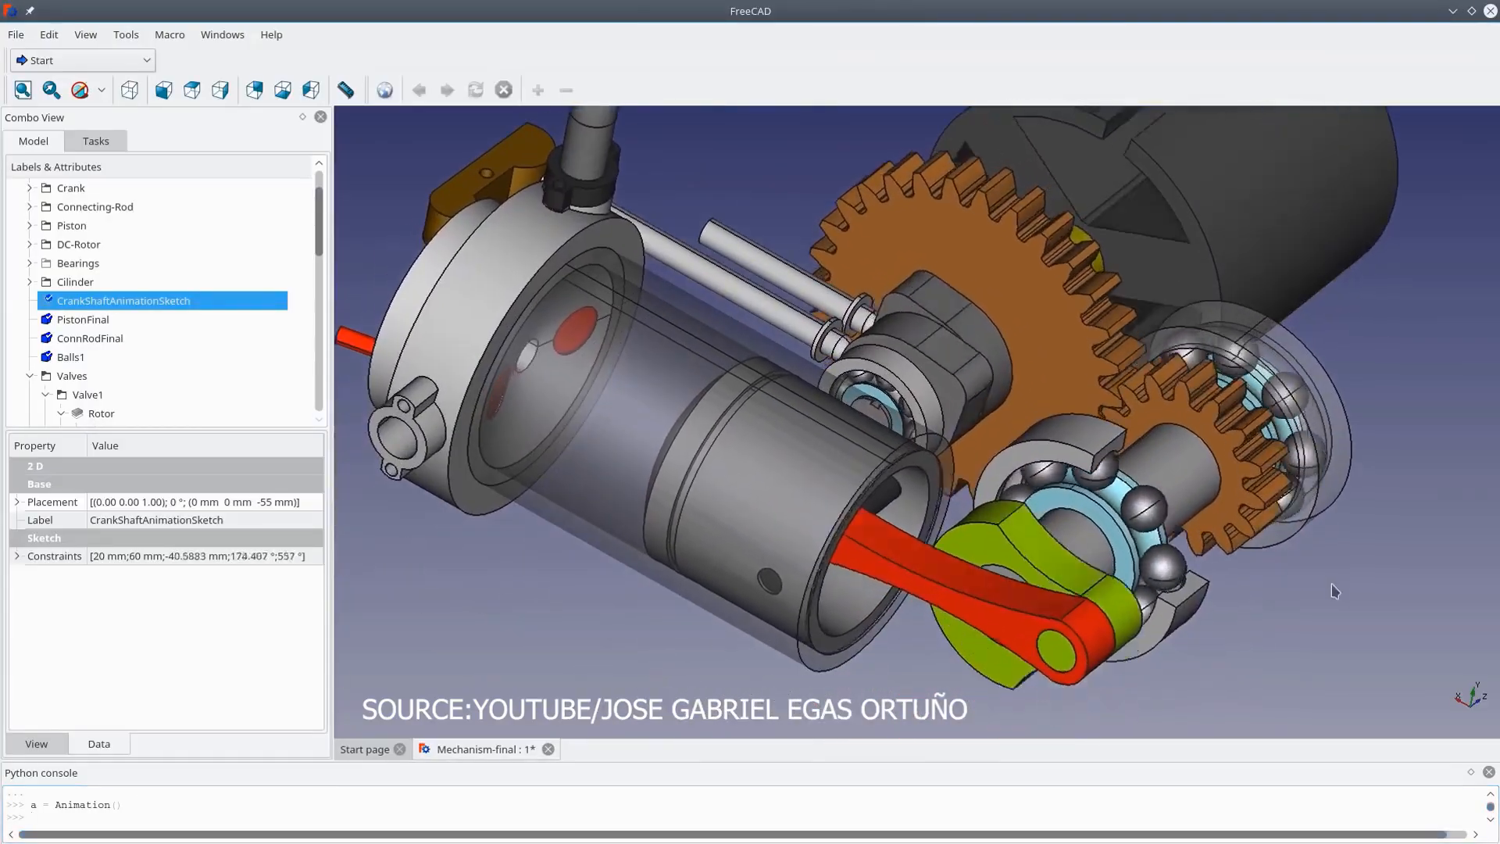
# Step: Stop the crank and piston animation by entering a.stop() in the Python console
pyautogui.write('a.stop()')
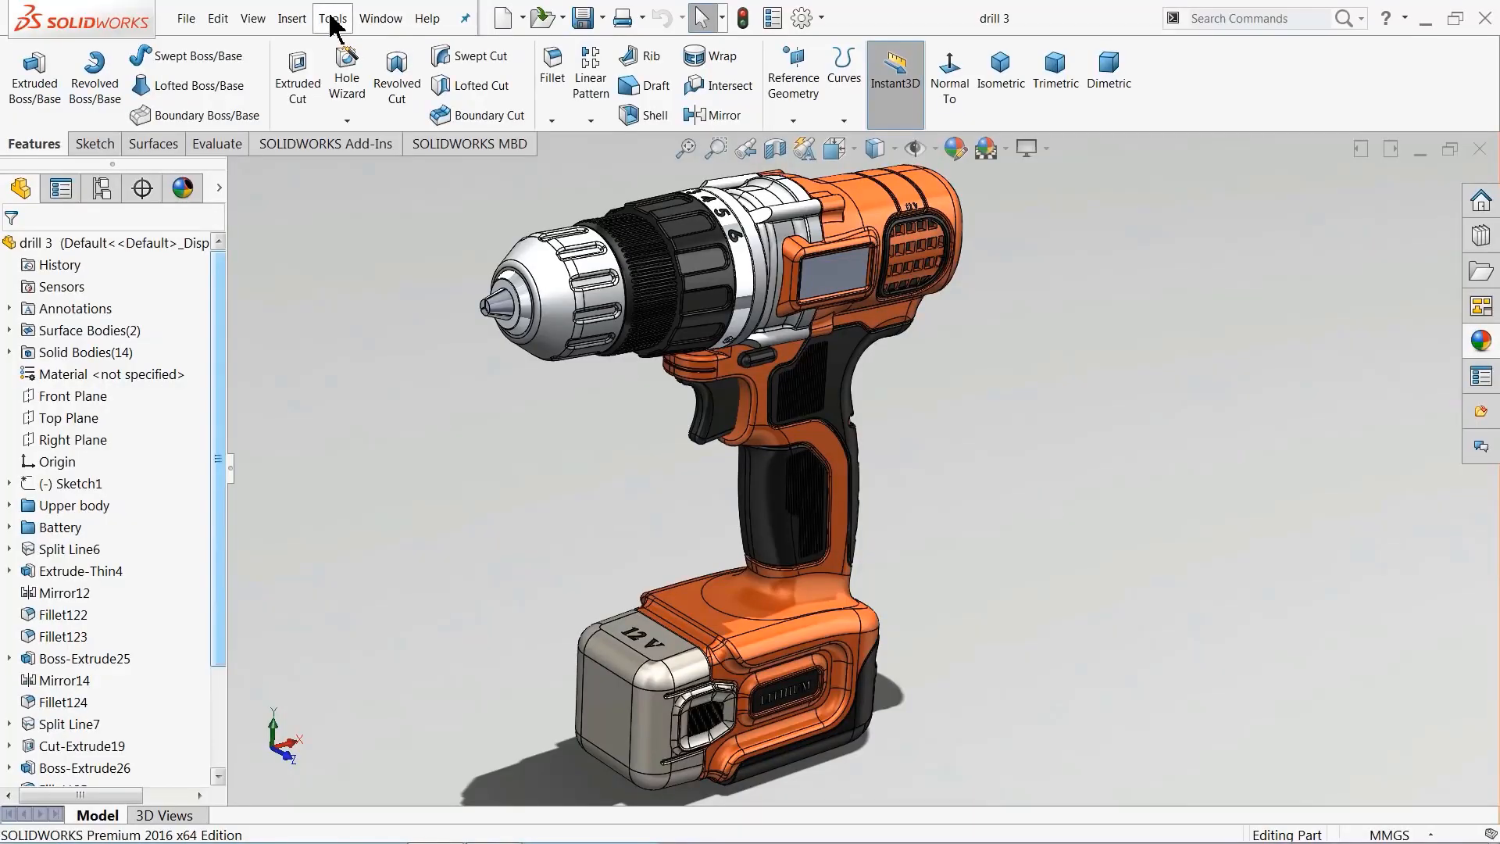
# Step: Enable the PhotoView 360 add-in from Tools > Add-Ins
pyautogui.click(331, 17)
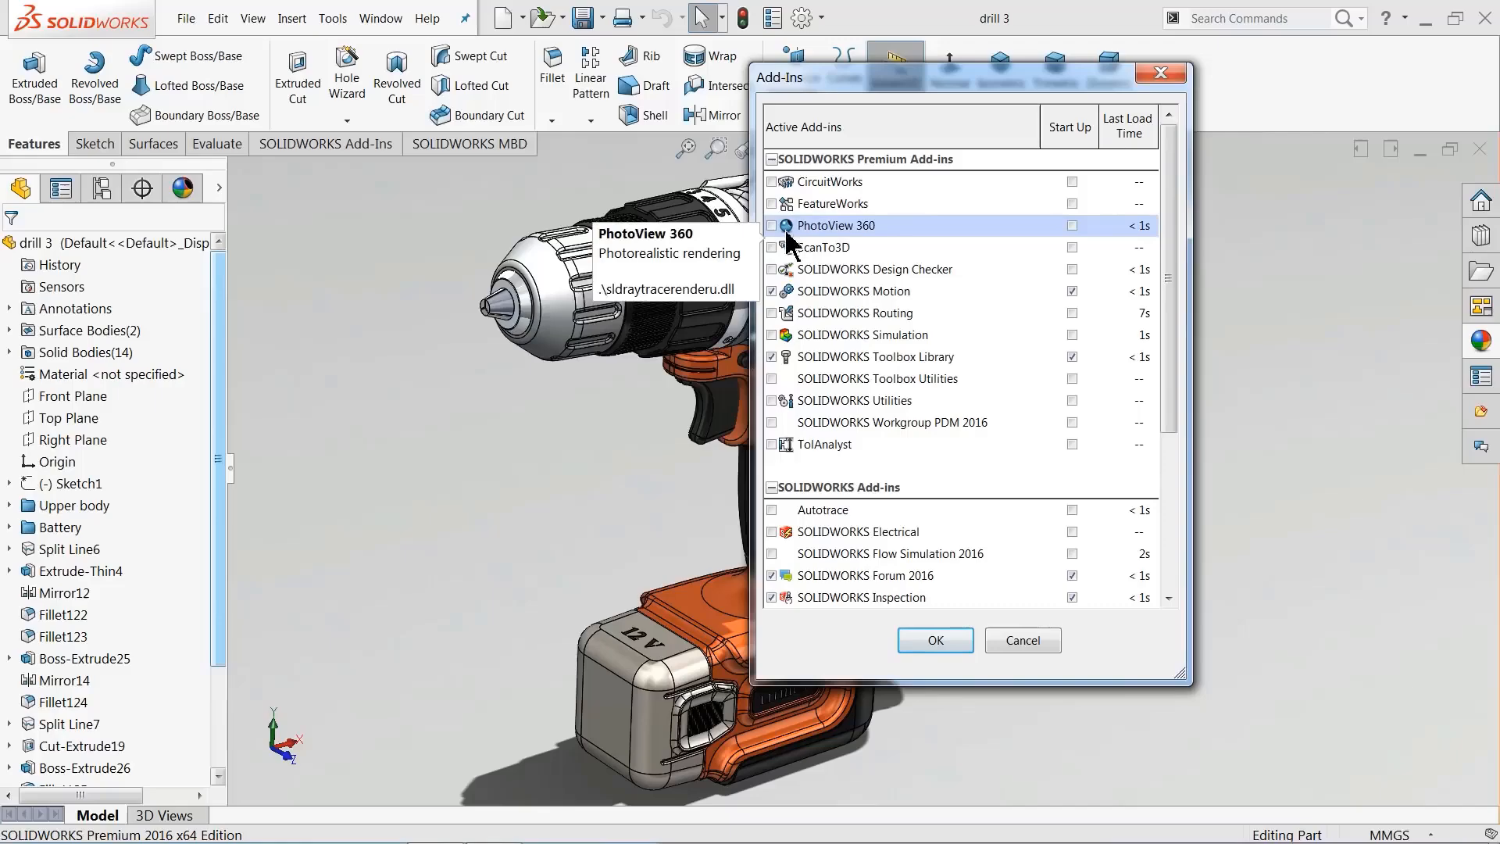
pyautogui.click(772, 225)
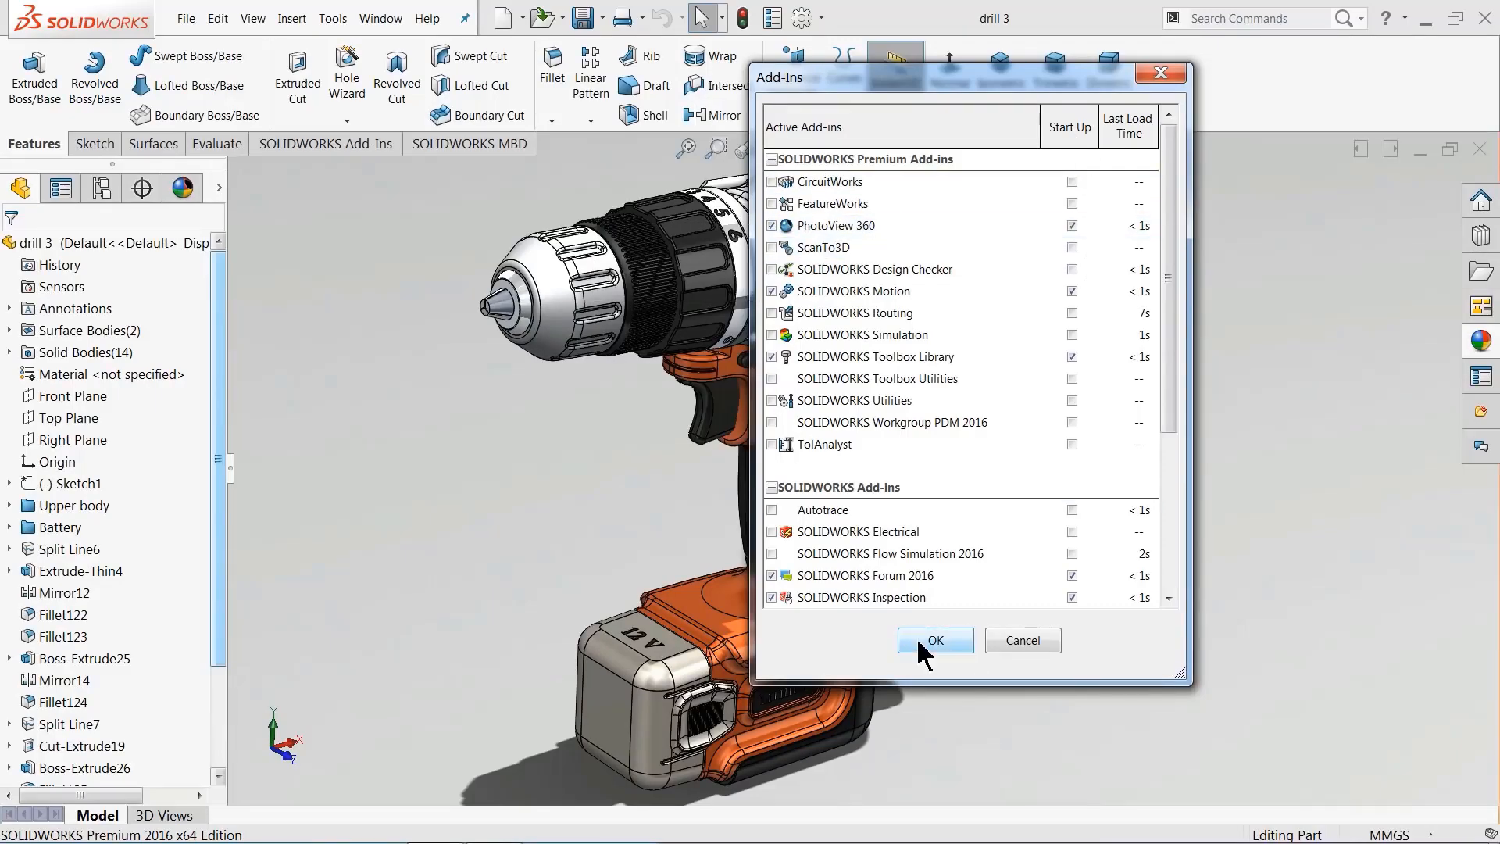
pyautogui.click(935, 641)
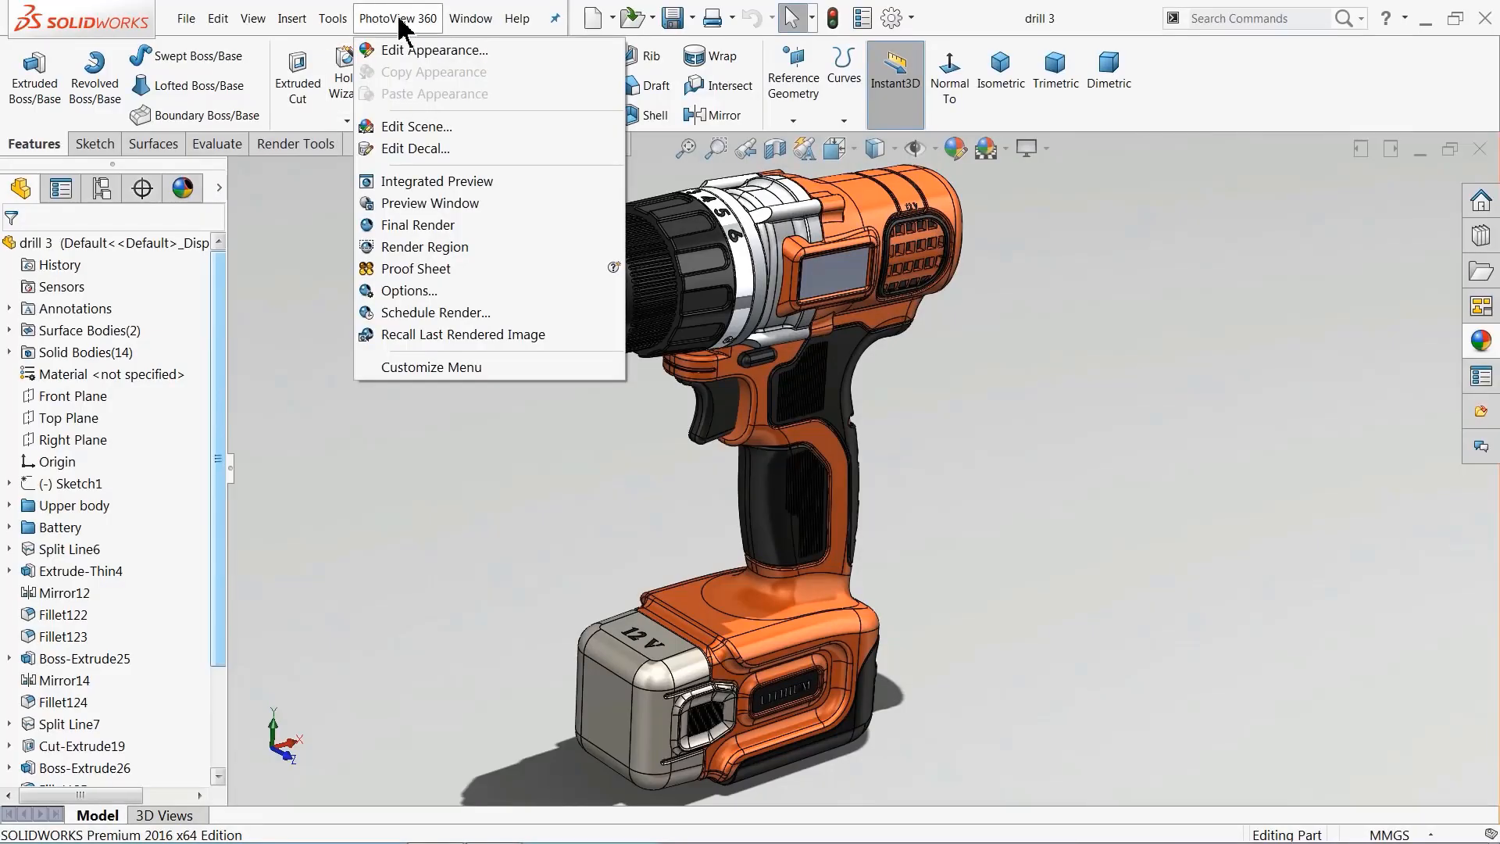
# Step: Show the cordless drill in PhotoView 360's Integrated Preview render
pyautogui.click(434, 181)
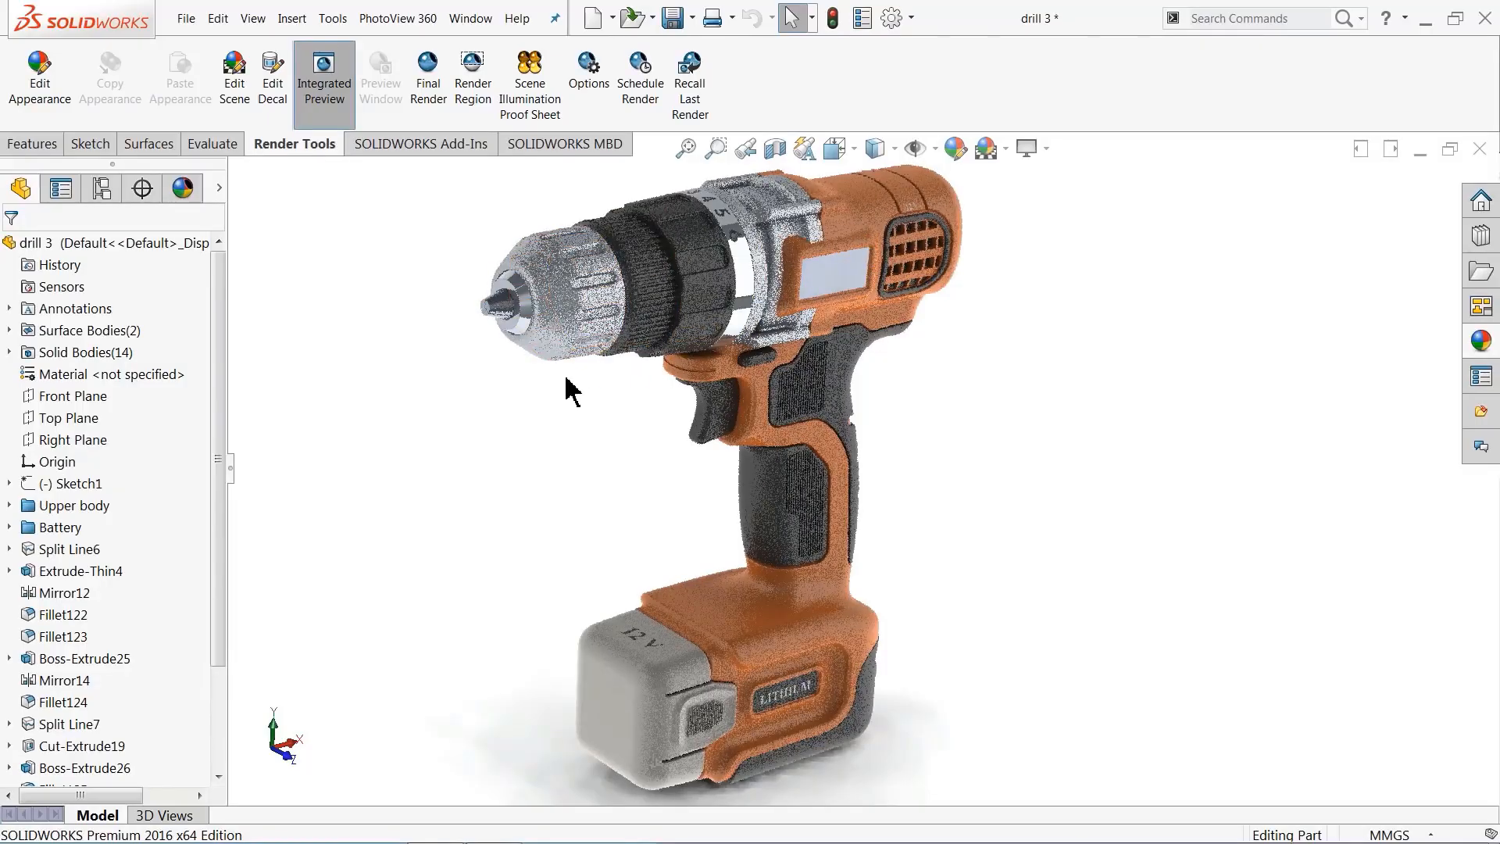
pyautogui.click(512, 302)
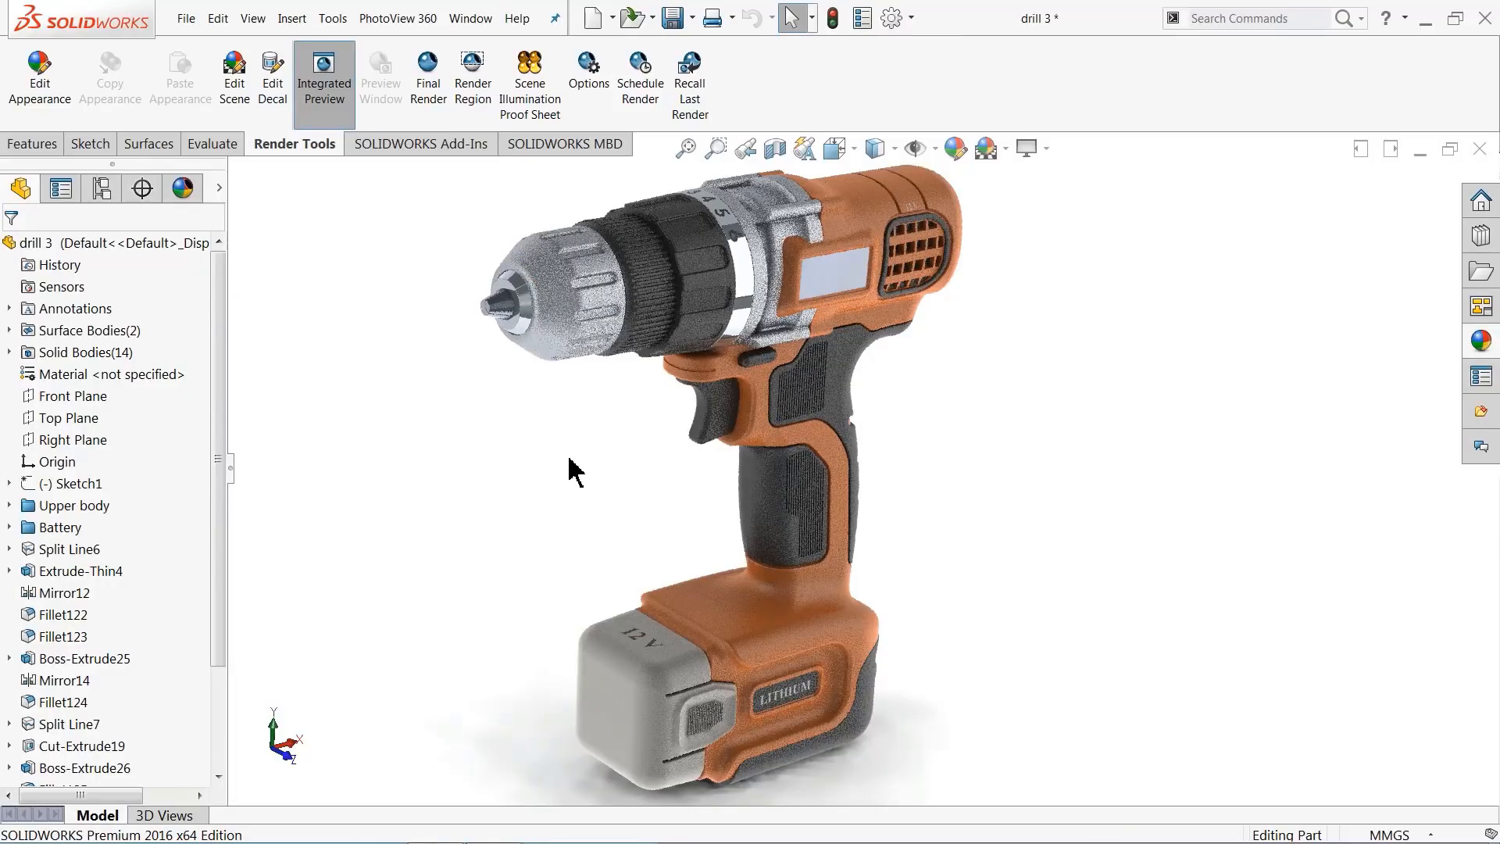
pyautogui.moveTo(672, 522)
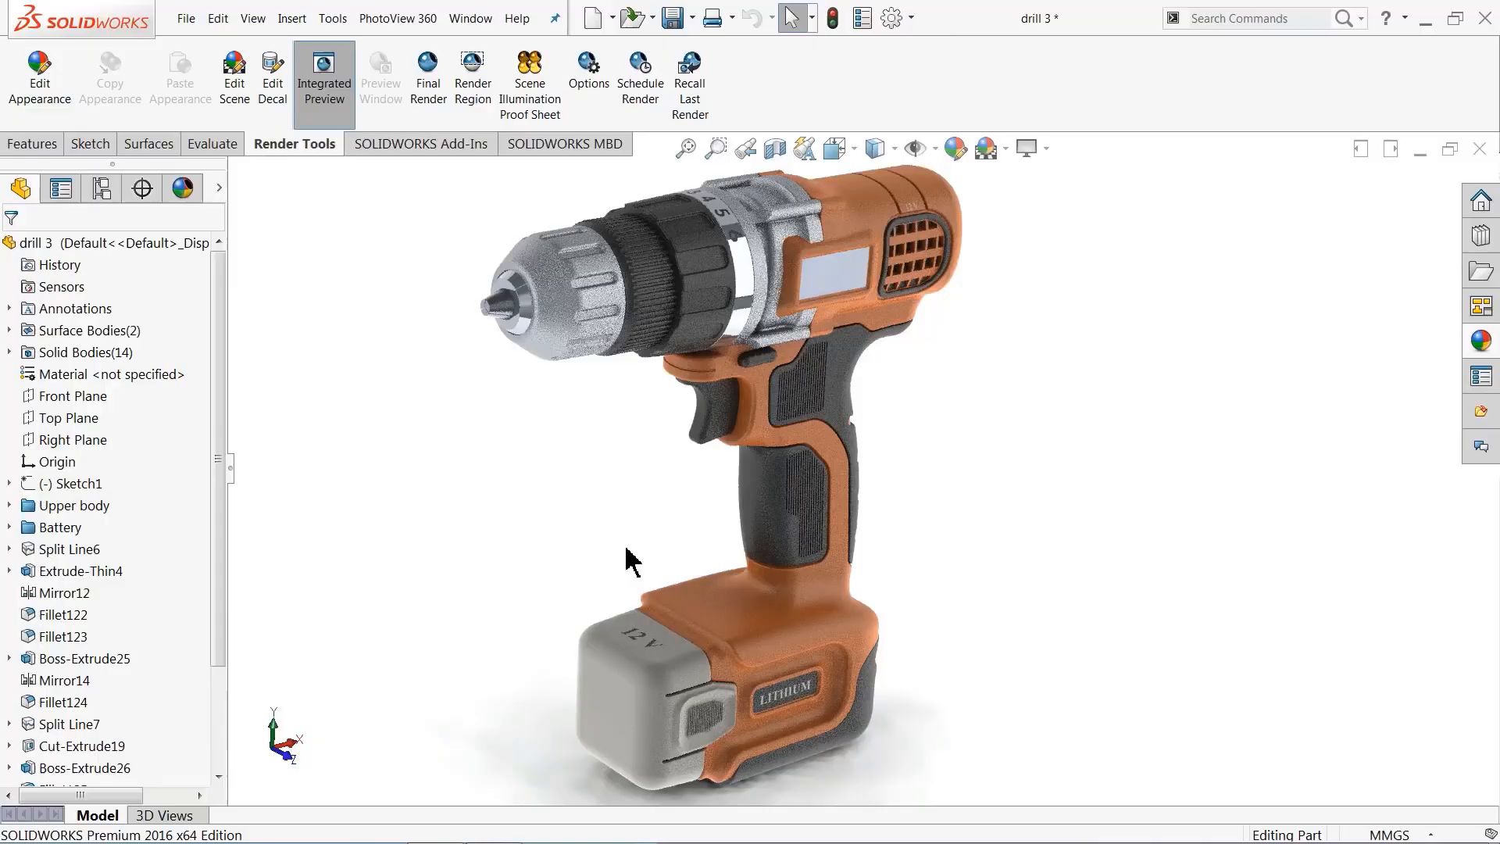
pyautogui.moveTo(650, 436)
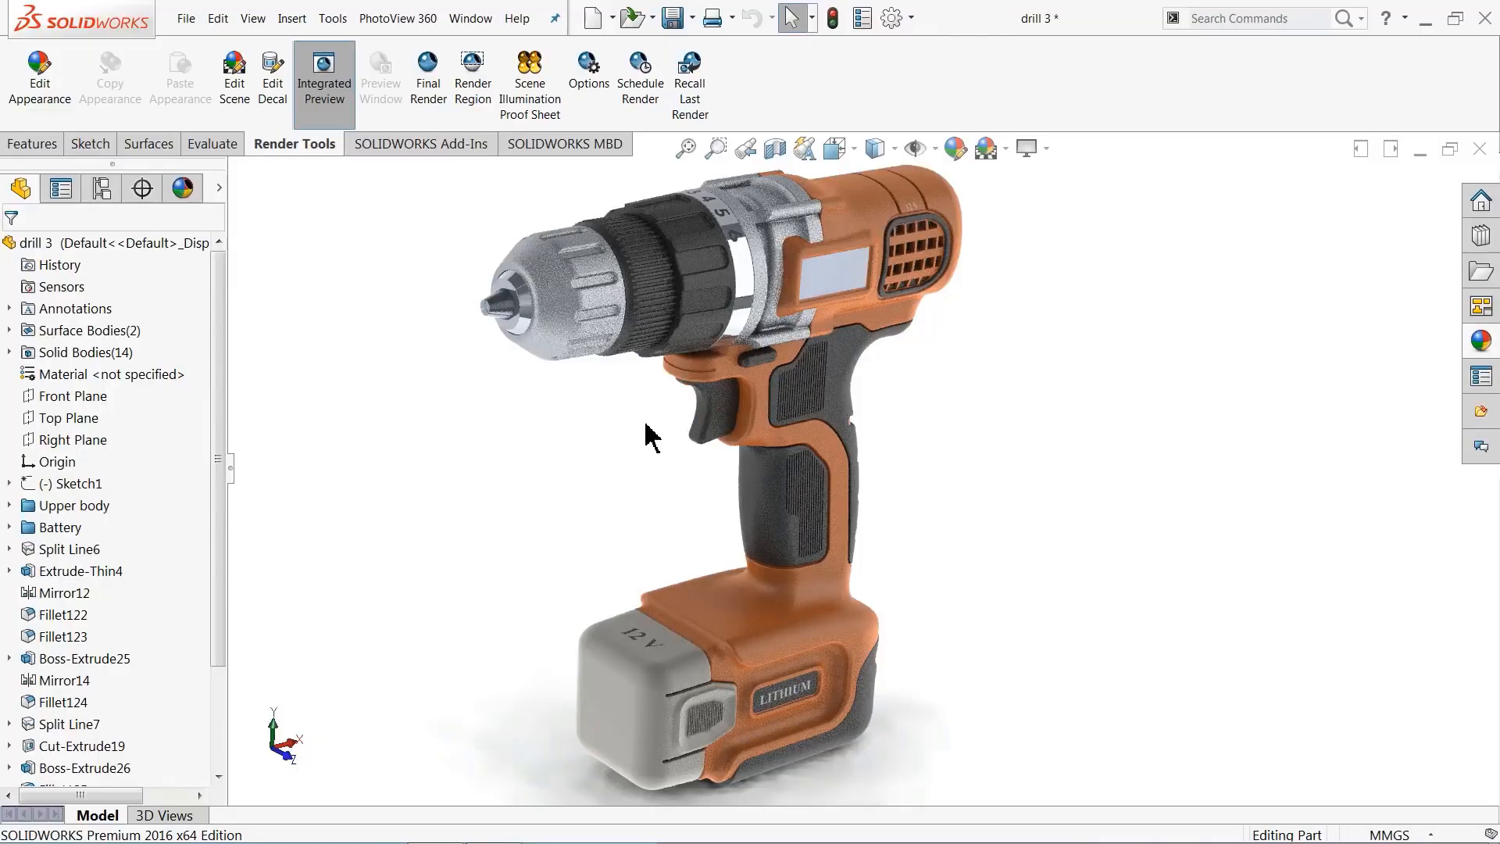
pyautogui.moveTo(550, 428)
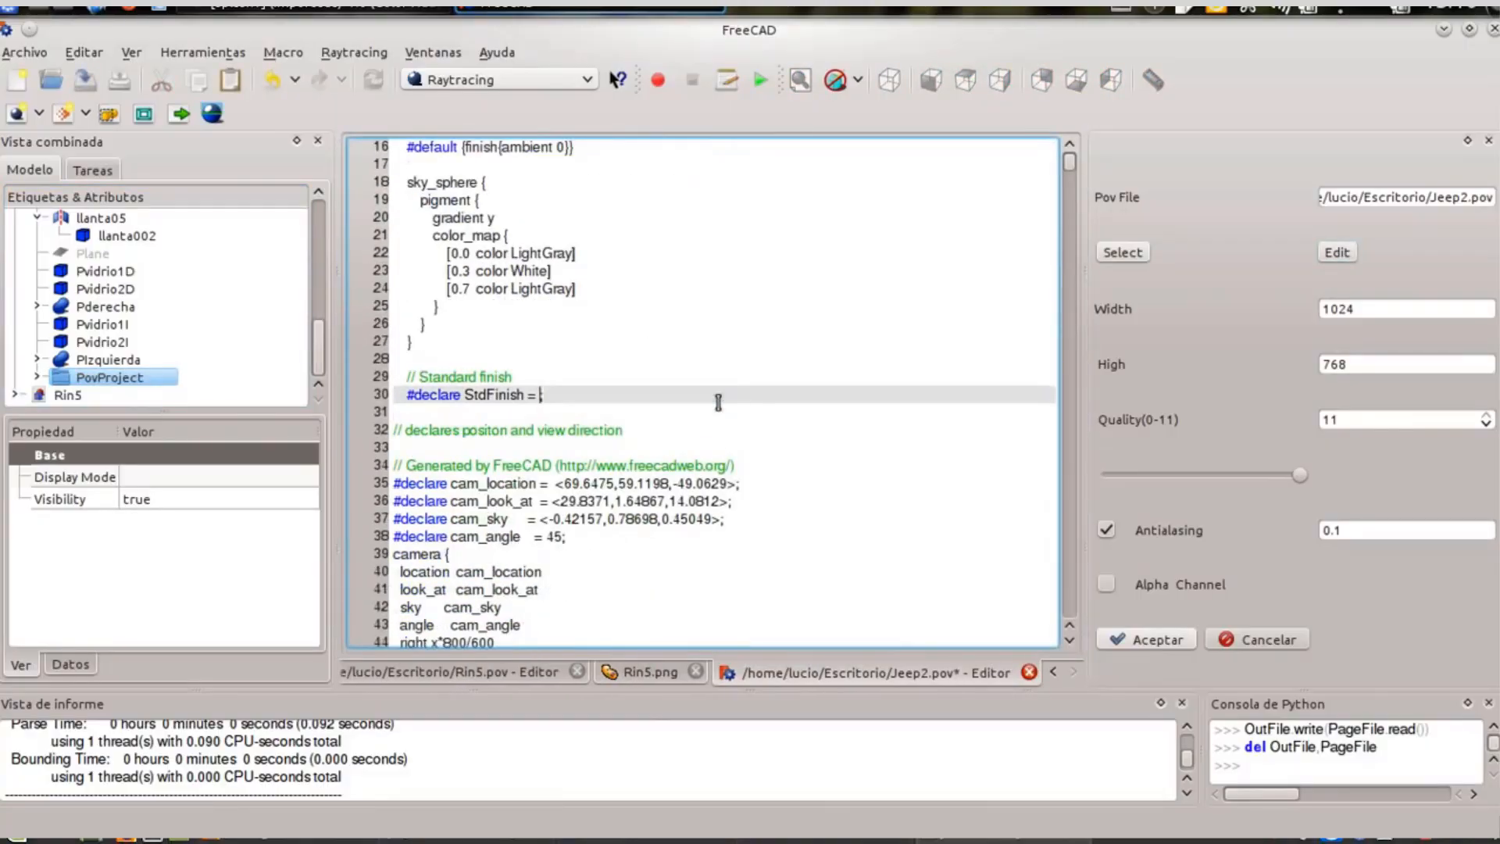
# Step: Declare StdFinish as F_MetalA in the raytracing .pov file
pyautogui.write('F_MetalA;')
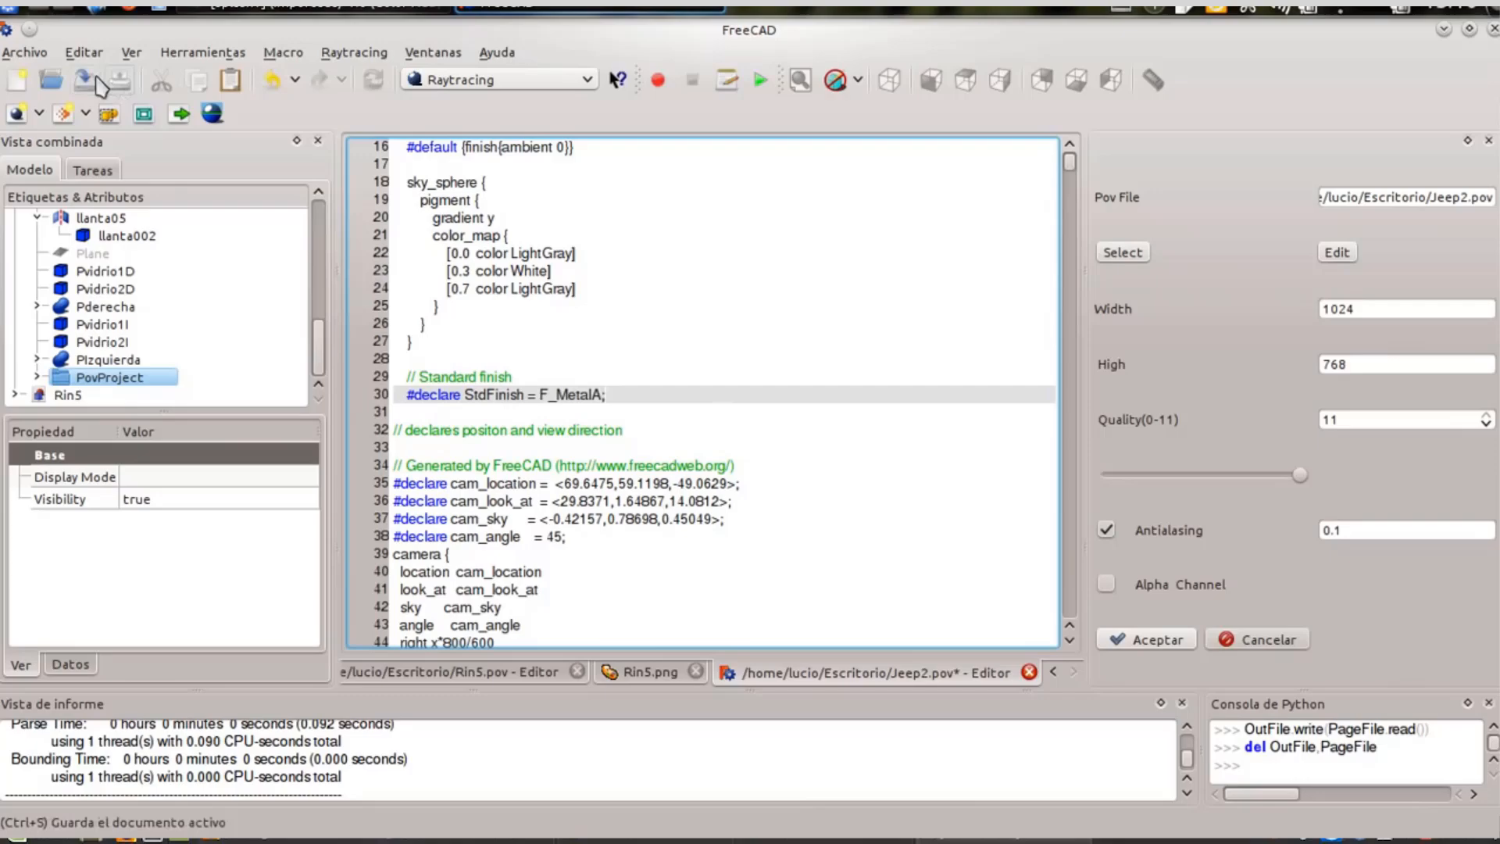
pyautogui.click(81, 80)
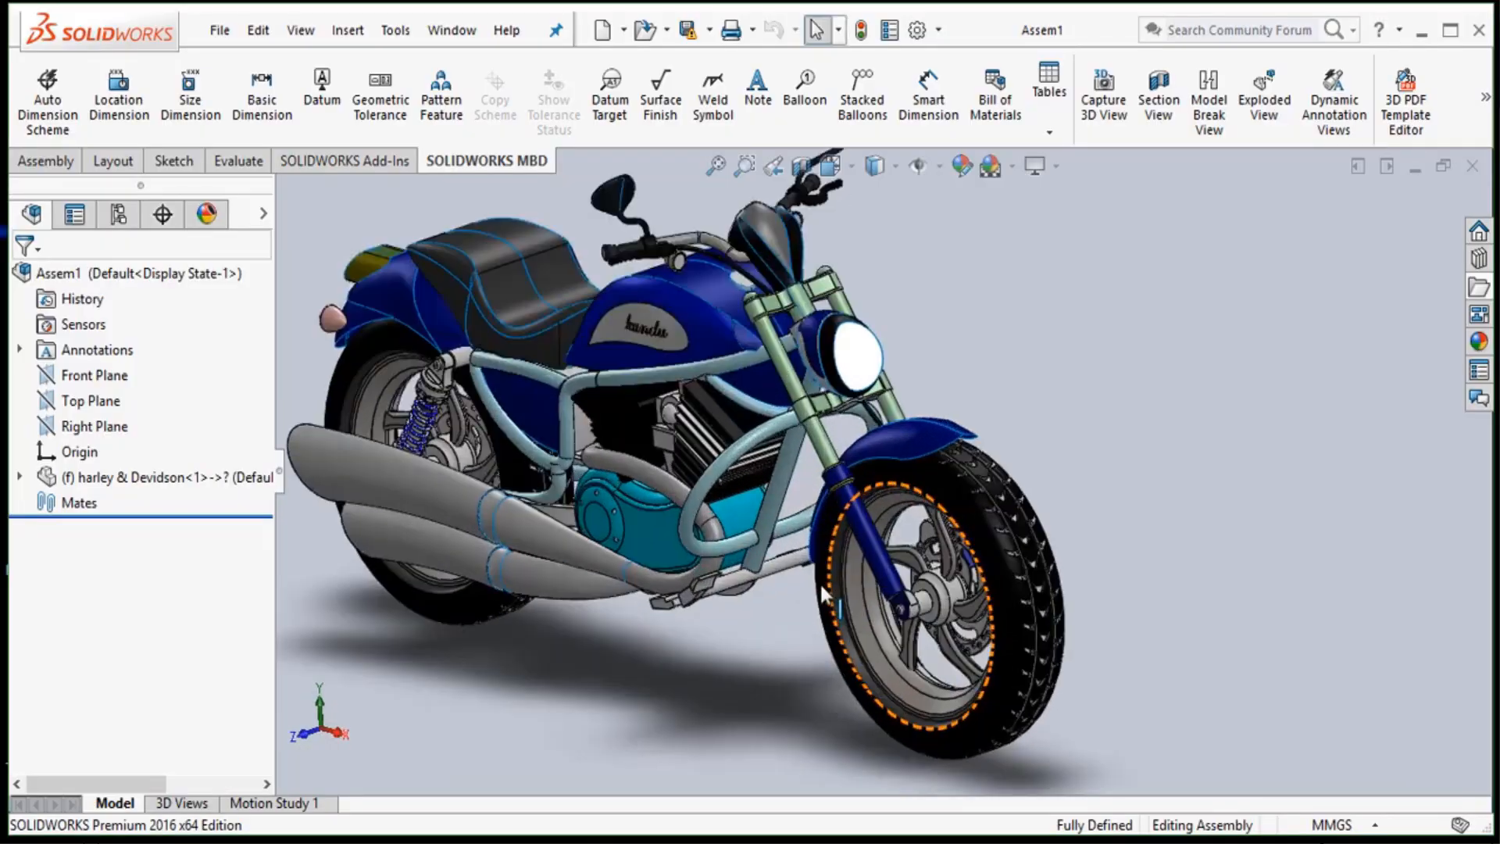
pyautogui.scroll(3)
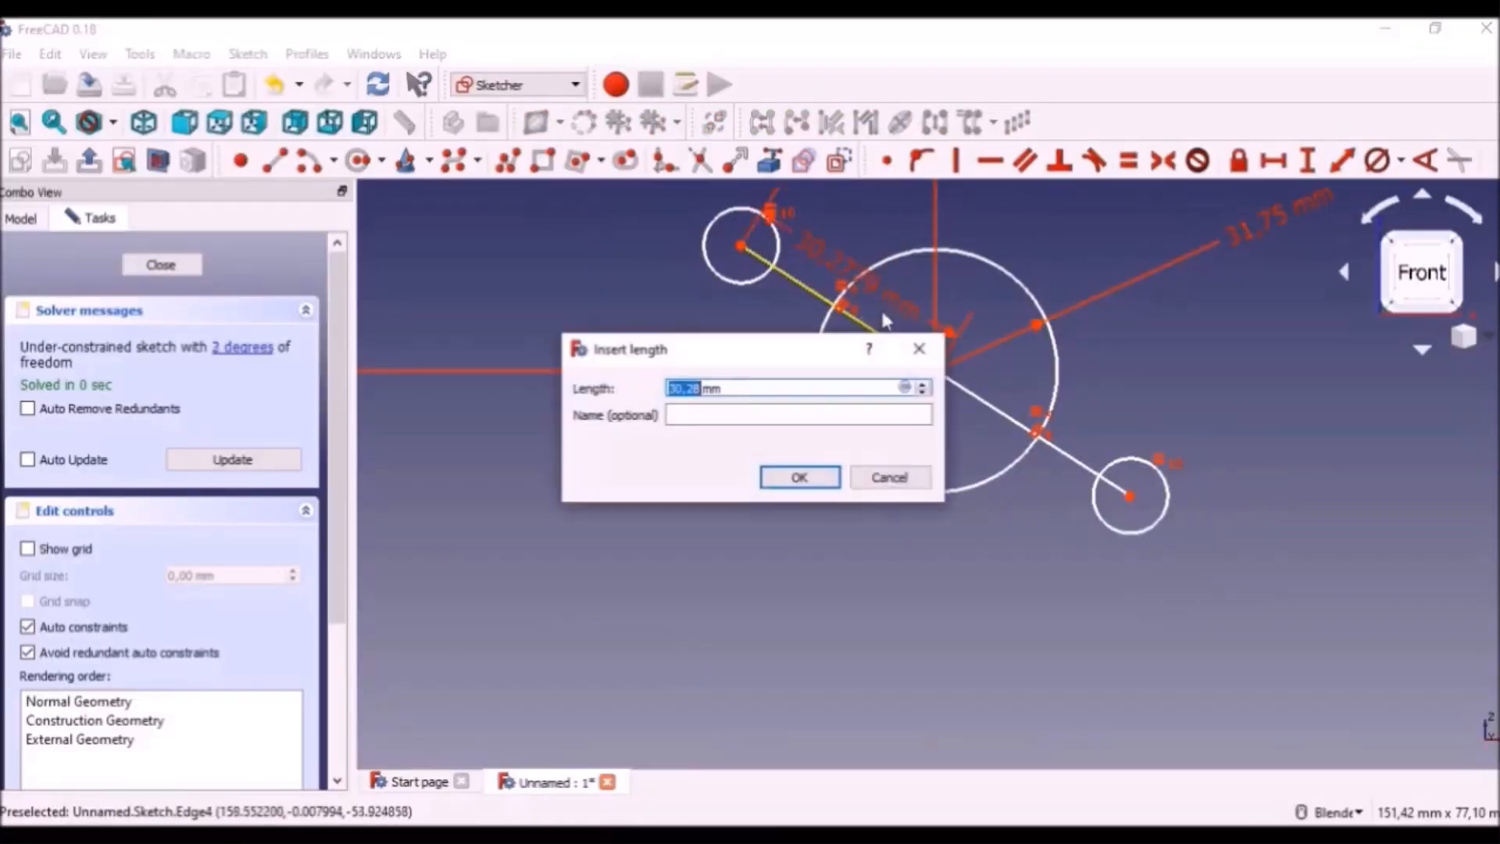
# Step: Accept the length and angle for the line joining the circles, then complete the rounded outer profile
pyautogui.click(798, 477)
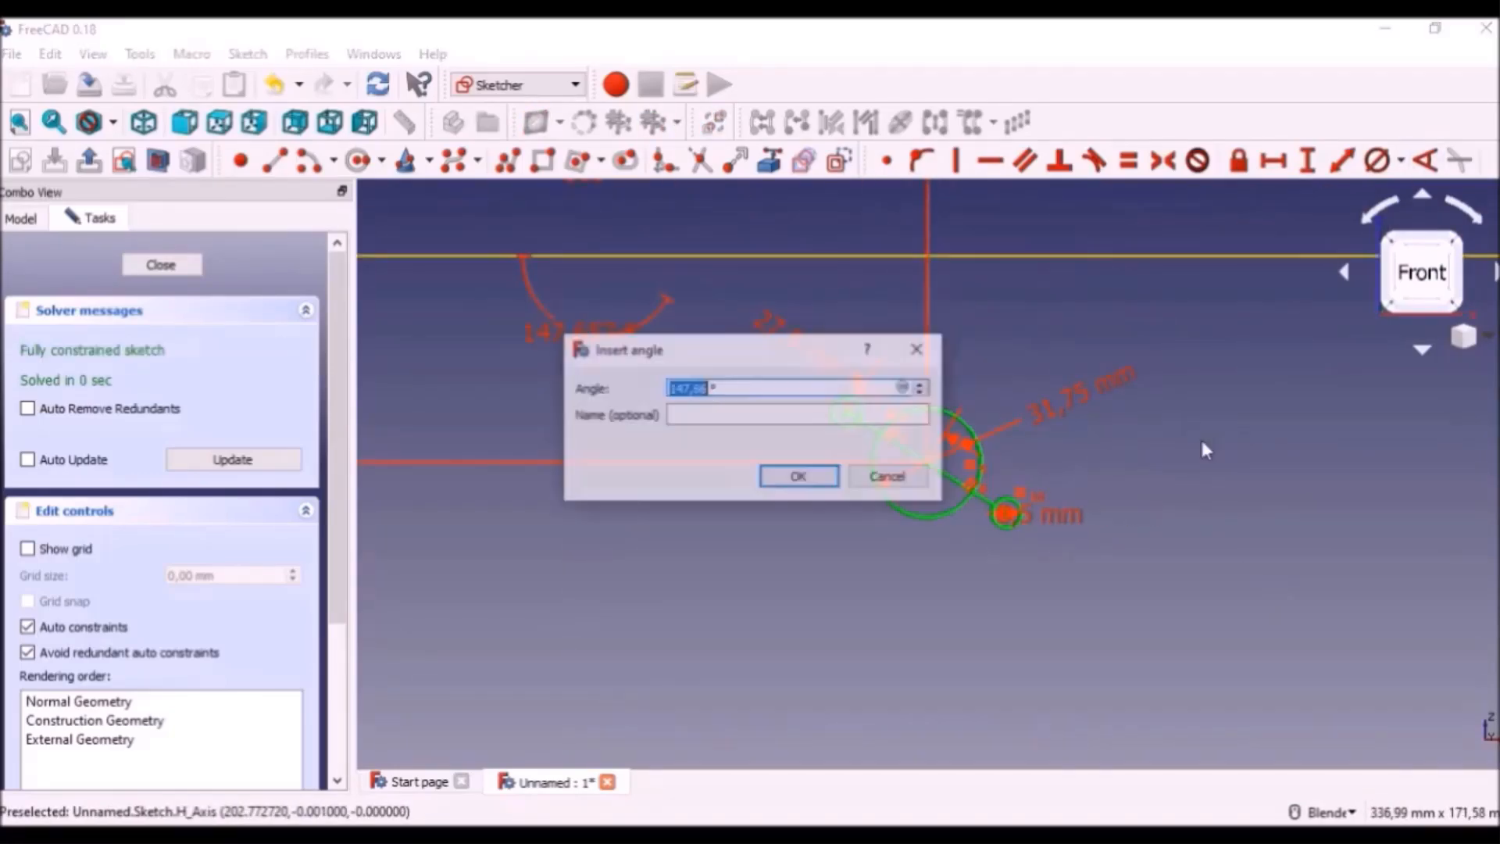
pyautogui.click(797, 475)
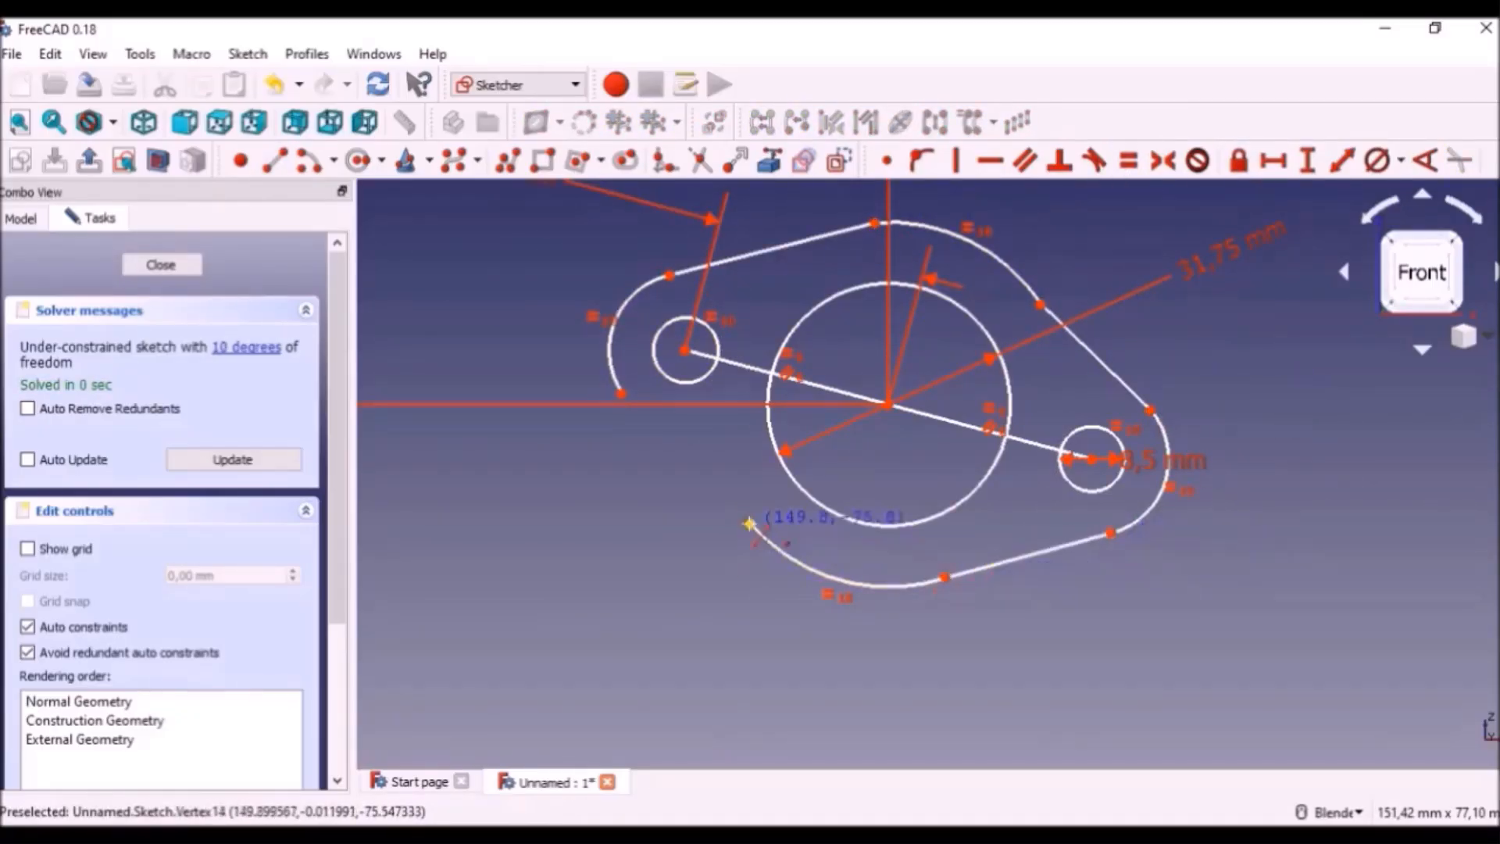
pyautogui.click(161, 264)
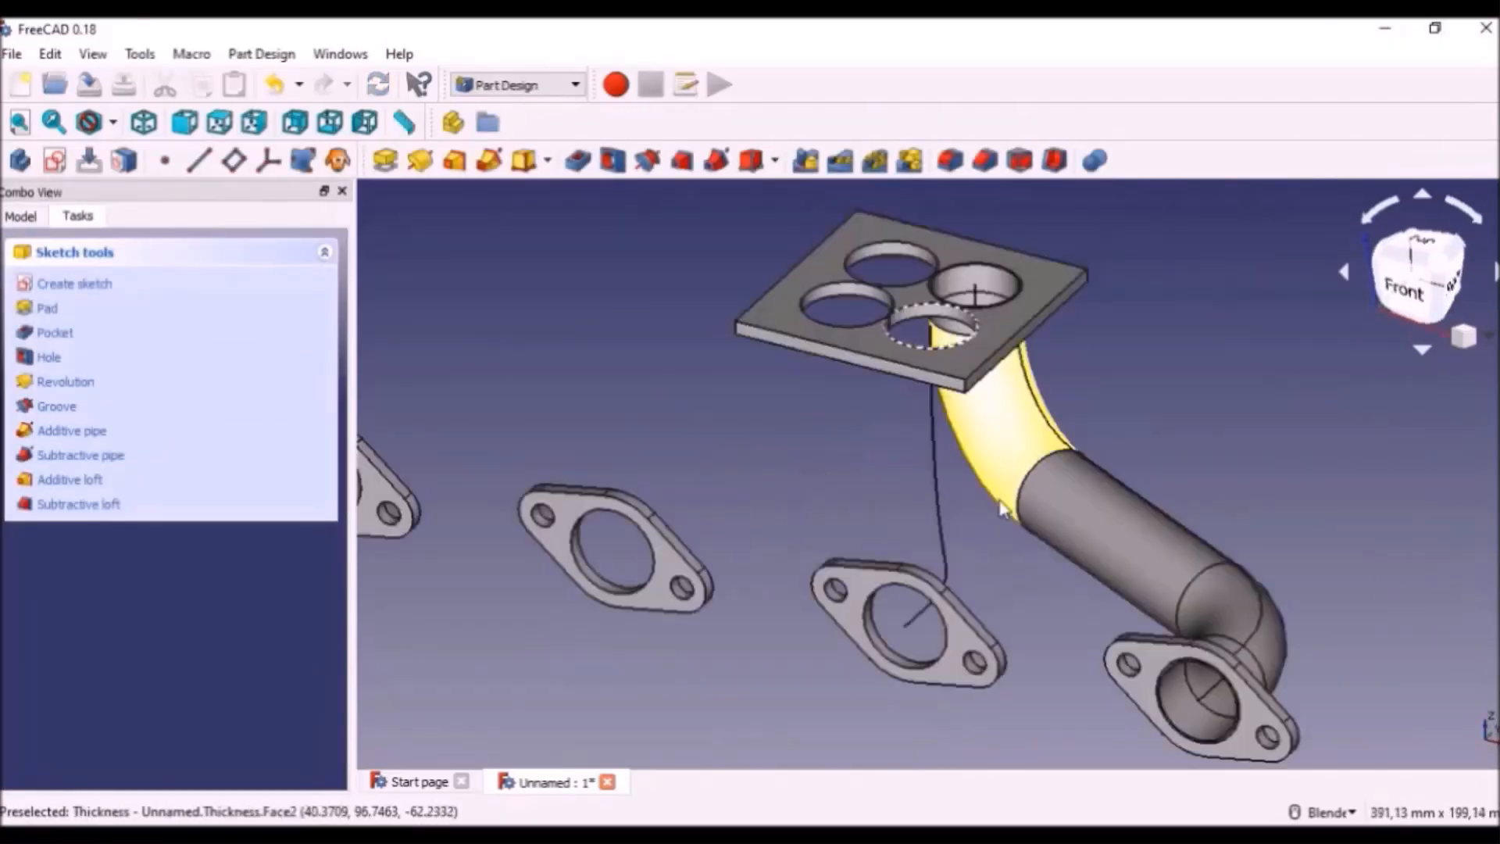
# Step: Sweep a second additive pipe along the wire path and shell it with Intersection join
pyautogui.click(70, 430)
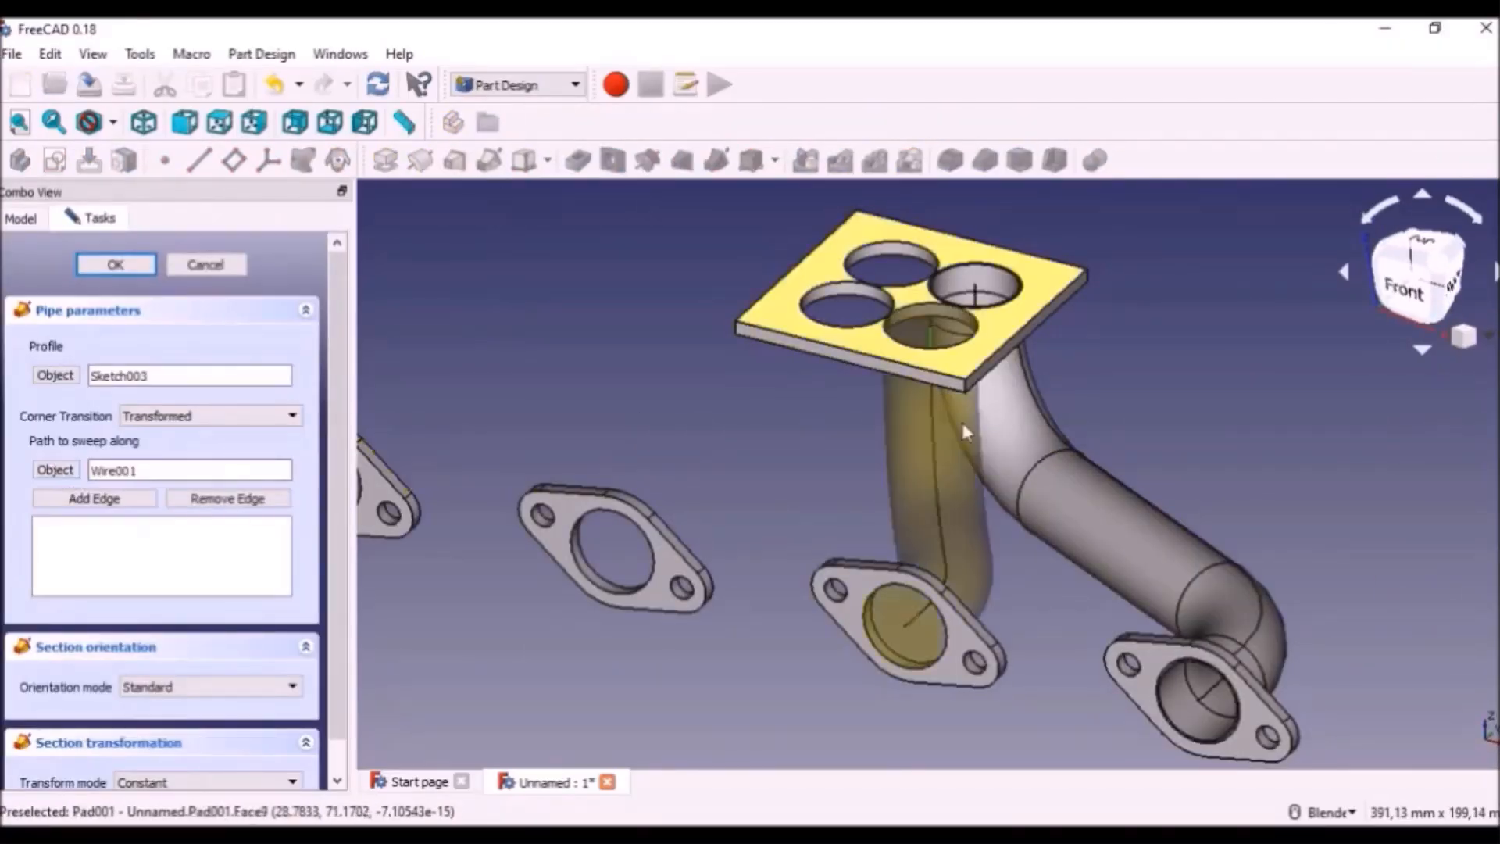
pyautogui.click(114, 264)
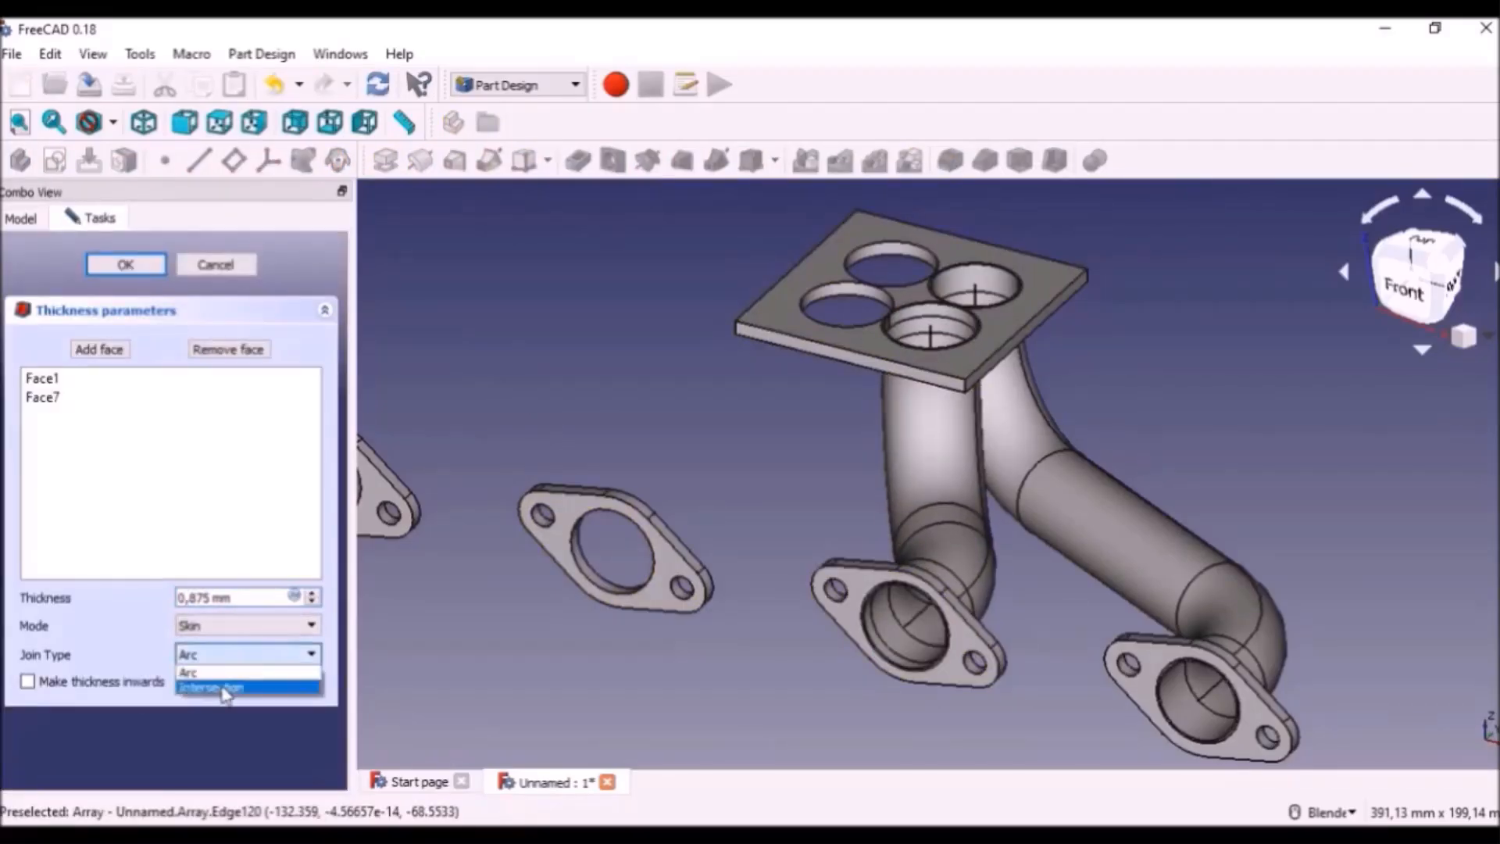
pyautogui.click(125, 264)
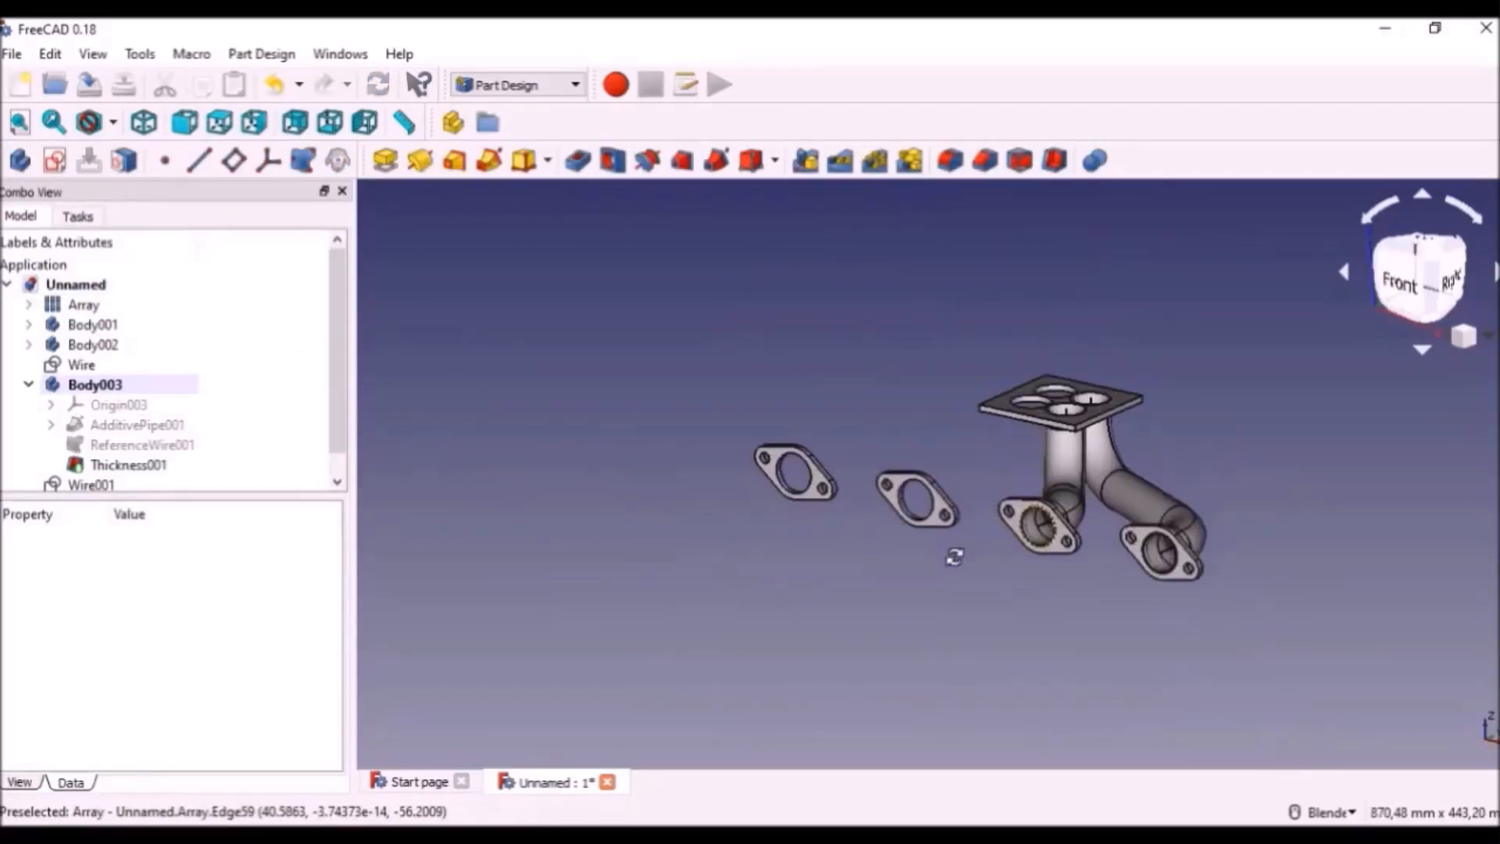
# Step: Mirror the pipe bodies across the YZ plane and fillet the flange edges at 5 mm
pyautogui.click(95, 385)
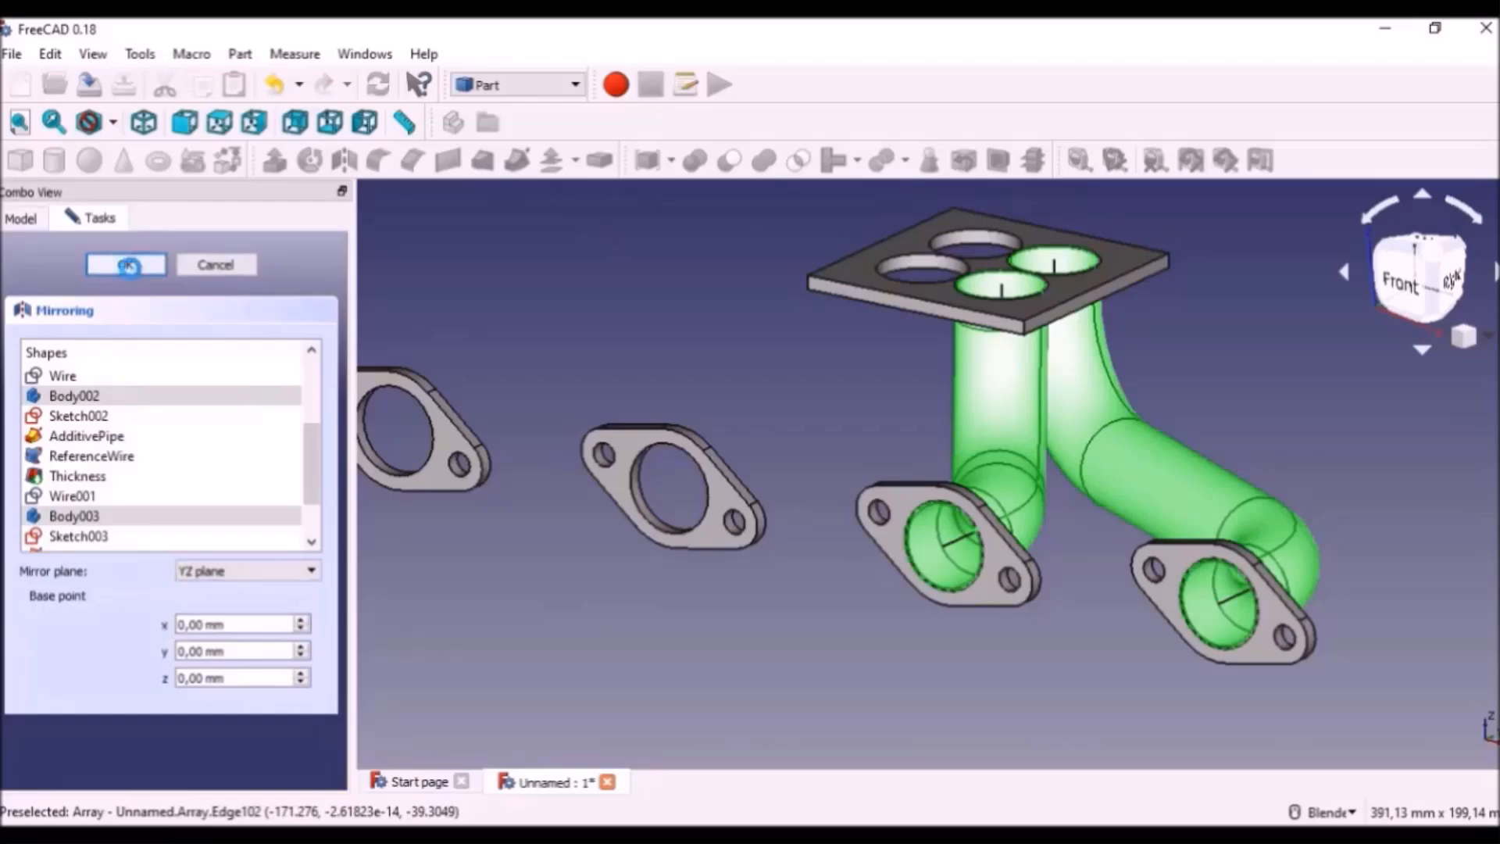
pyautogui.click(125, 266)
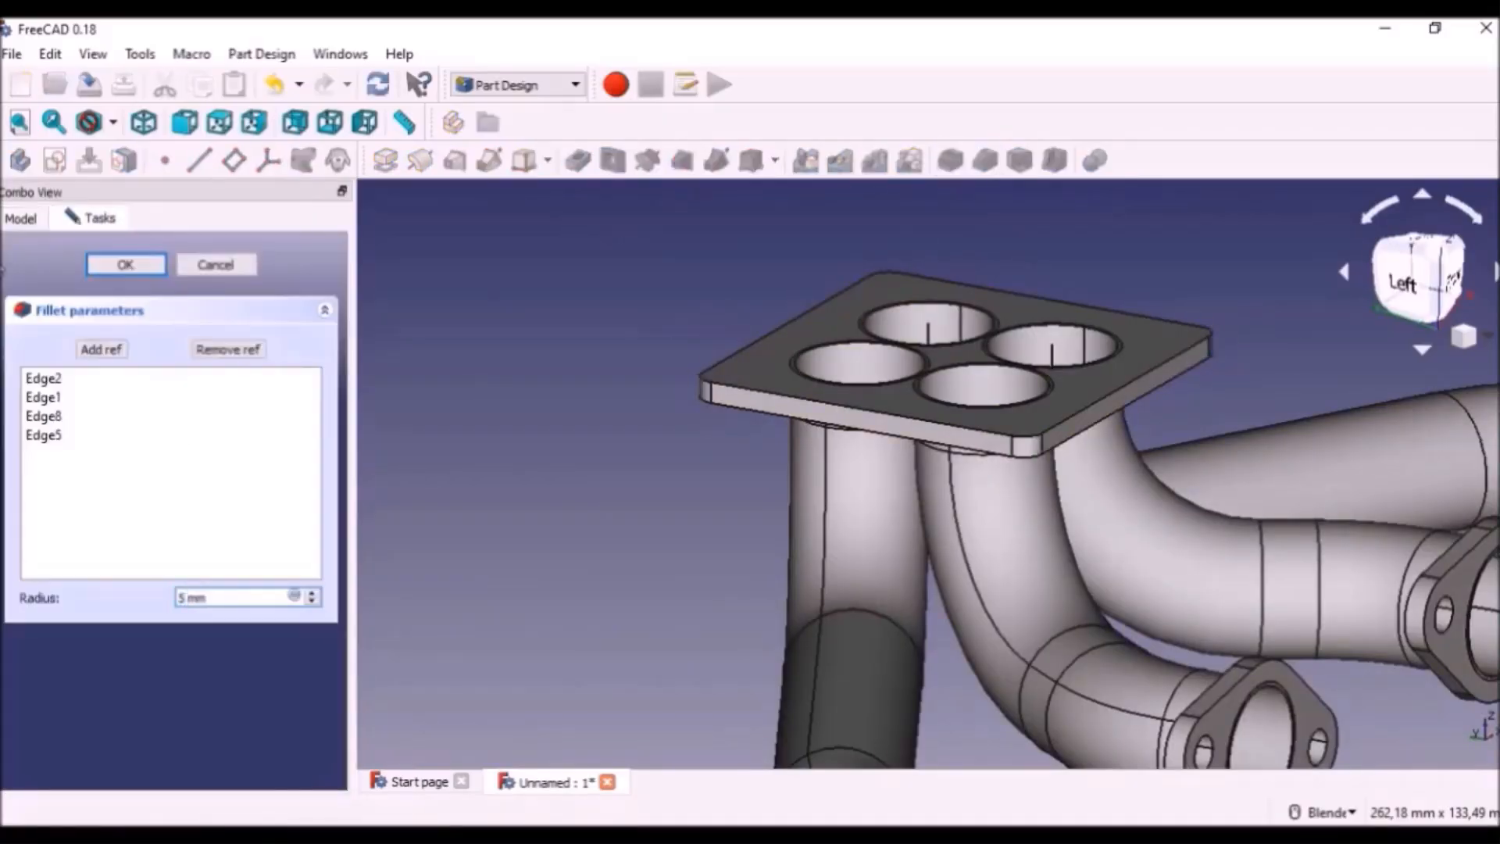
pyautogui.click(125, 264)
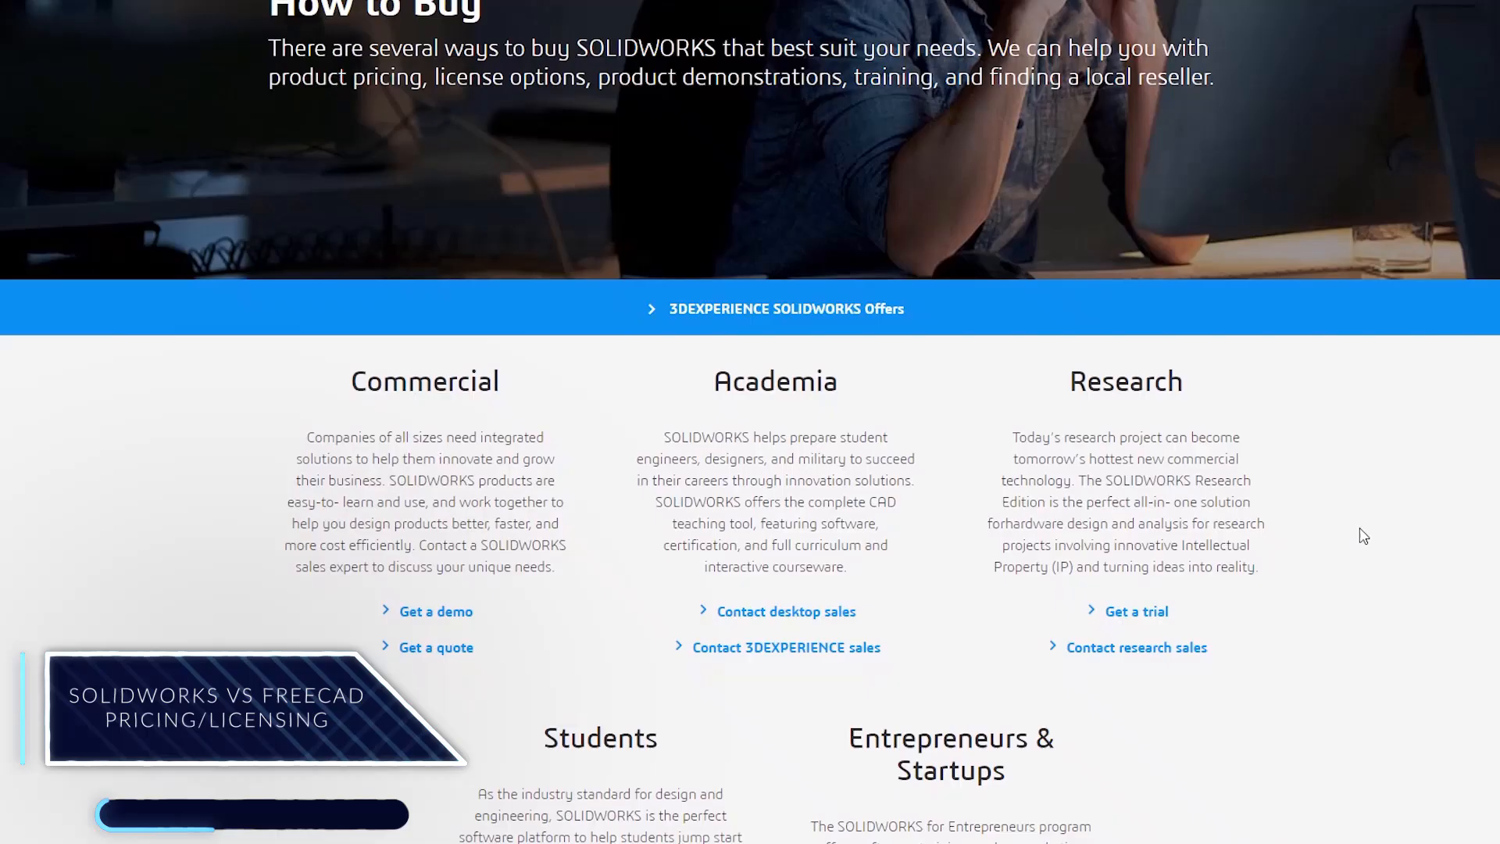
# Step: Browse How to Buy into the Entrepreneurs & Startups program page and read down it
pyautogui.scroll(-3)
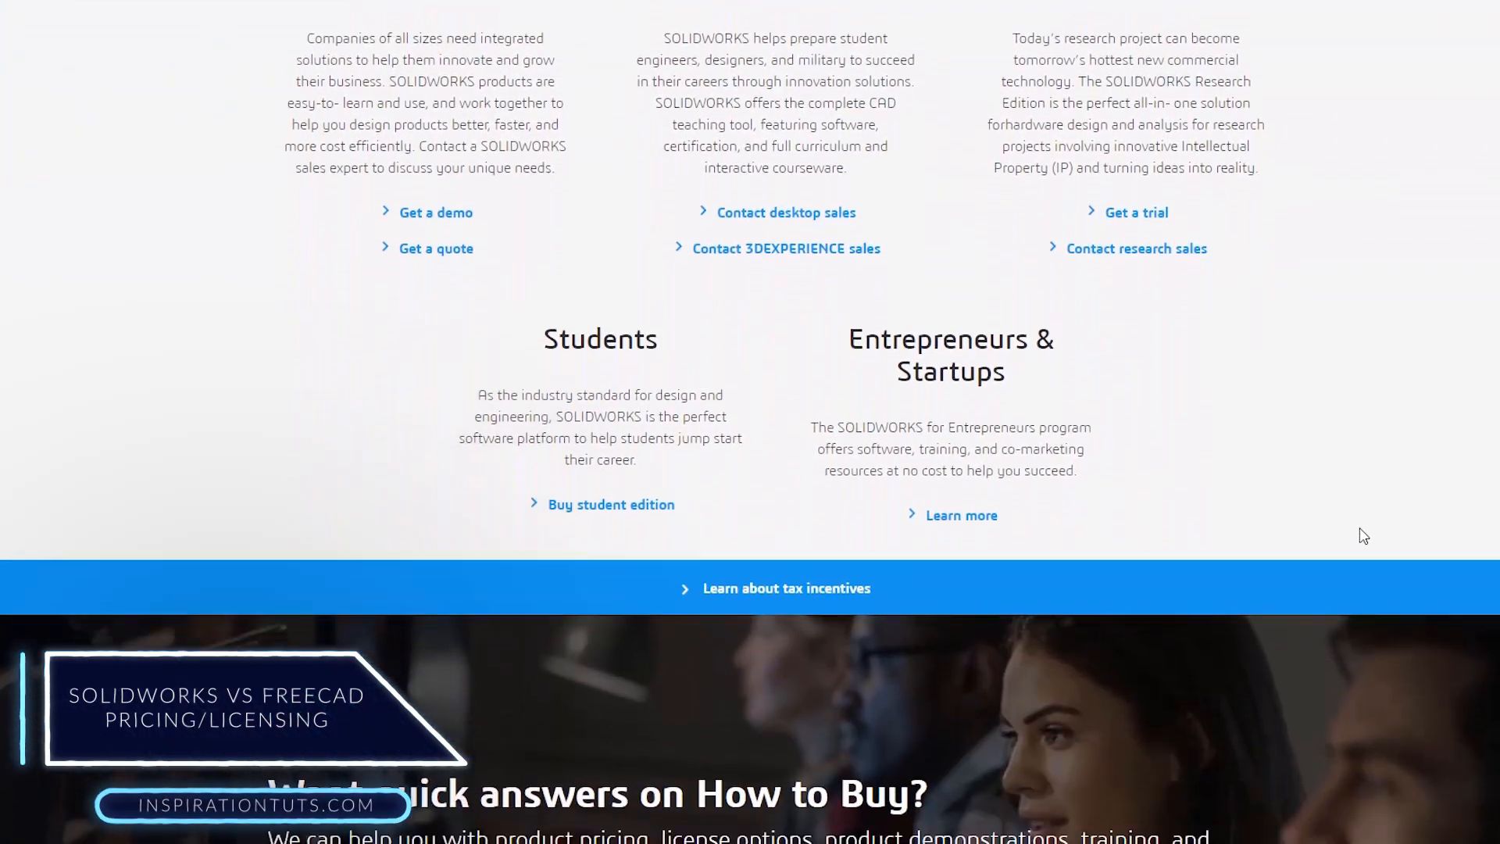
pyautogui.click(961, 514)
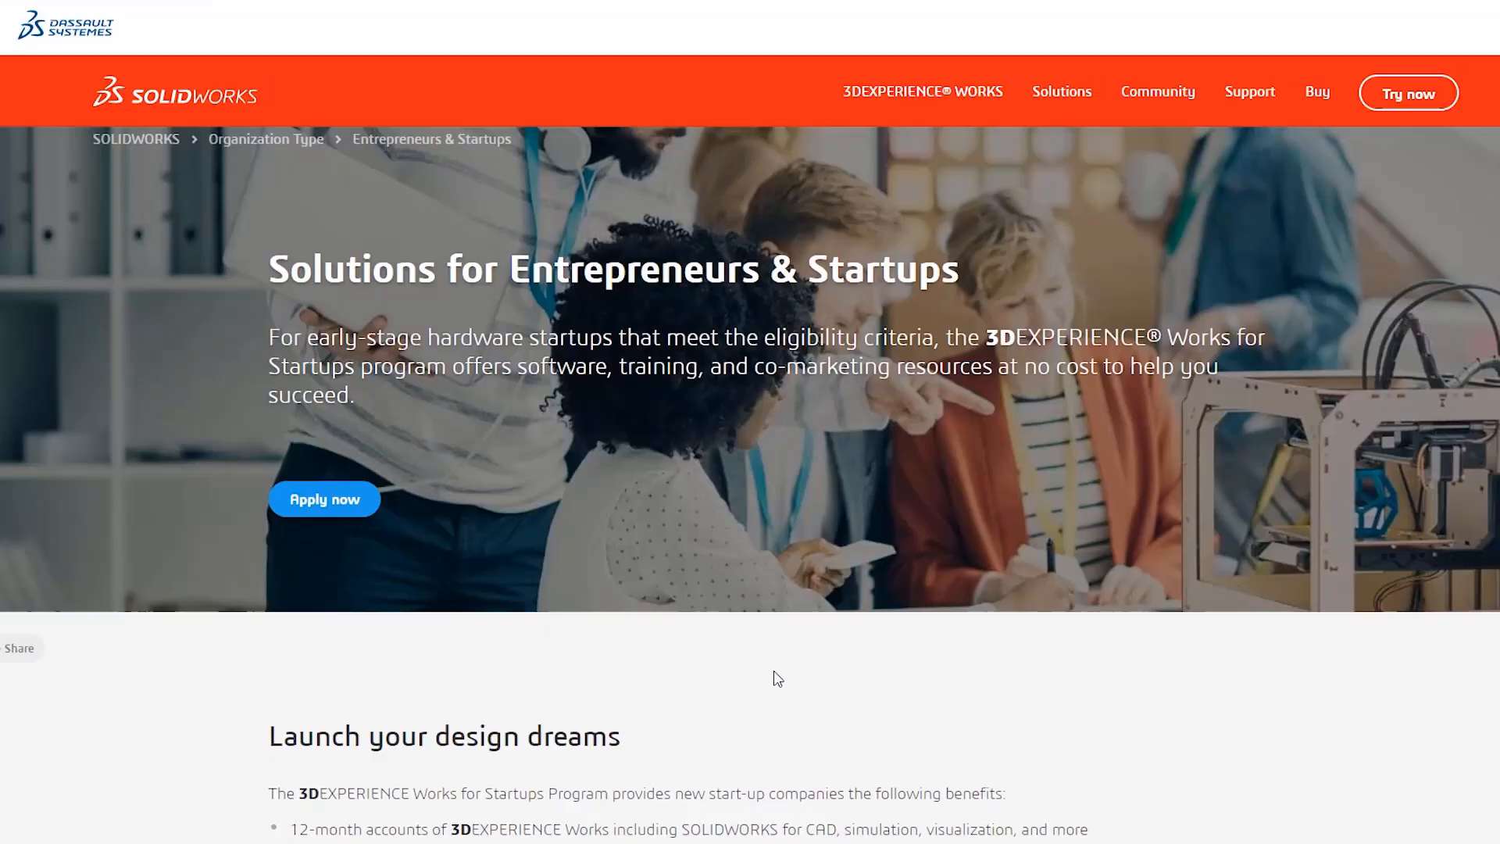
pyautogui.scroll(-3)
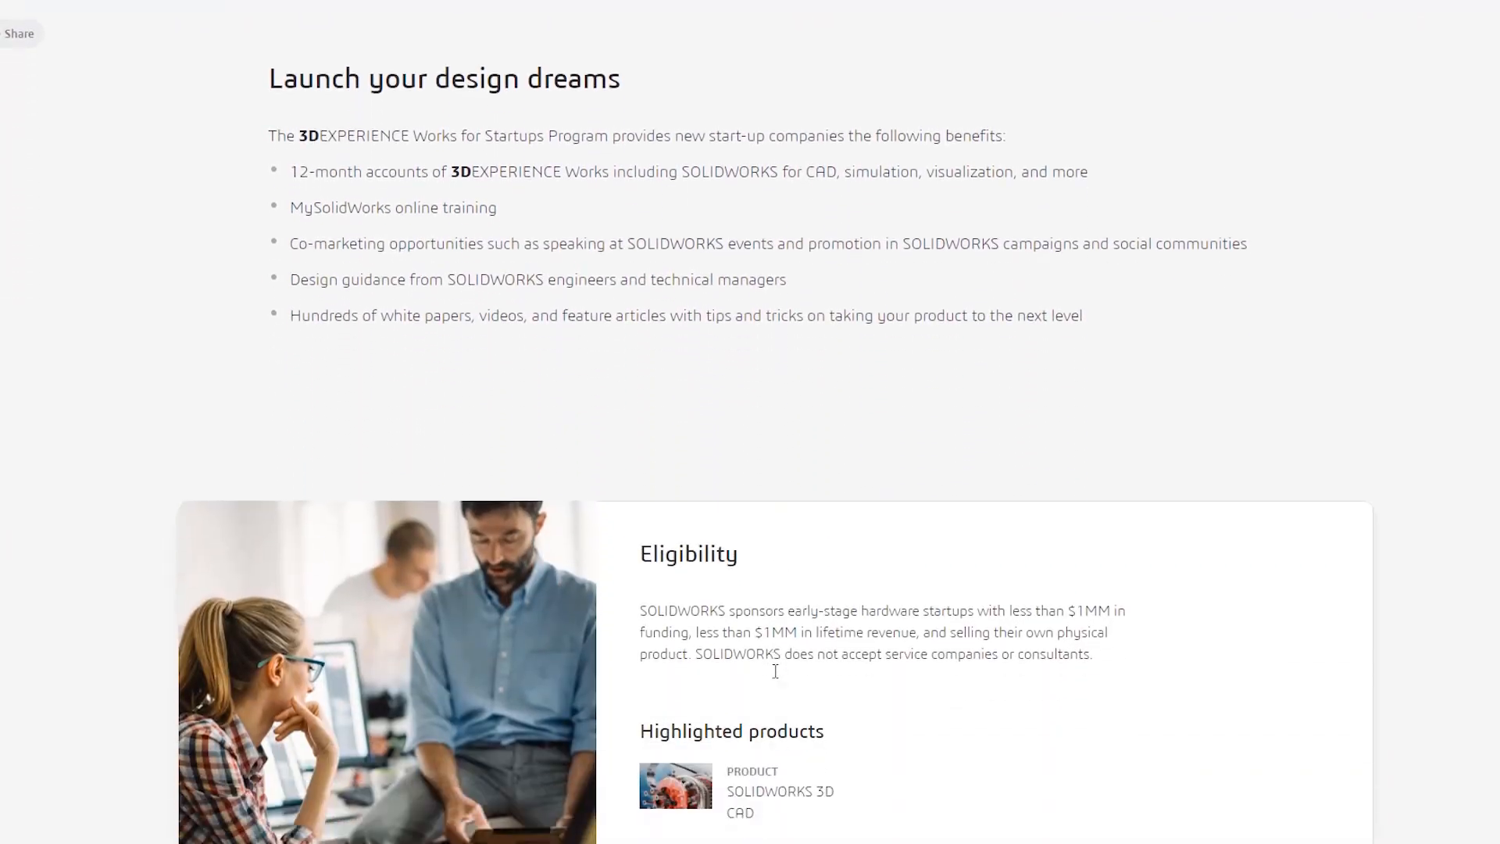
pyautogui.scroll(-3)
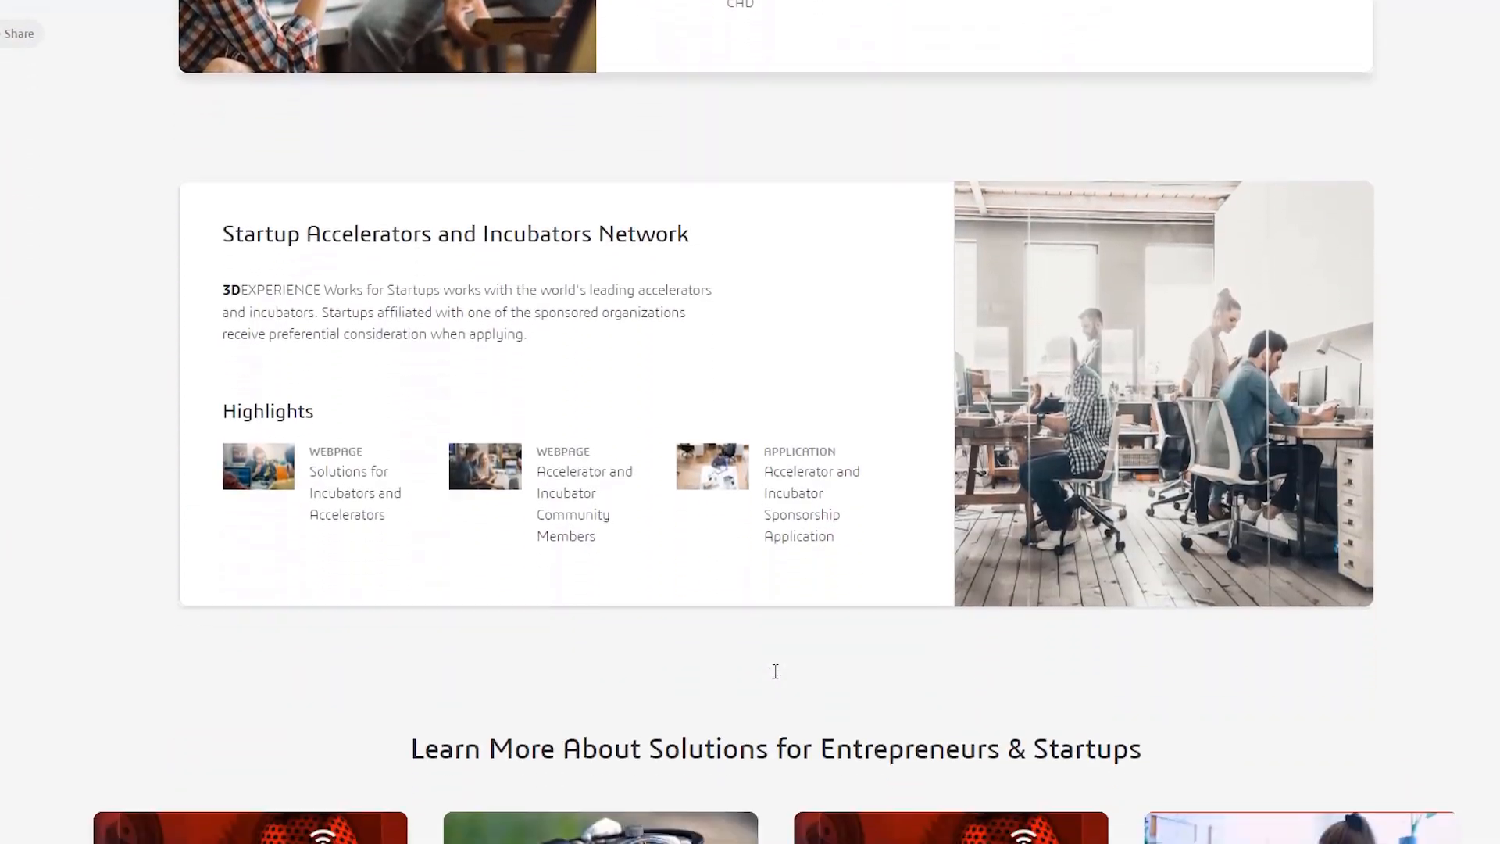
pyautogui.scroll(-3)
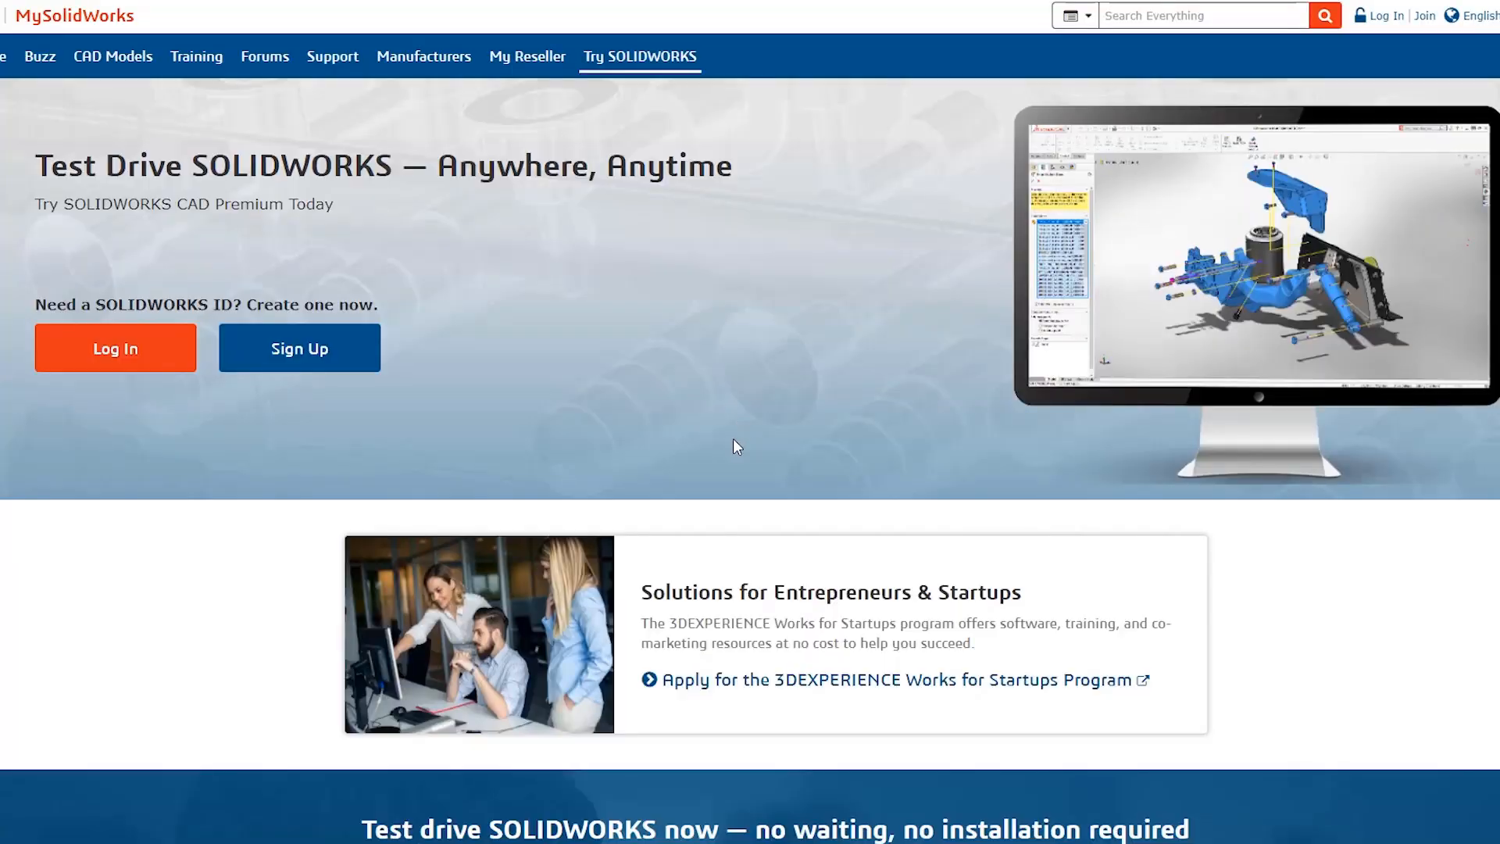
# Step: Scroll through the Try SOLIDWORKS and student shopping-cart pages showing the $89.00 Student Edition
pyautogui.scroll(-3)
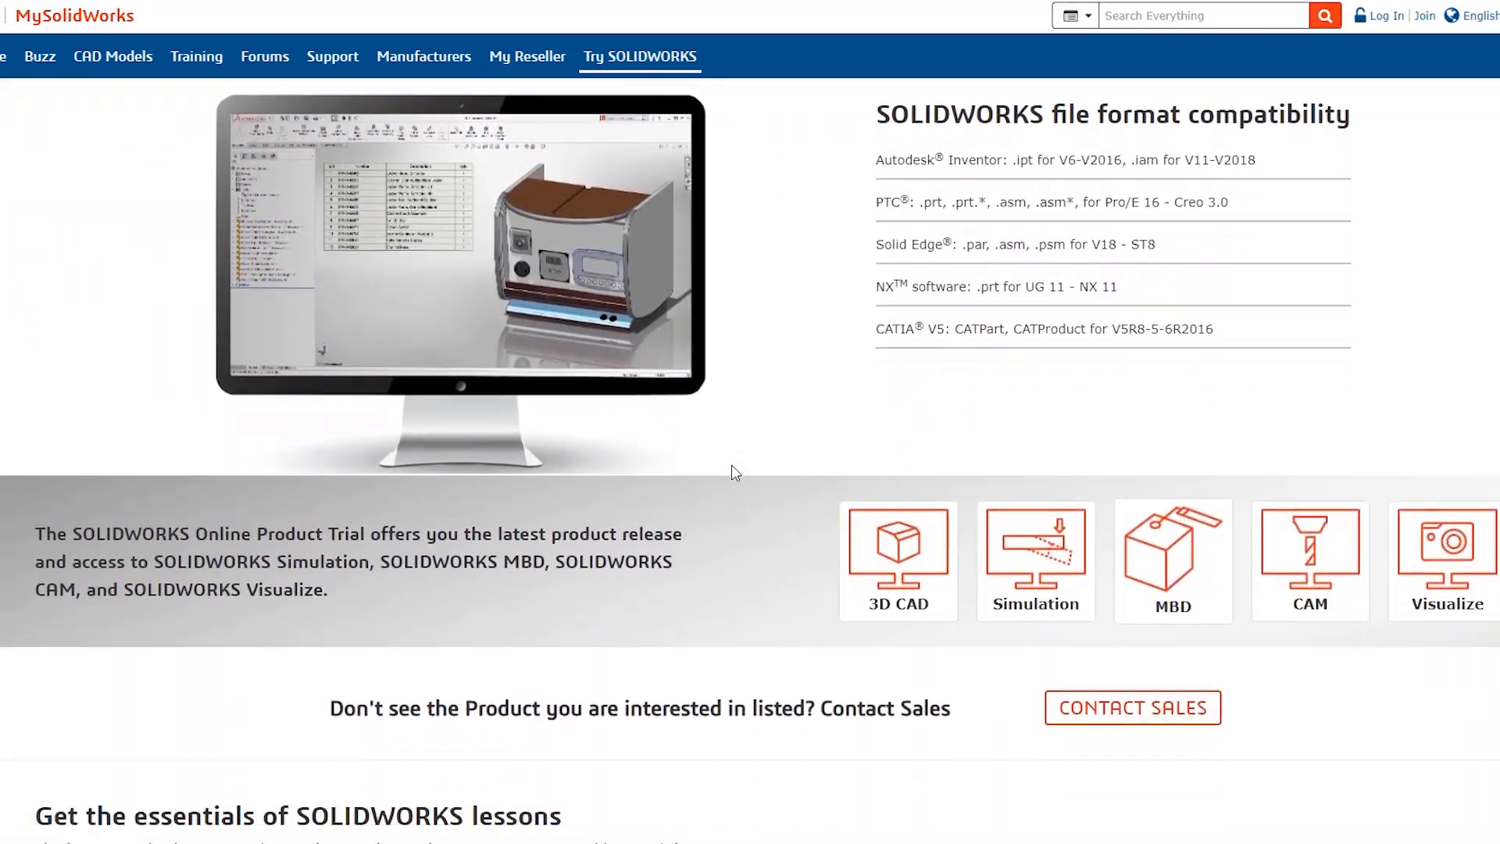
pyautogui.scroll(-3)
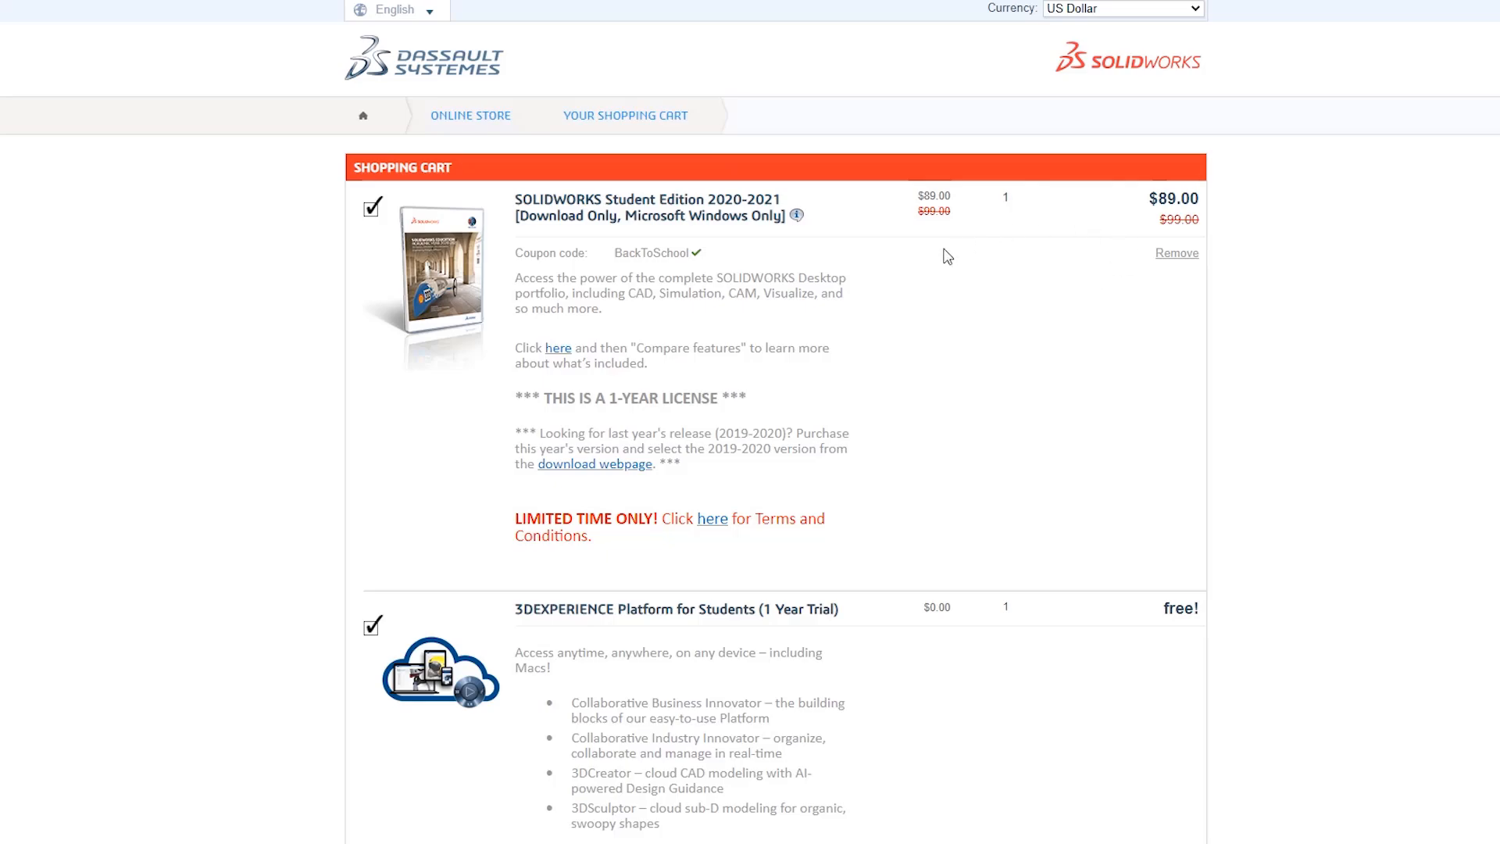
pyautogui.moveTo(783, 339)
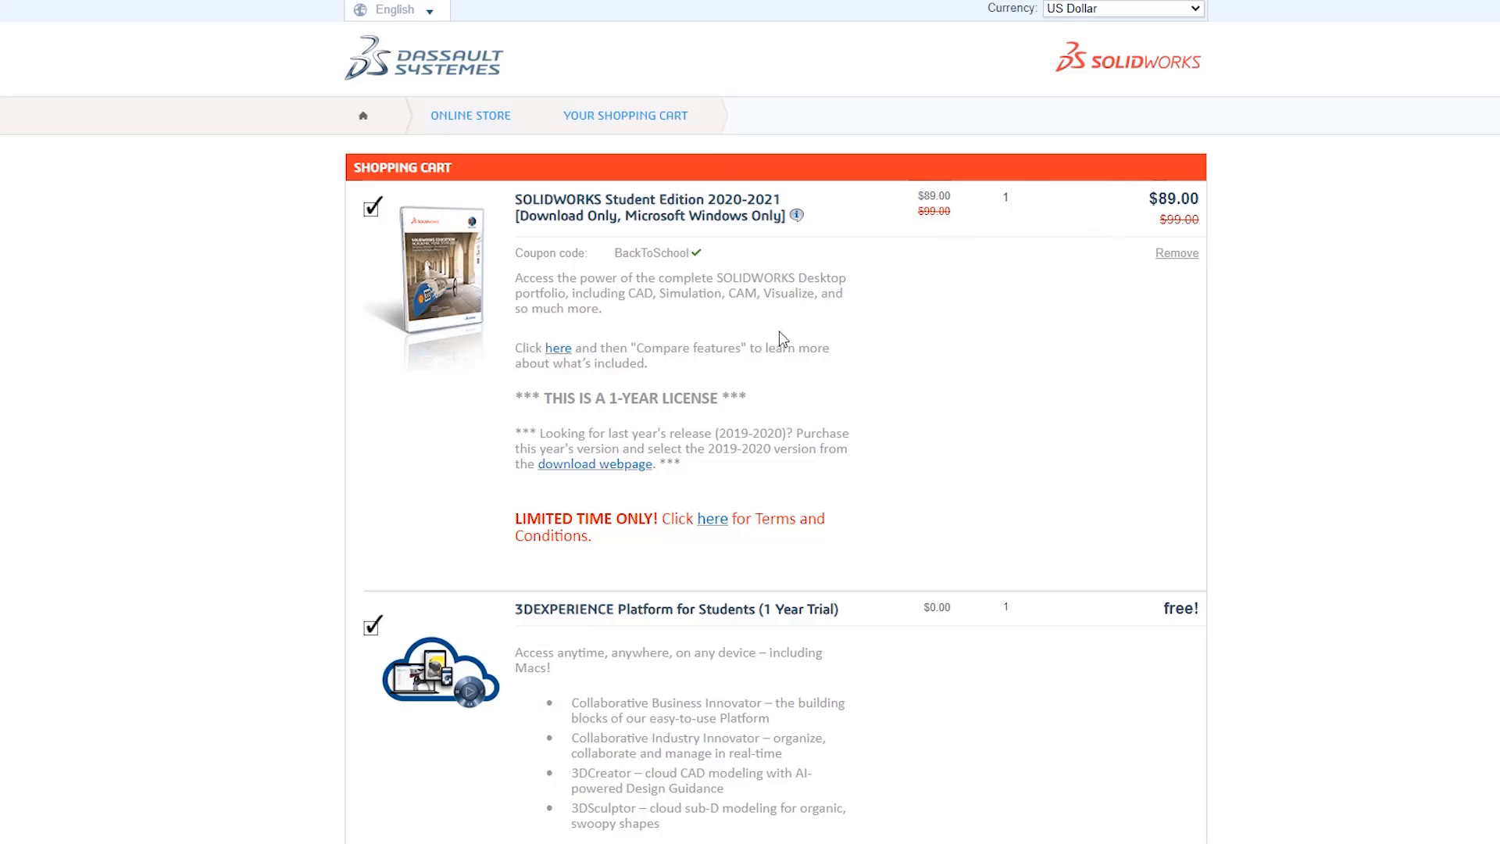
pyautogui.scroll(-3)
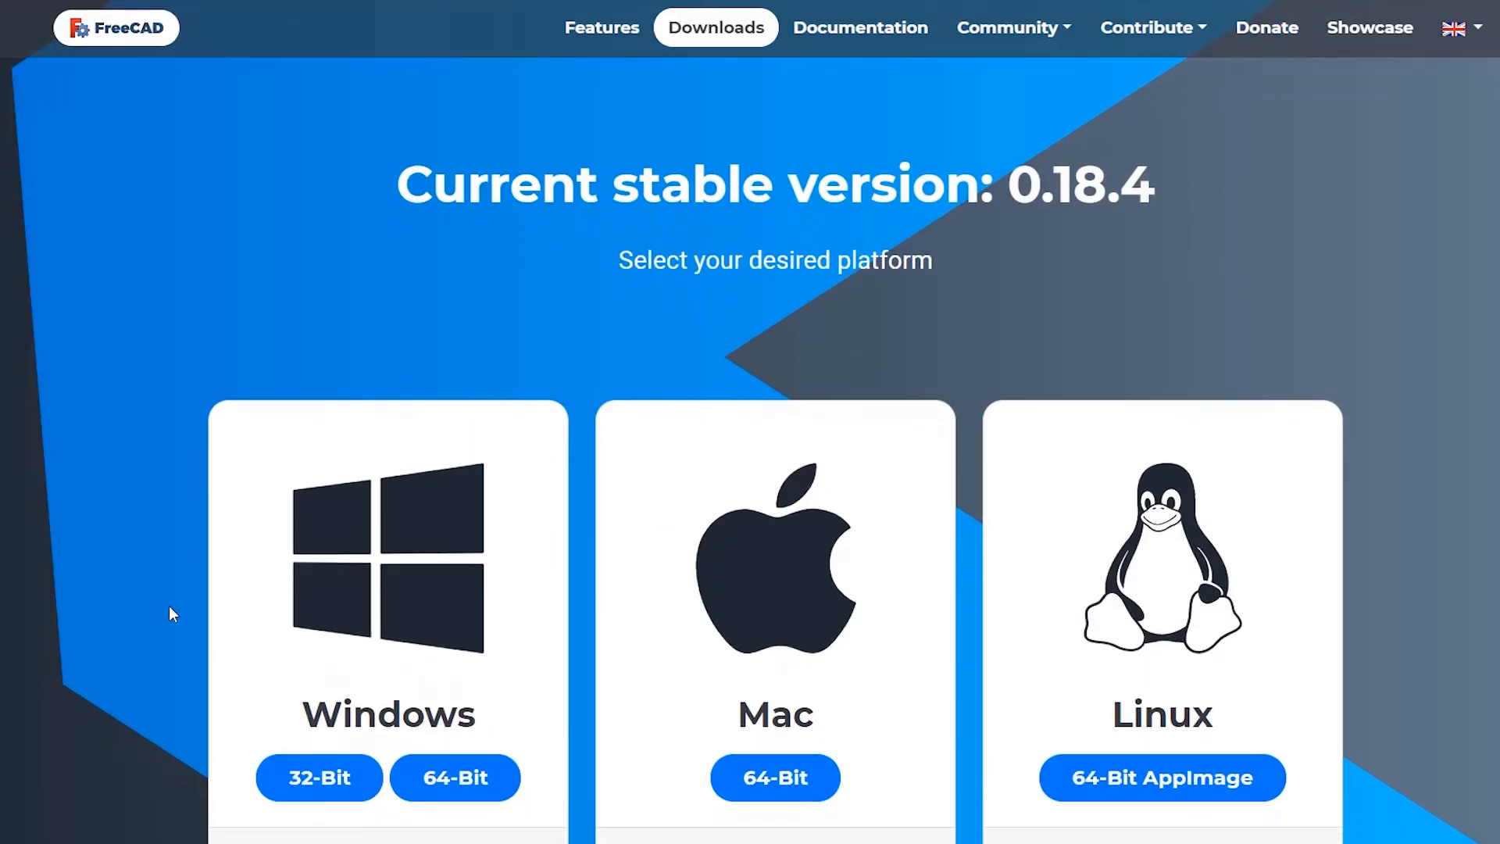
pyautogui.scroll(-3)
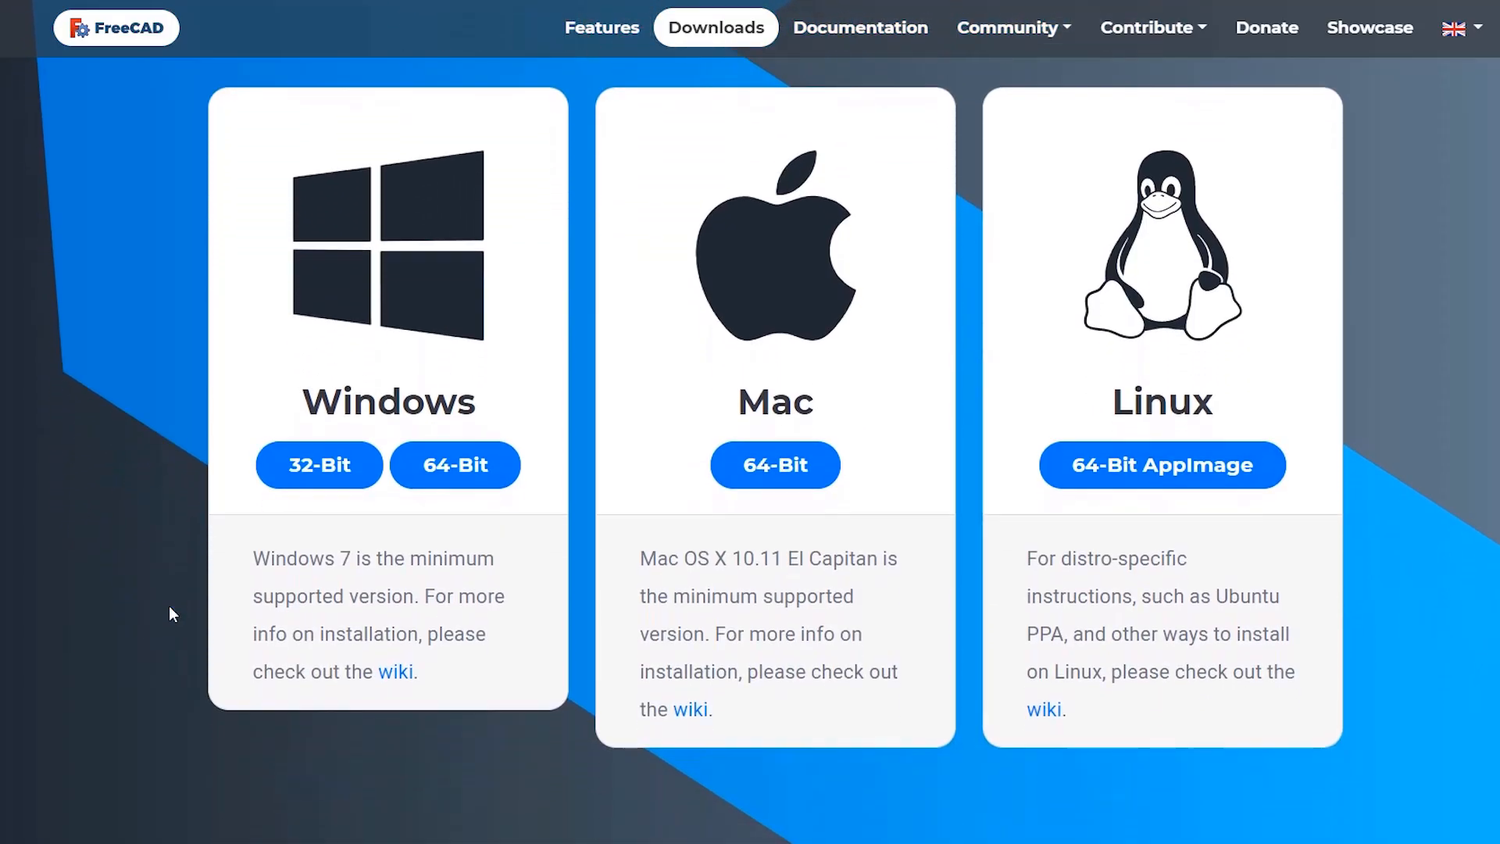
pyautogui.scroll(-3)
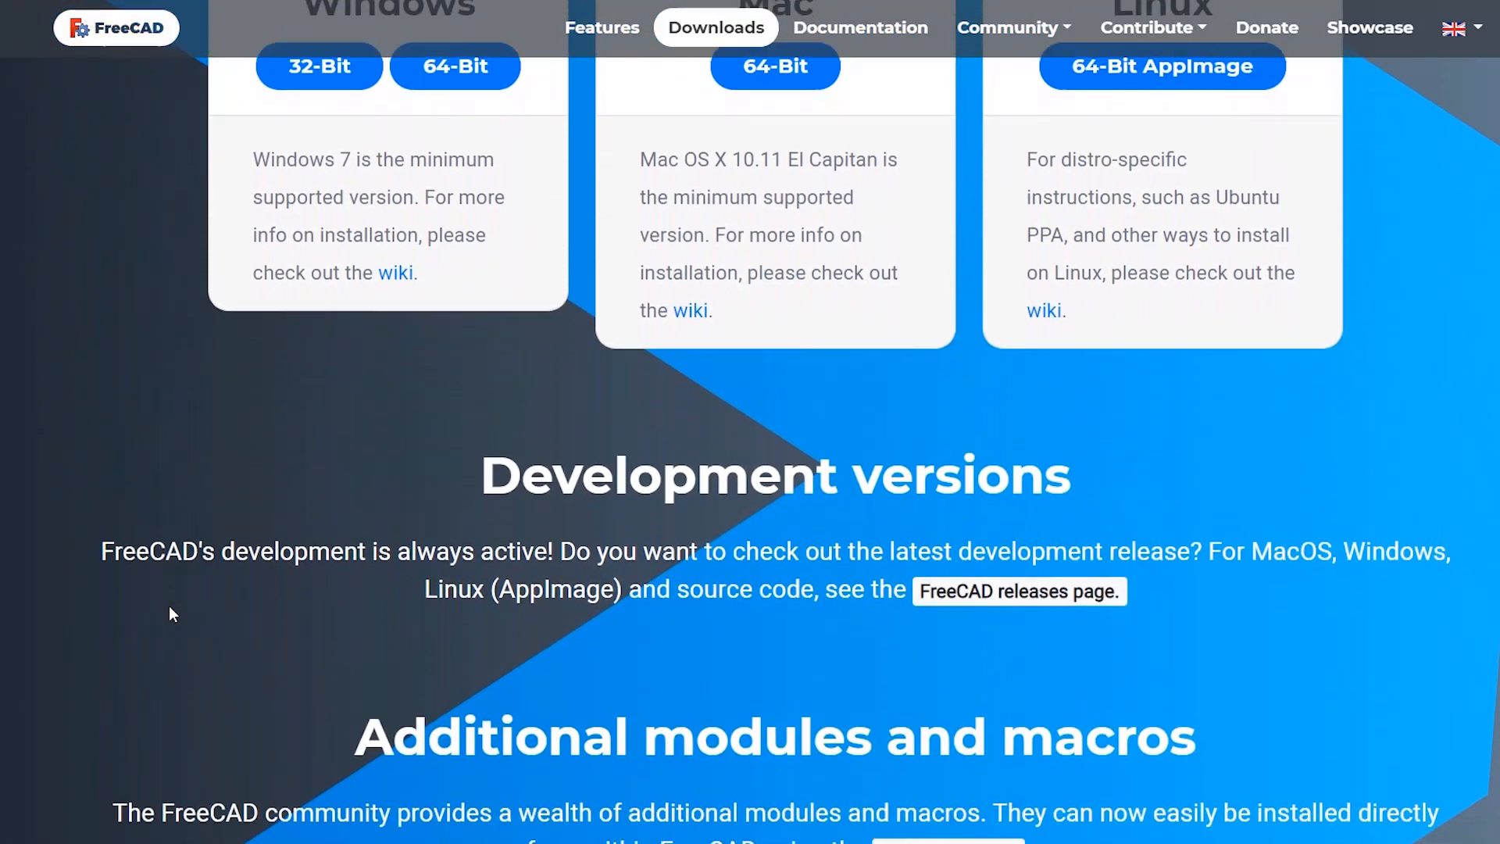
pyautogui.scroll(-3)
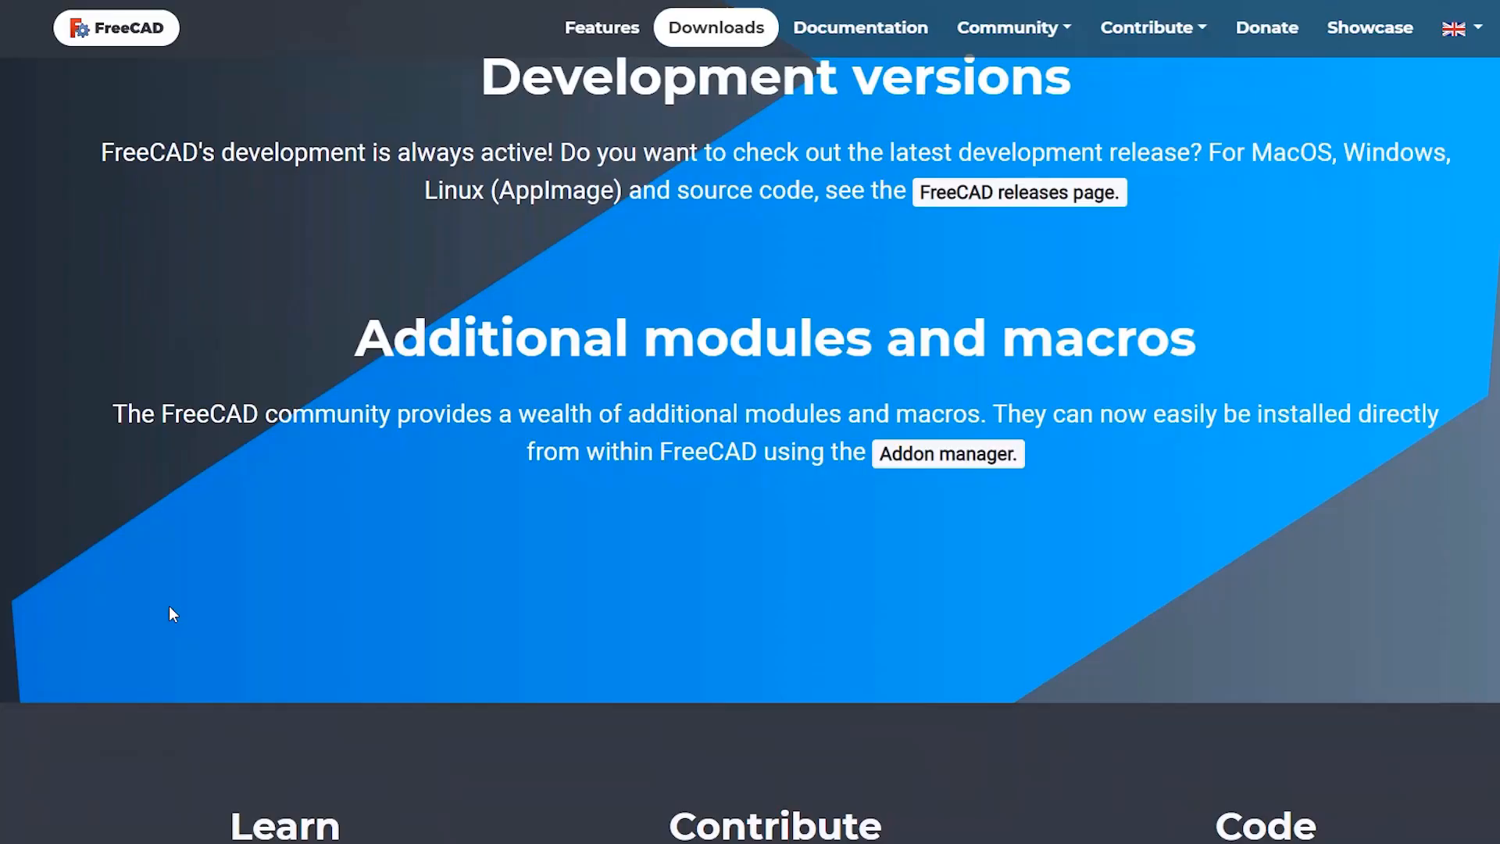
pyautogui.scroll(-3)
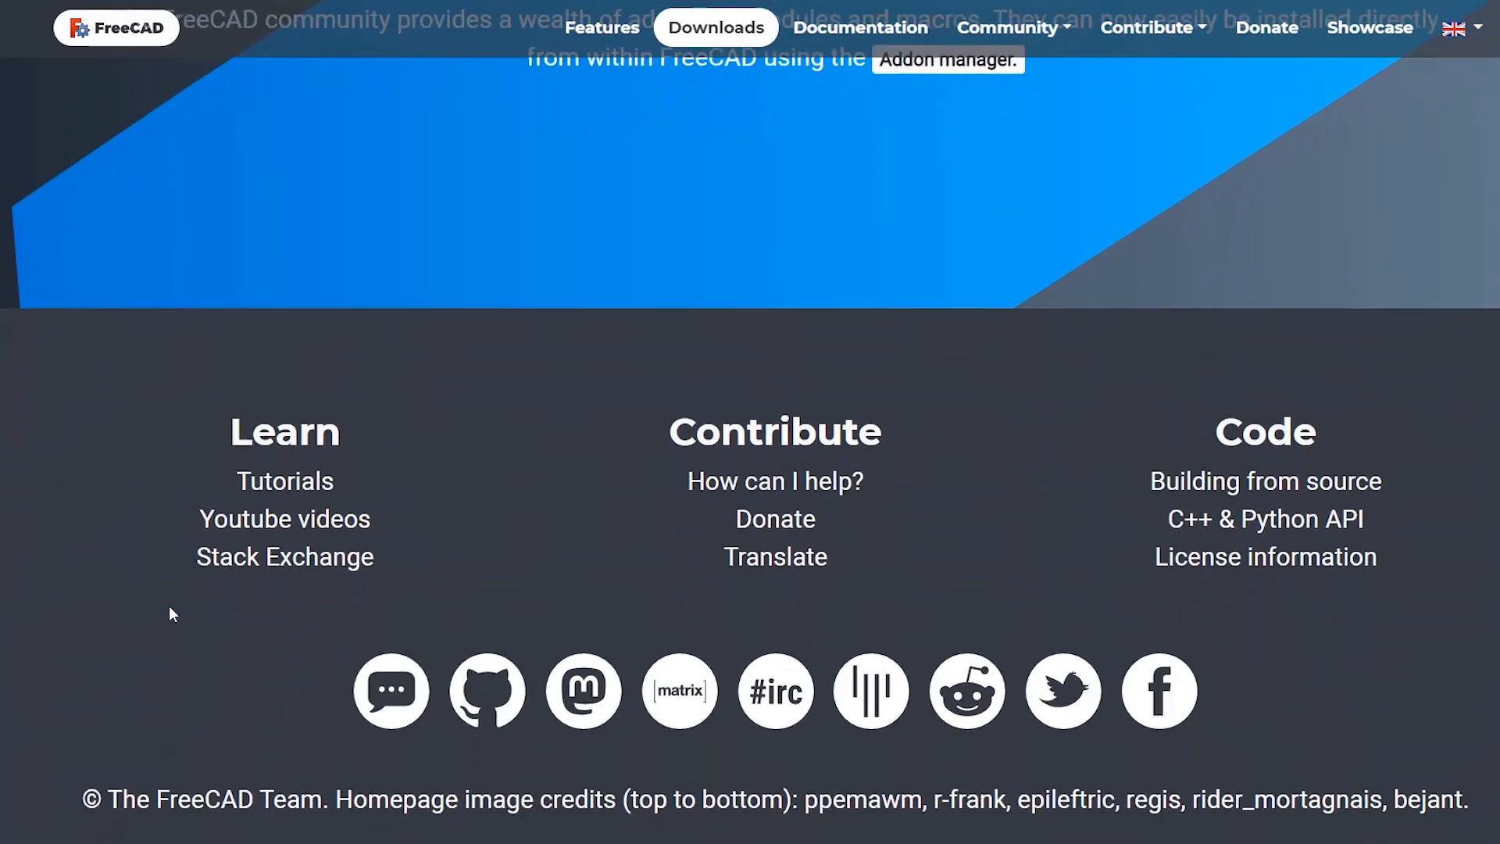
pyautogui.scroll(3)
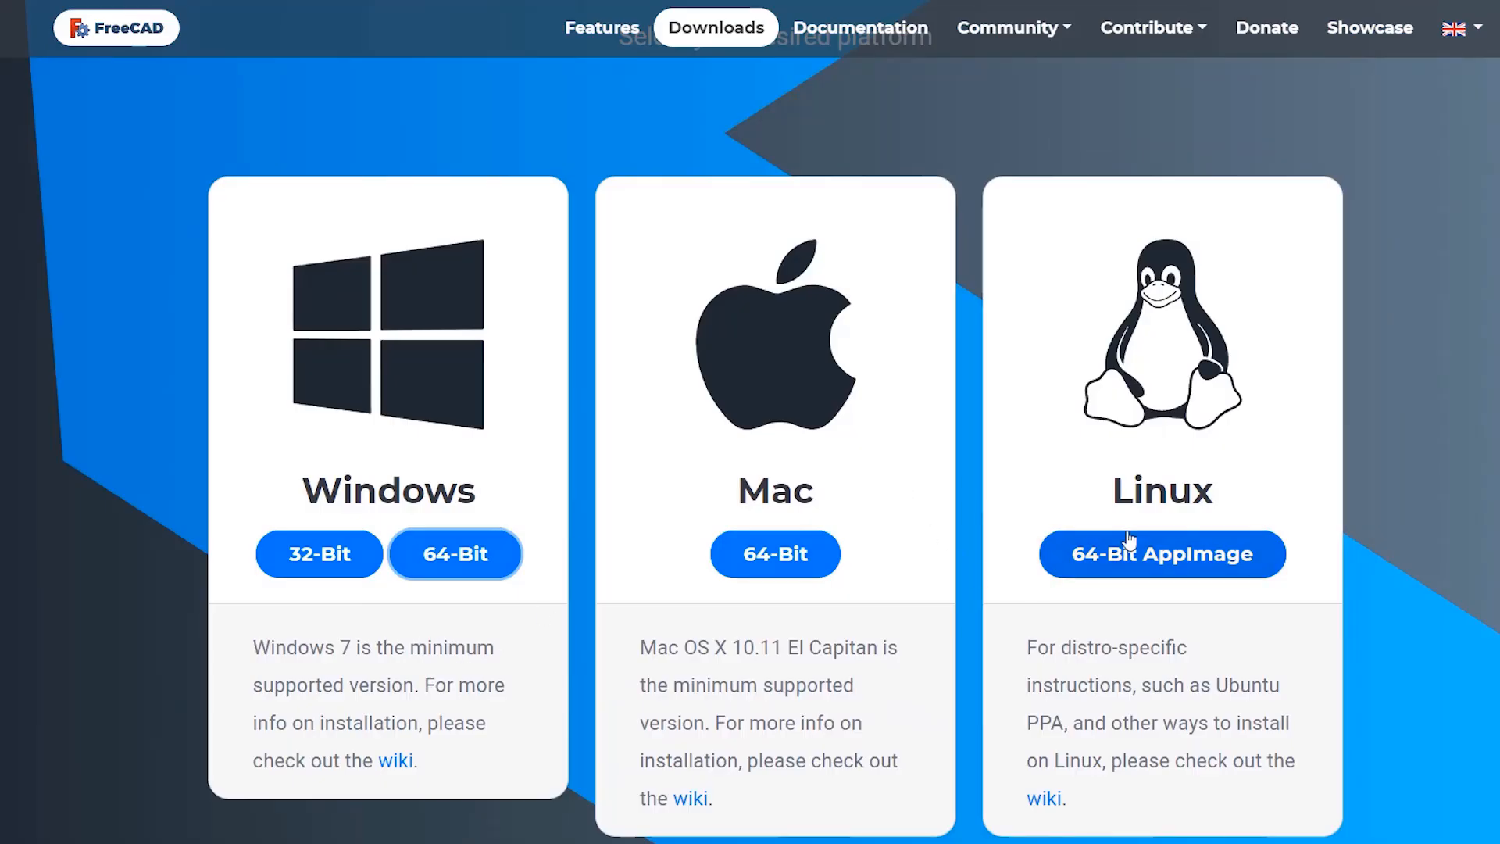
pyautogui.moveTo(286, 504)
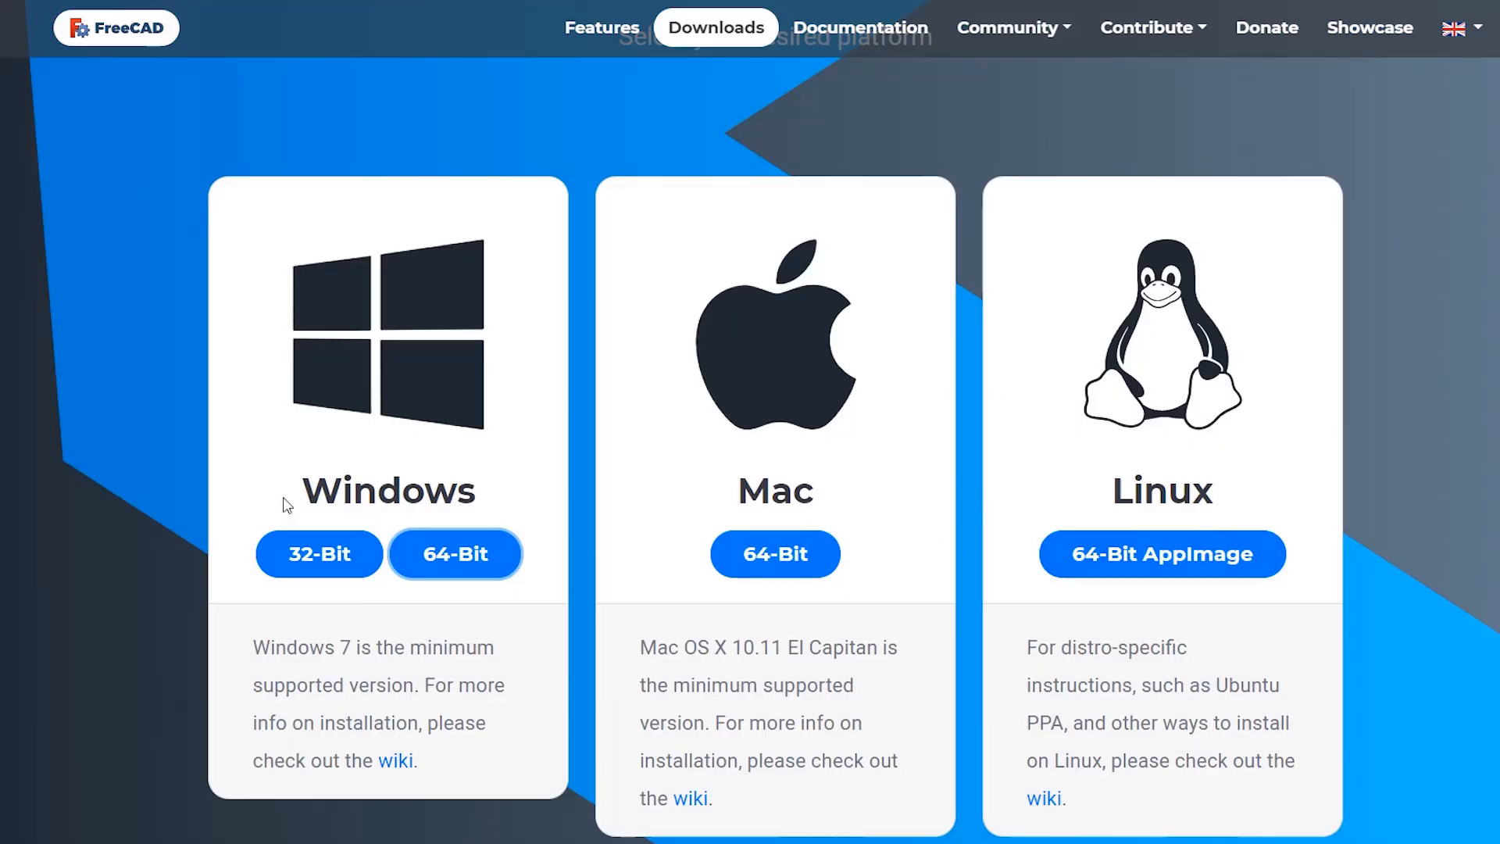
pyautogui.moveTo(466, 706)
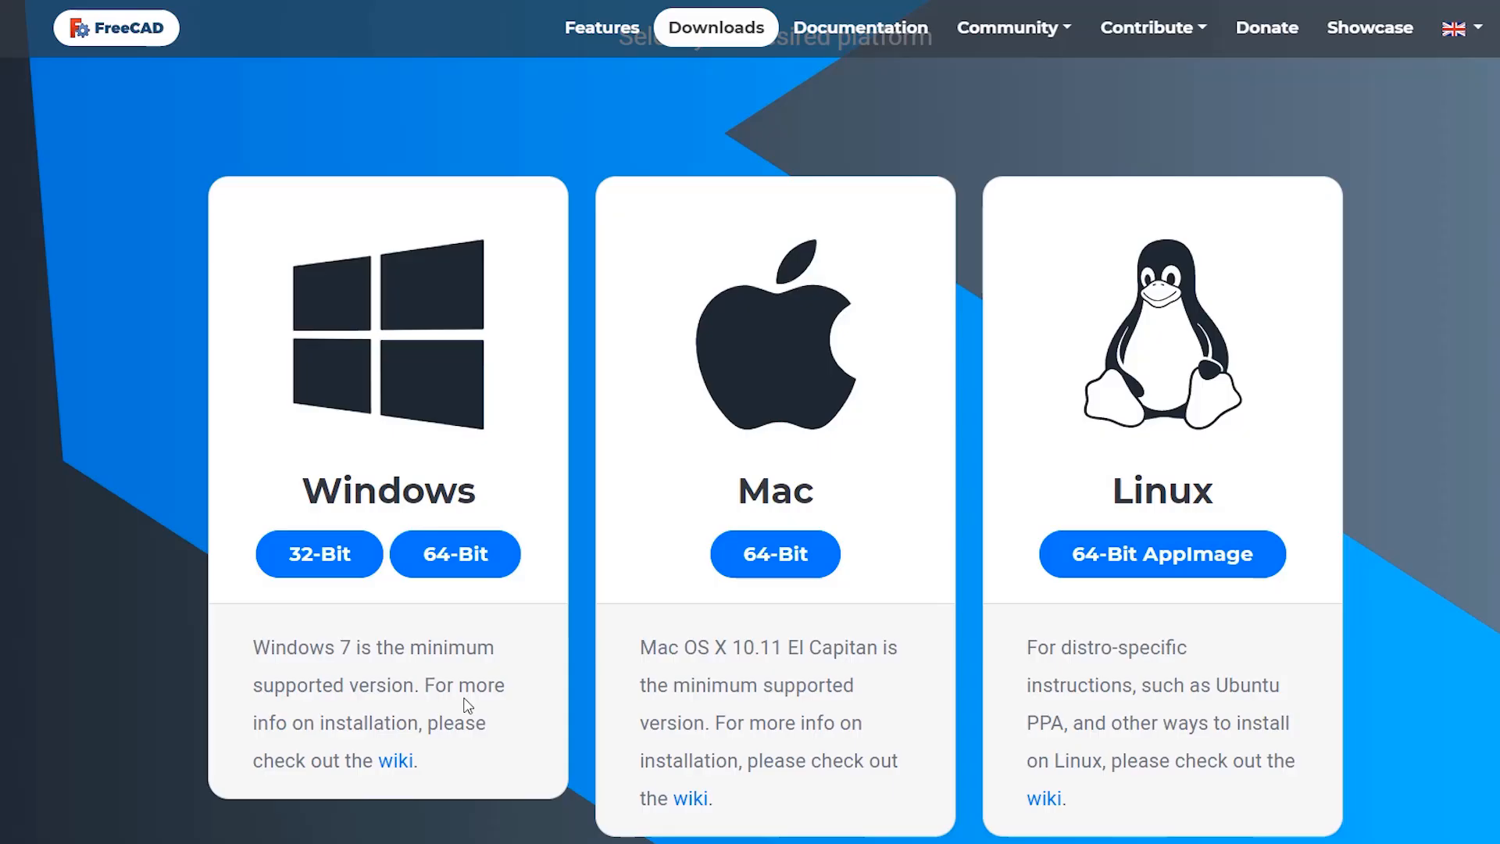